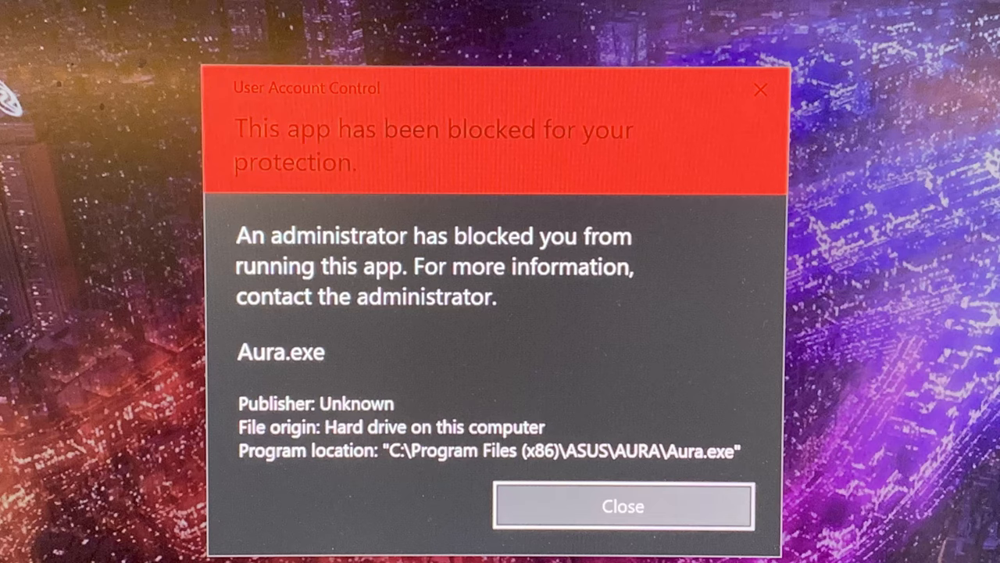
Close the User Account Control message saying Aura.exe was blocked.
click(623, 505)
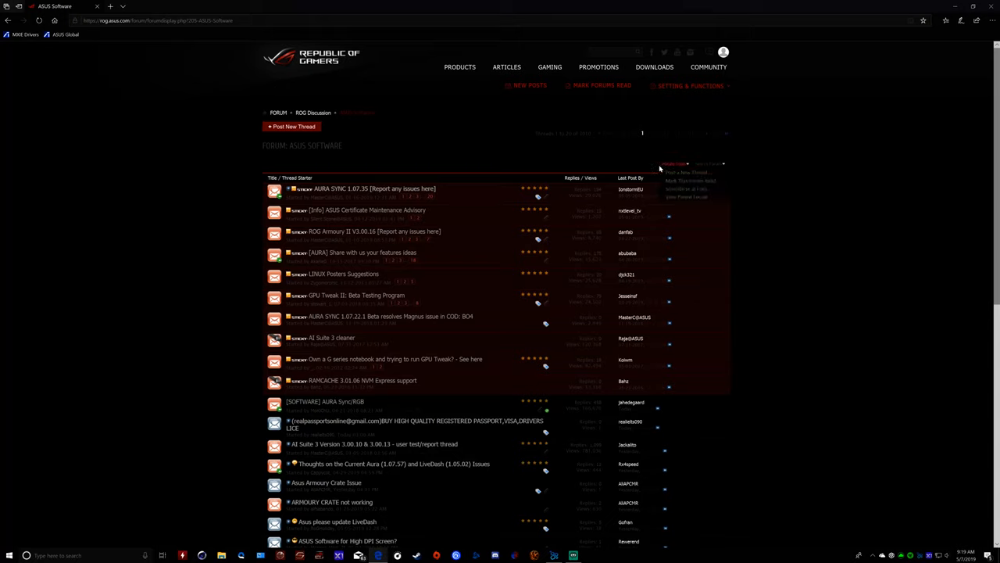
scroll(down, 3)
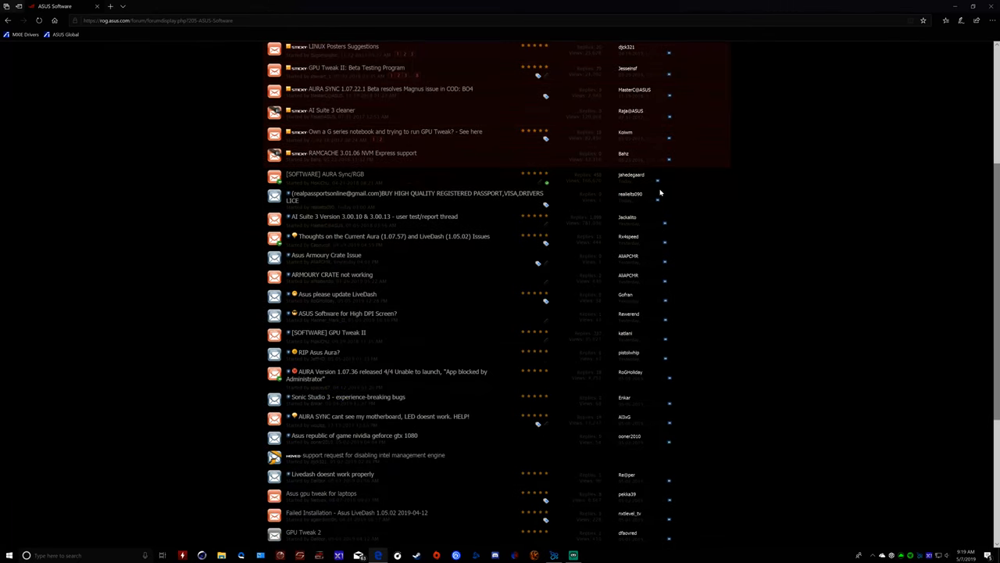
mouse_move(432, 272)
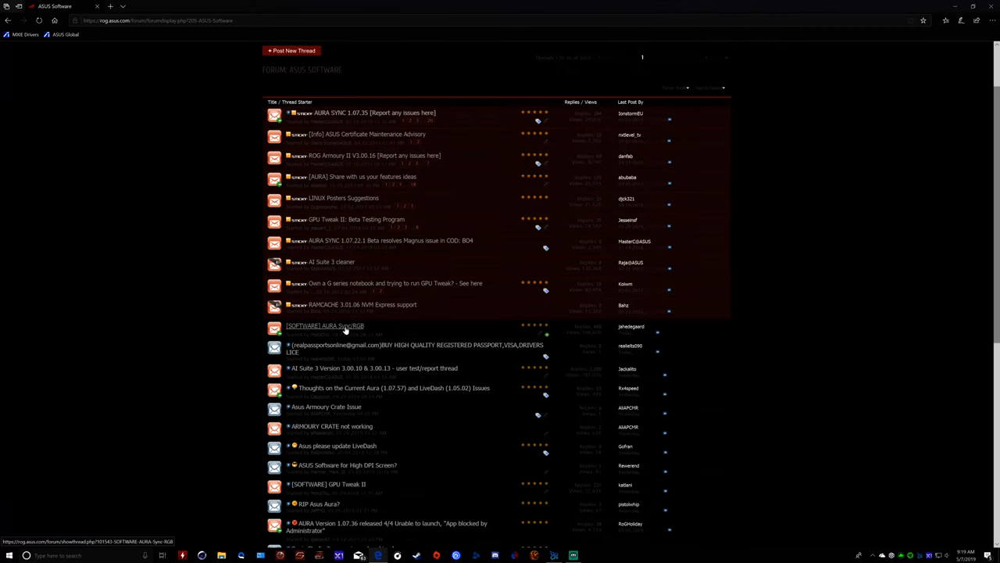
mouse_move(608, 286)
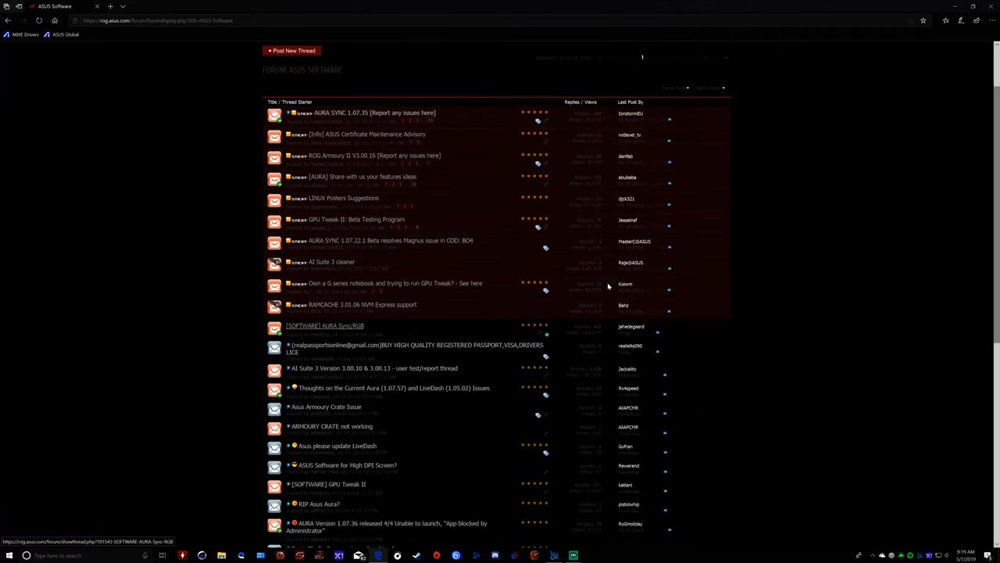
click(325, 326)
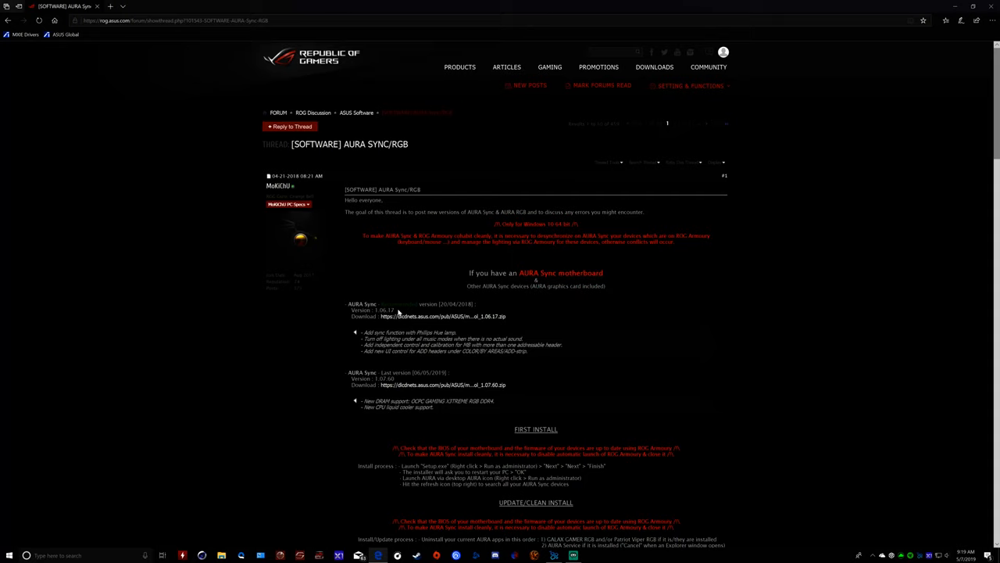
mouse_move(422, 248)
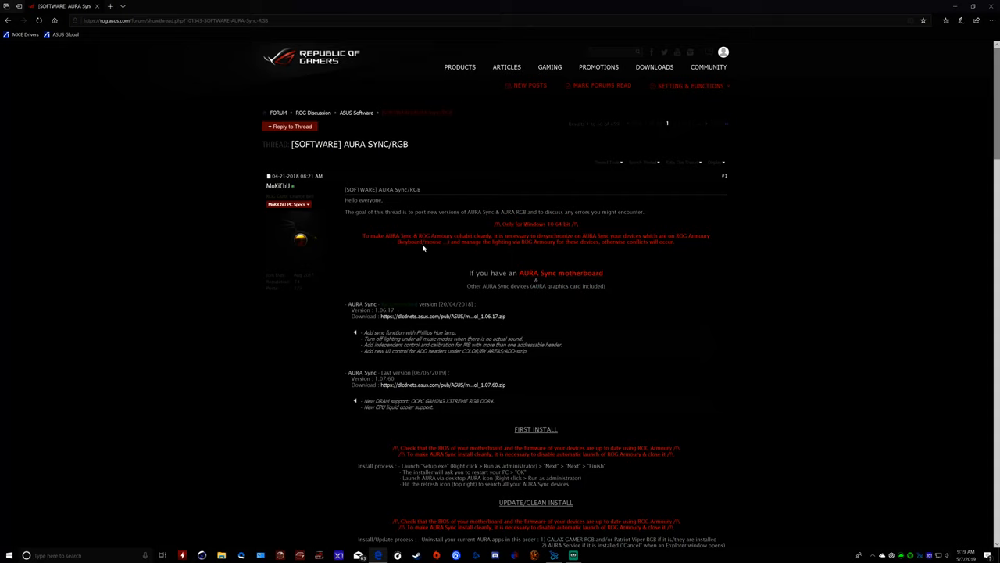
mouse_move(455, 304)
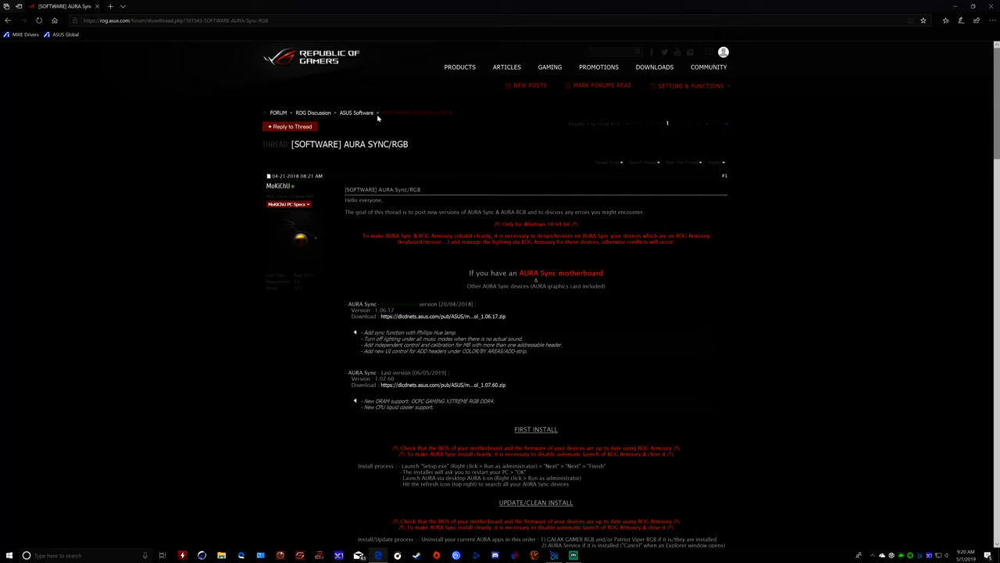
mouse_move(356, 112)
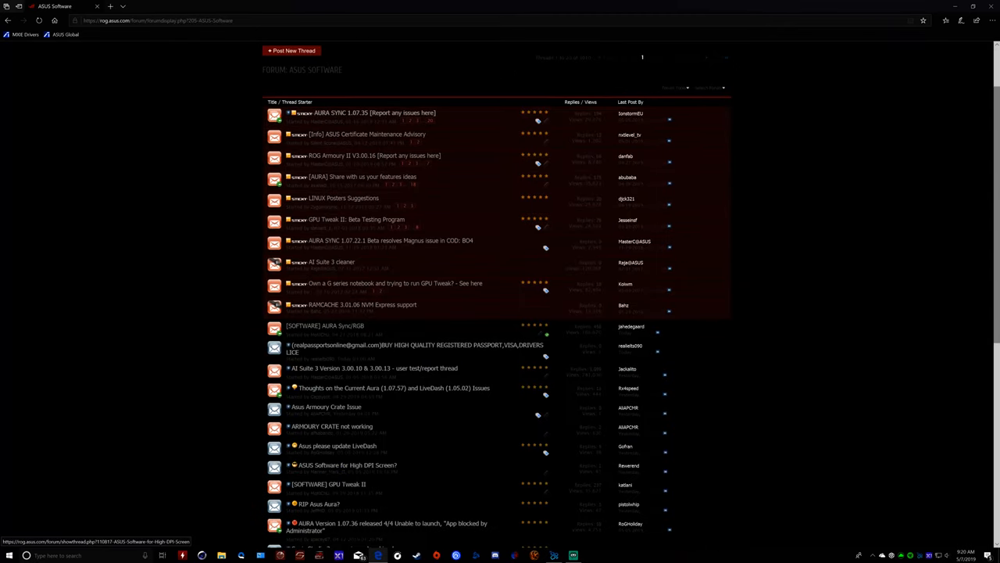
mouse_move(429, 125)
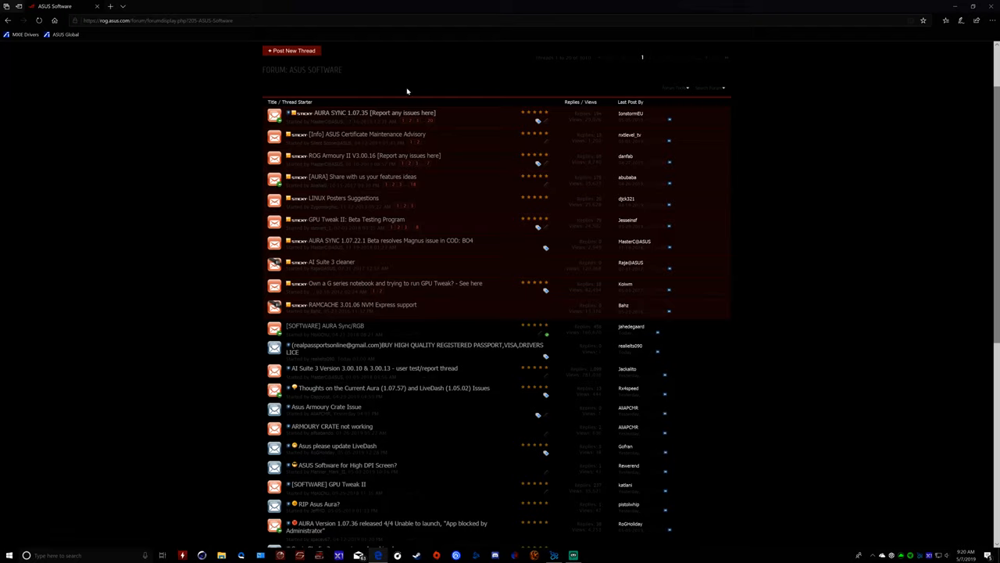
mouse_move(374, 113)
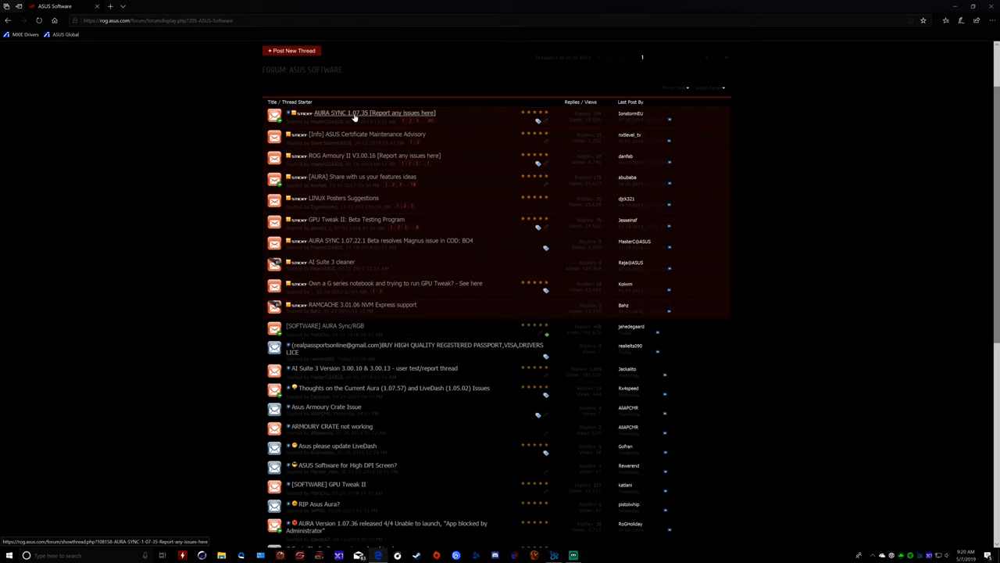
mouse_move(354, 113)
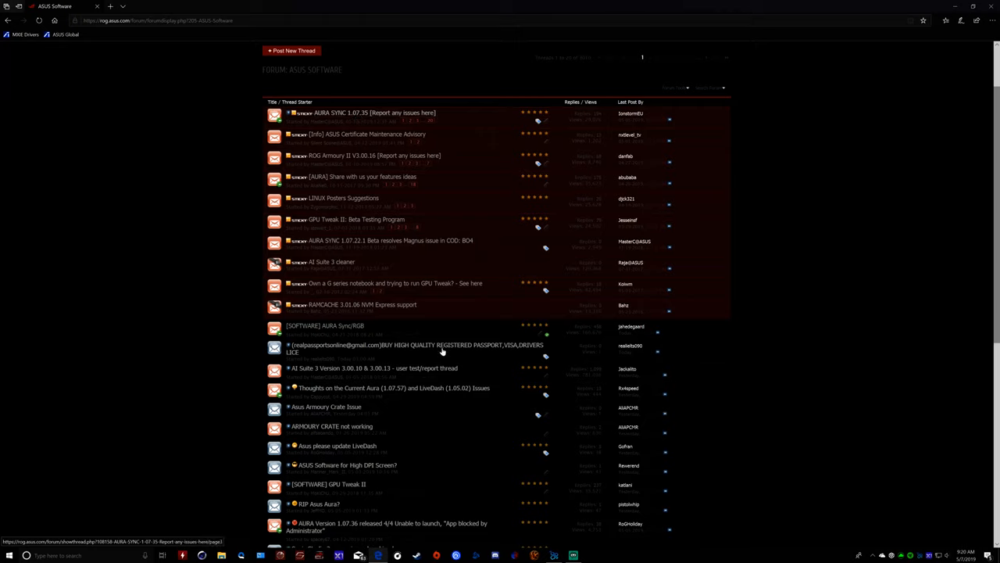
Reopen the [SOFTWARE] AURA Sync/RGB forum thread with the 1.07.60 clean install instructions.
scroll(down, 3)
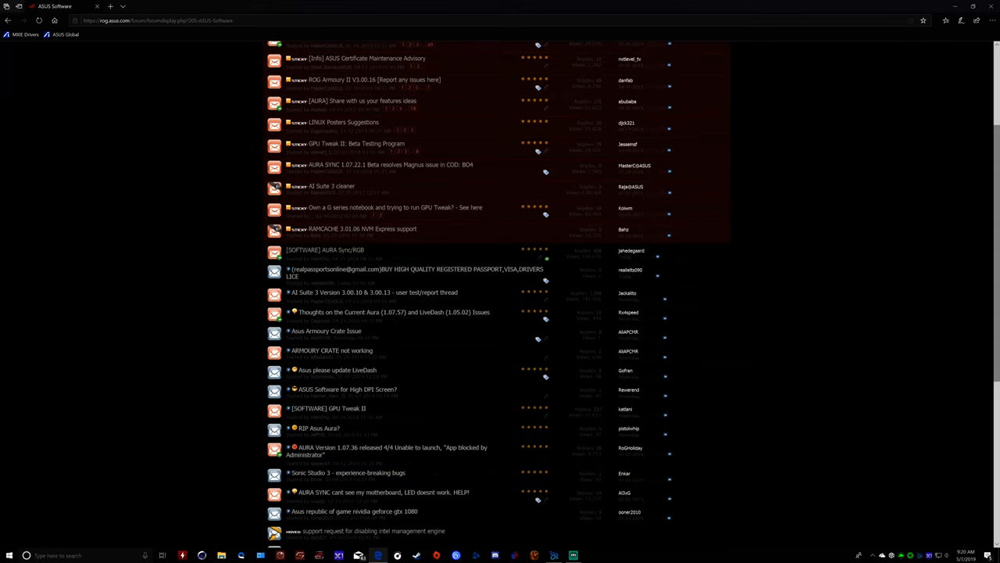
mouse_move(324, 249)
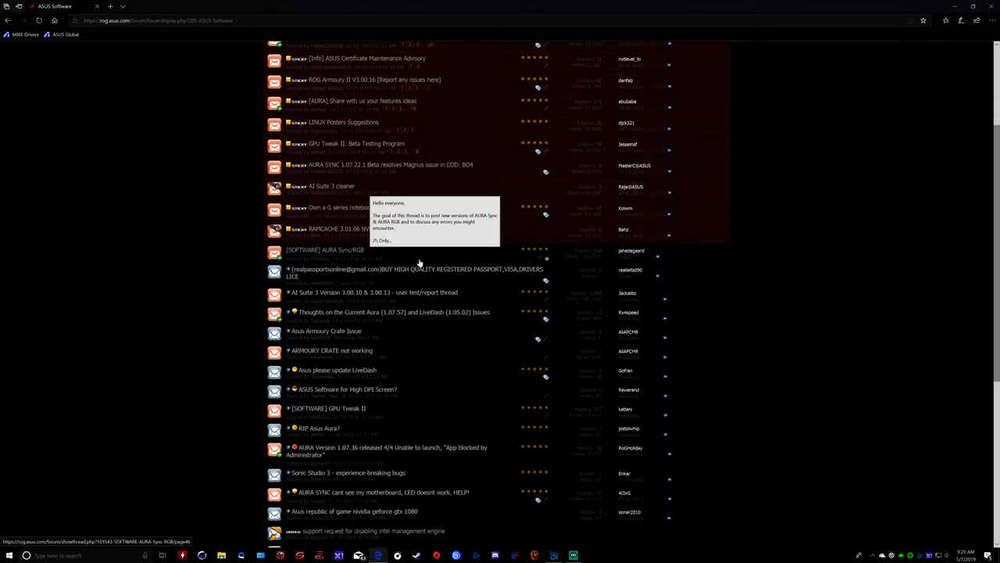
mouse_move(348, 258)
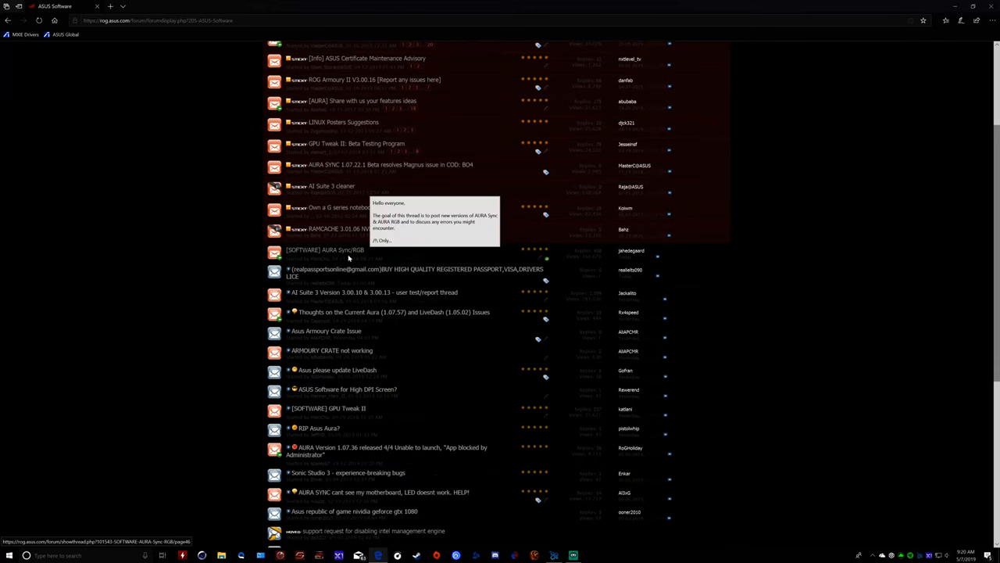
mouse_move(341, 254)
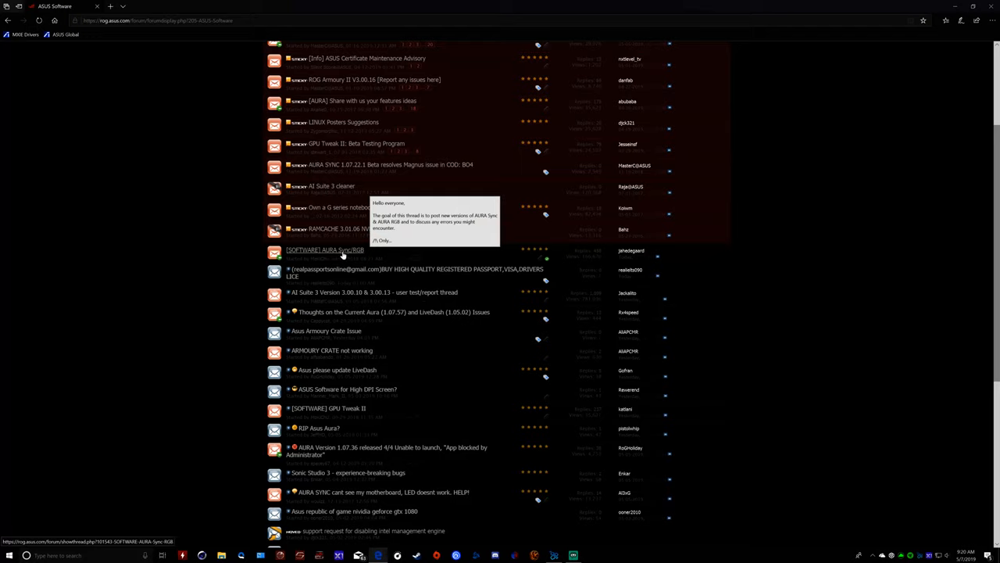
mouse_move(410, 336)
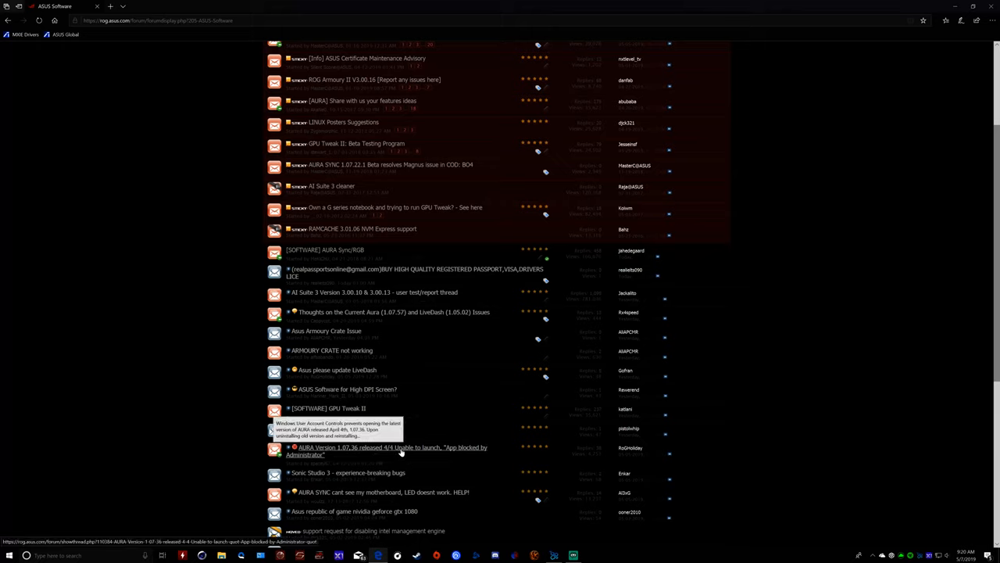
mouse_move(479, 451)
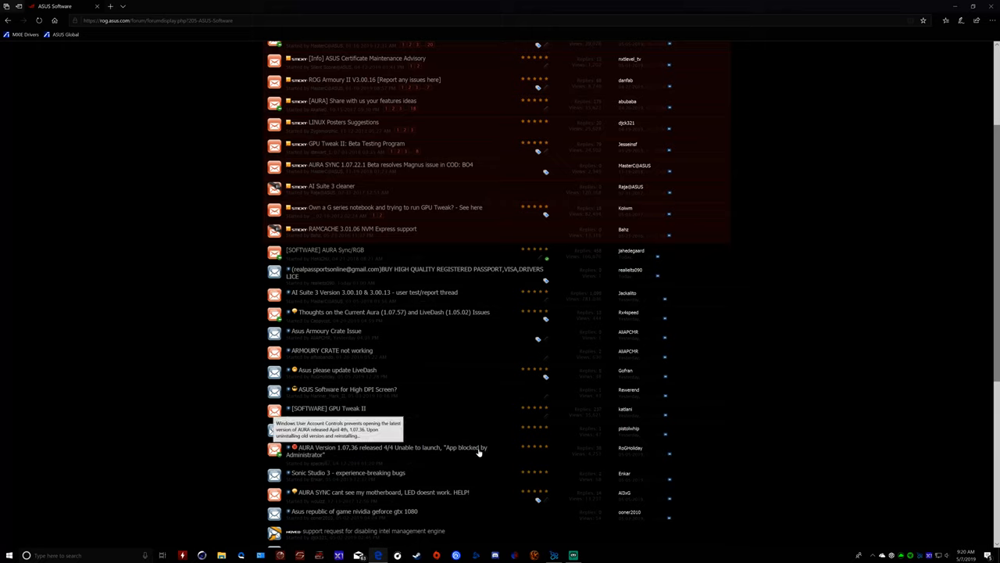
mouse_move(387, 447)
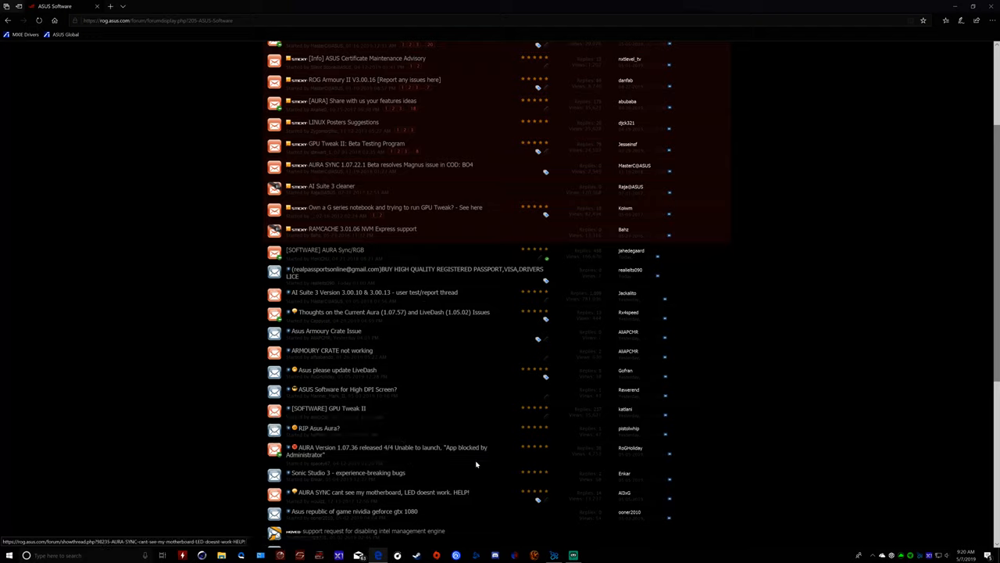
mouse_move(393, 432)
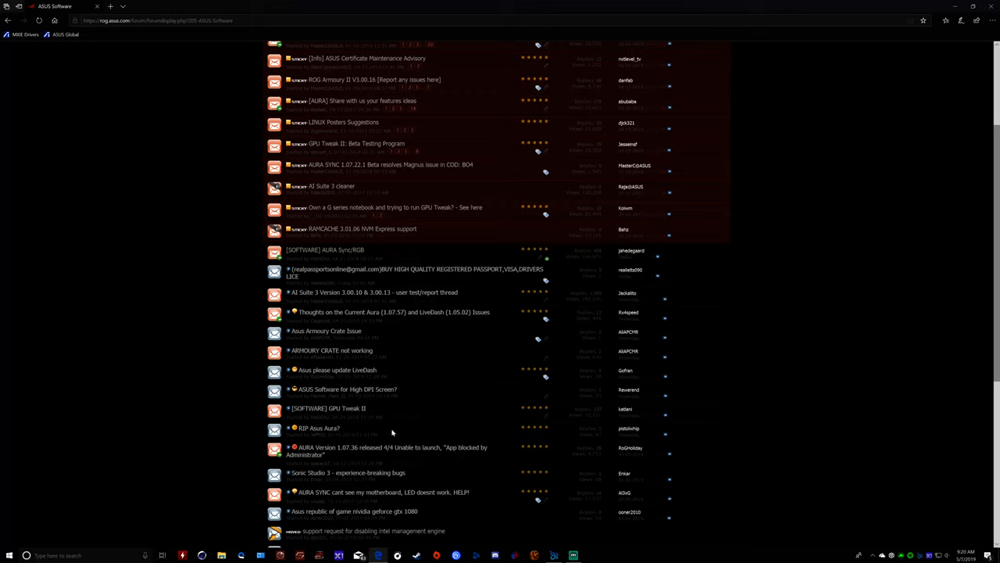
mouse_move(472, 401)
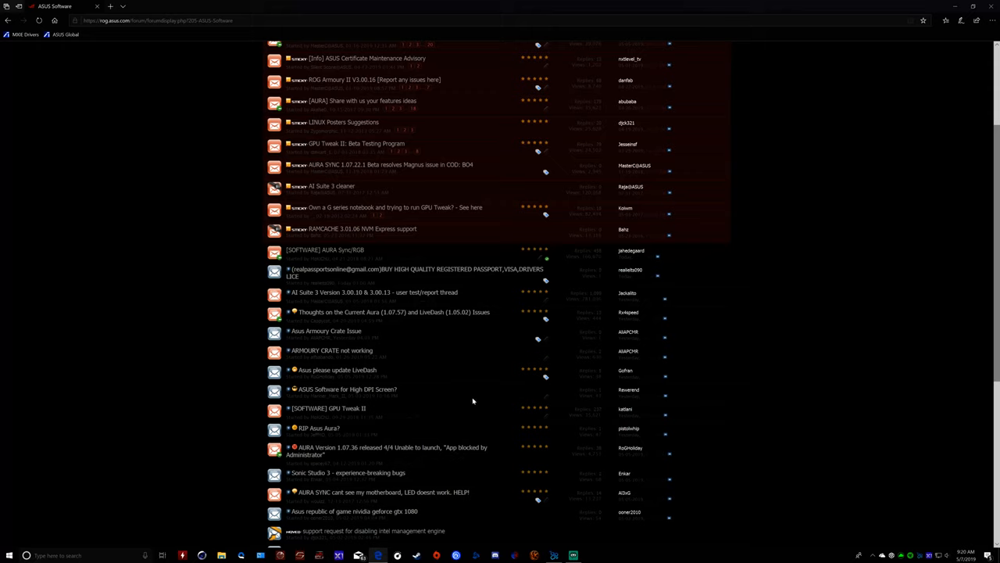
mouse_move(478, 386)
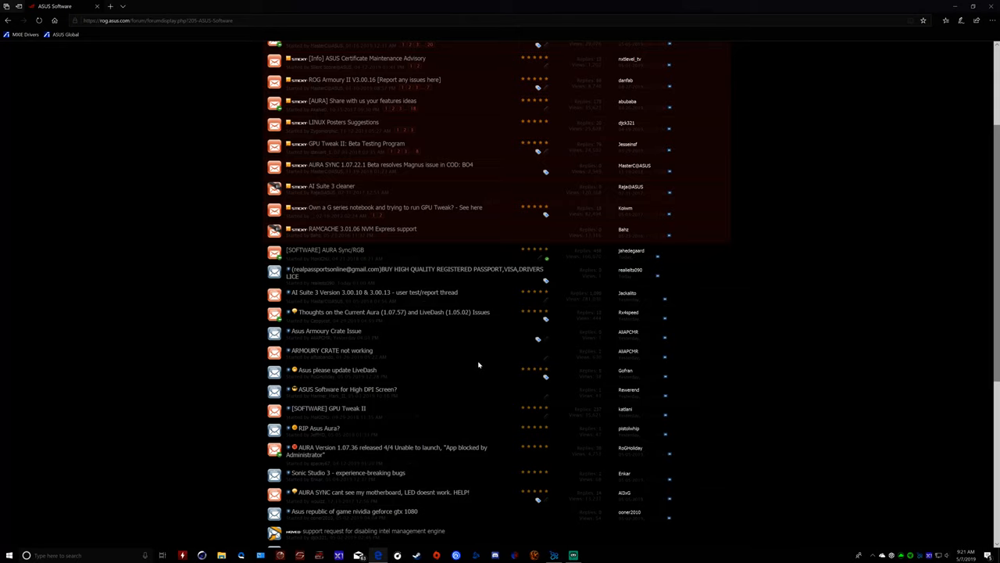
scroll(up, 3)
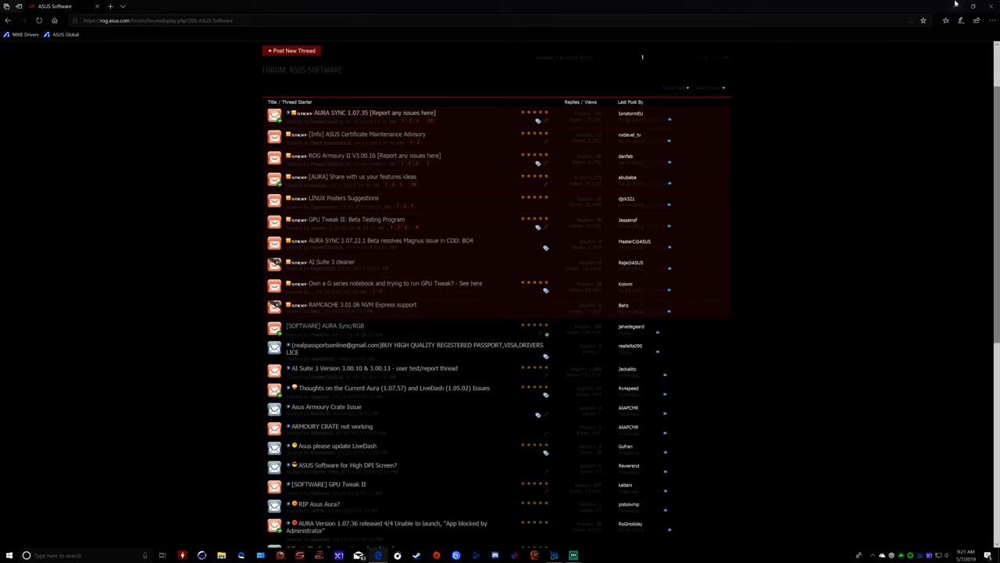
mouse_move(328, 248)
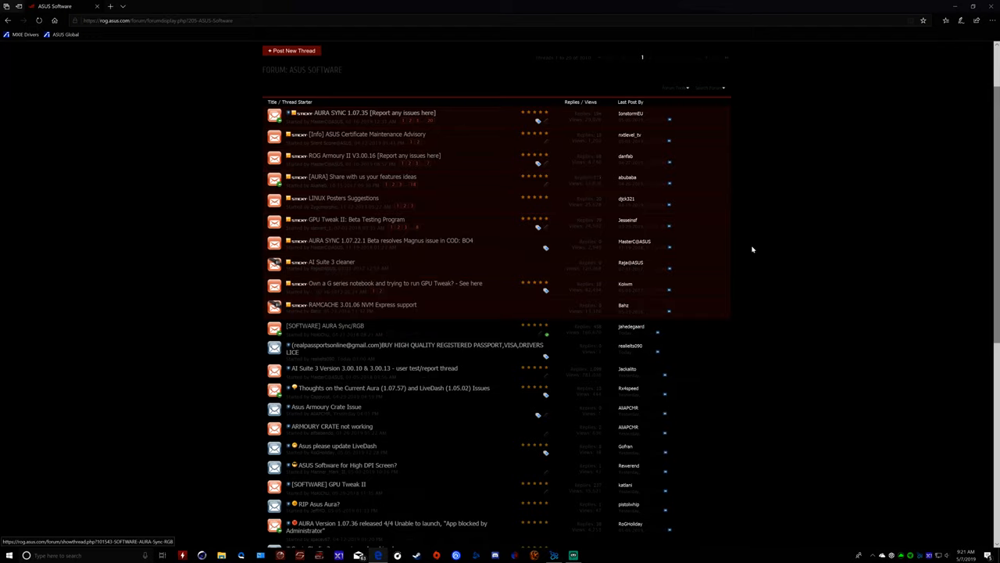
click(324, 325)
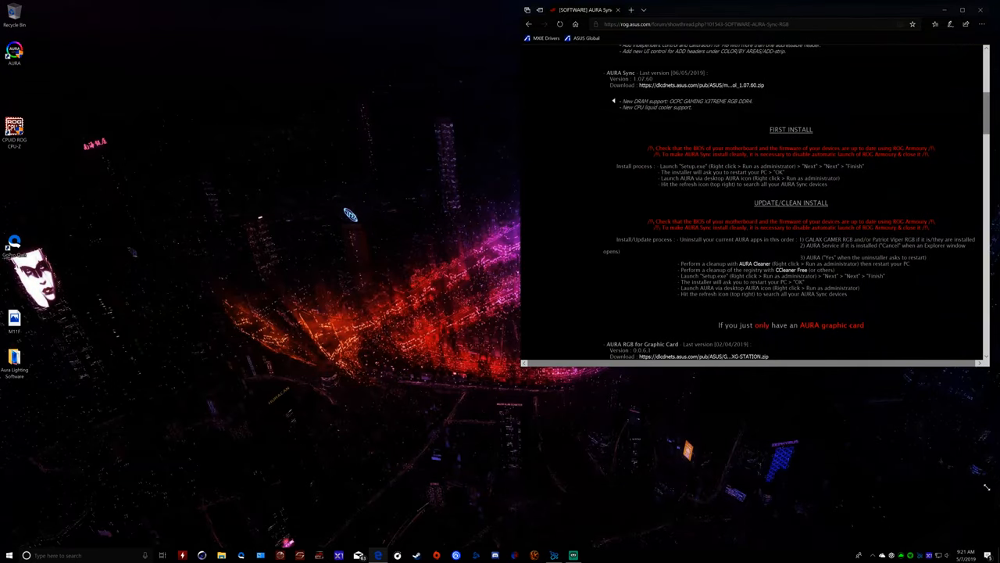
Scroll down the AURA Sync/RGB thread beside the Aura Sync app.
scroll(down, 3)
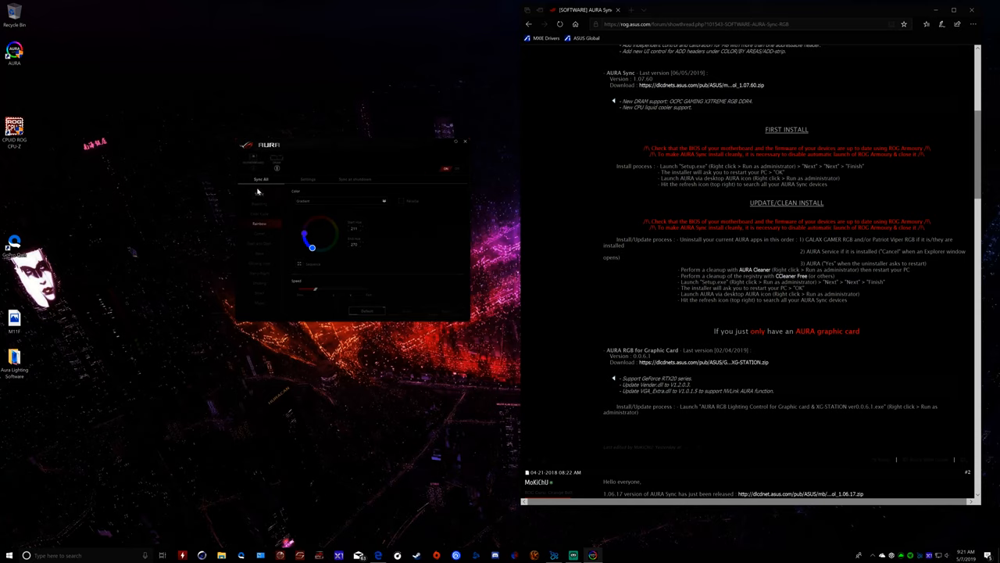
mouse_move(336, 160)
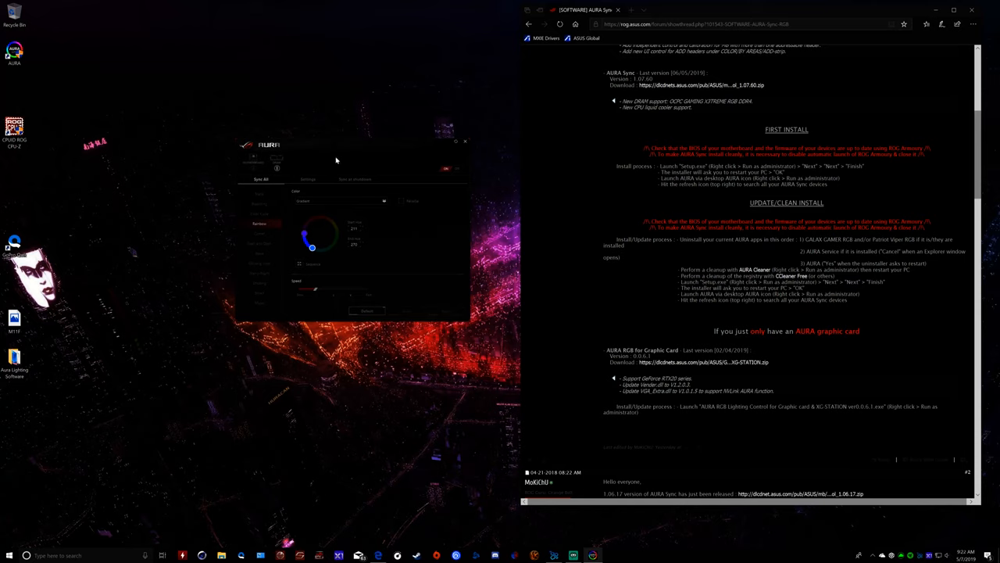
mouse_move(313, 163)
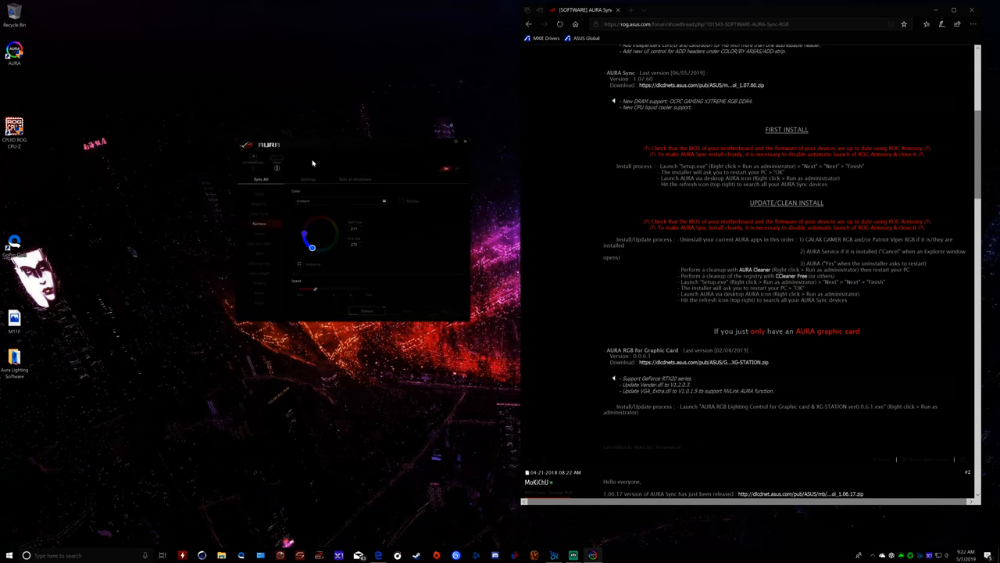
mouse_move(285, 144)
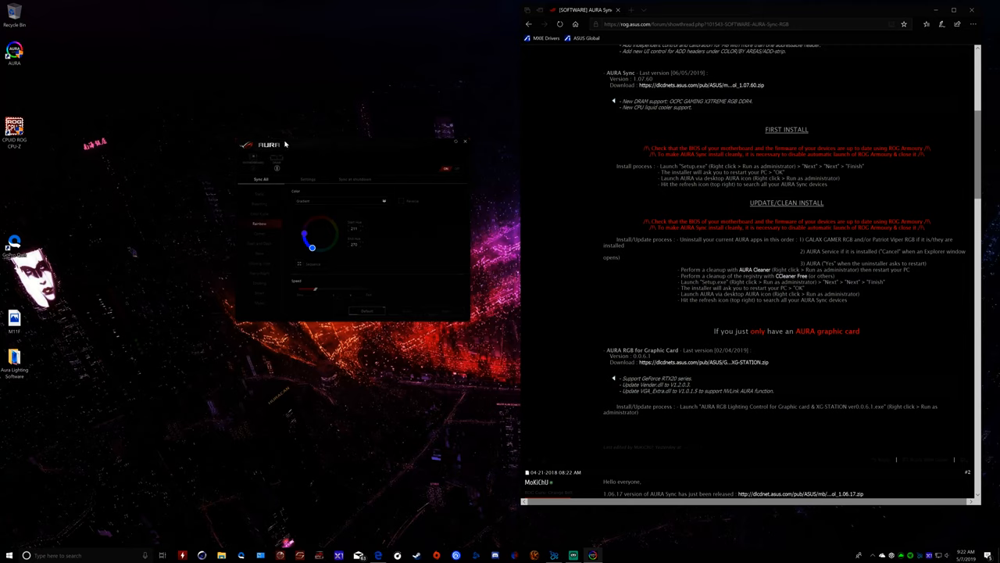
mouse_move(475, 69)
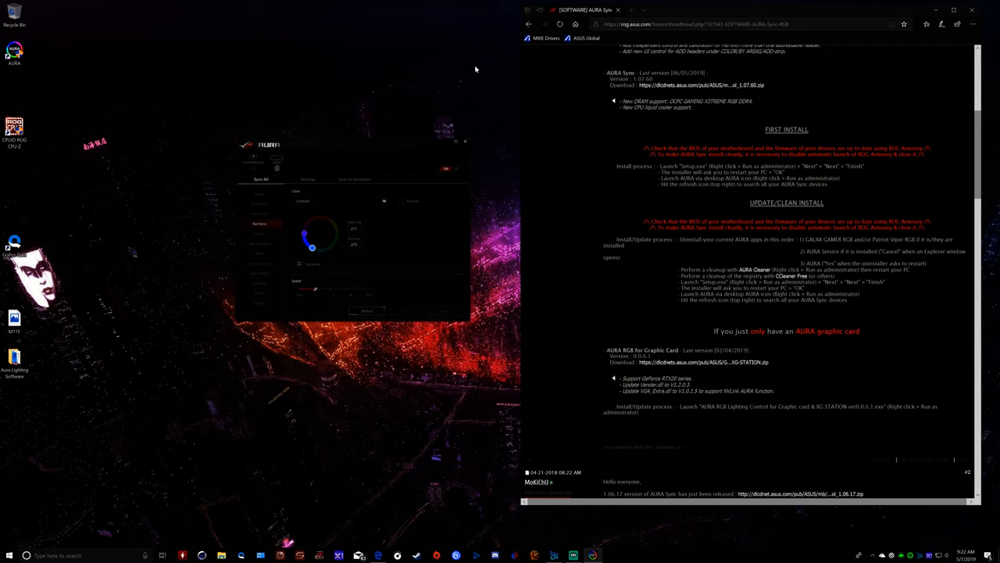
mouse_move(395, 171)
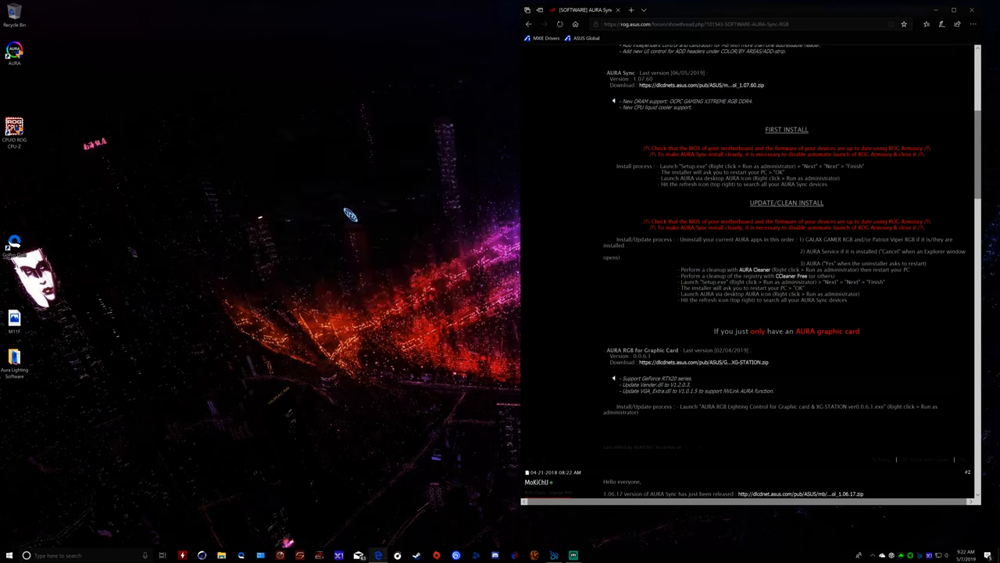
mouse_move(794, 211)
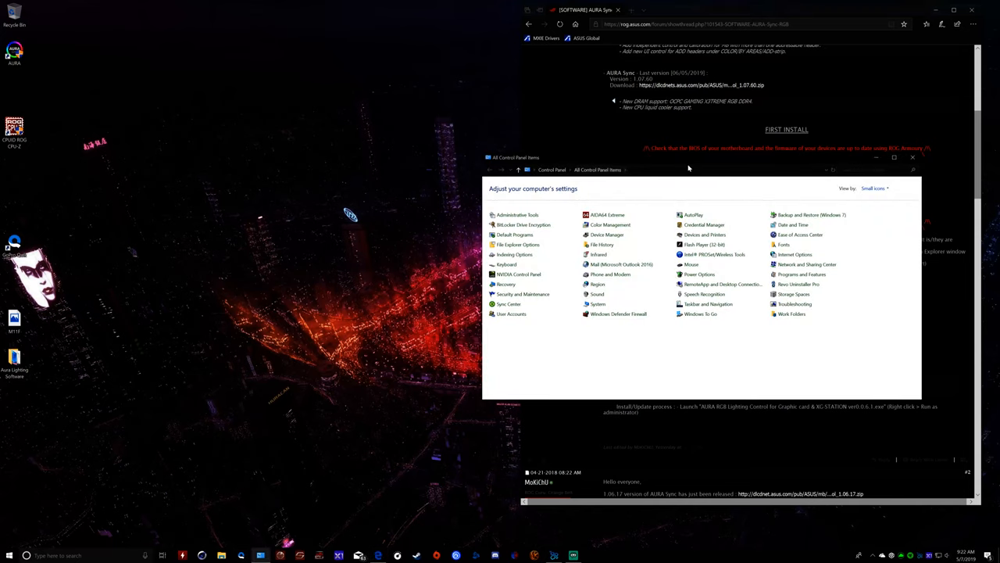
Uninstall AURA 1.06.17 from Programs and Features, confirming full removal and finishing the wizard.
drag(703, 157, 295, 69)
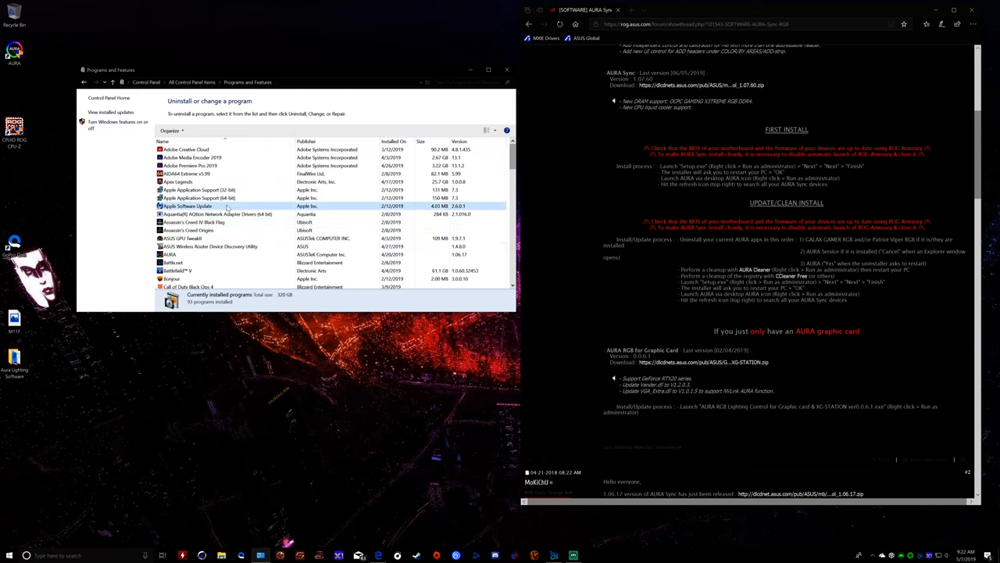
scroll(down, 3)
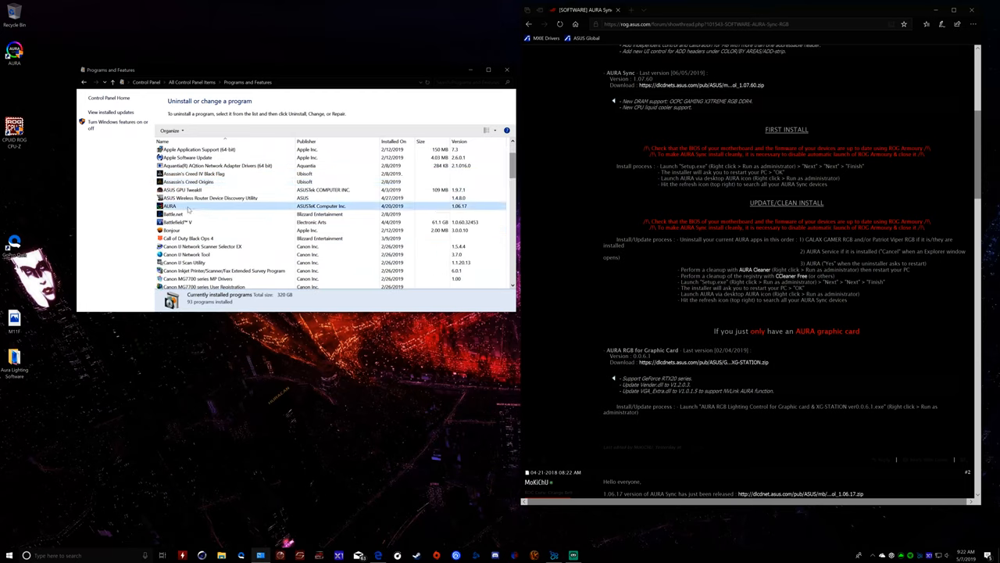
click(180, 206)
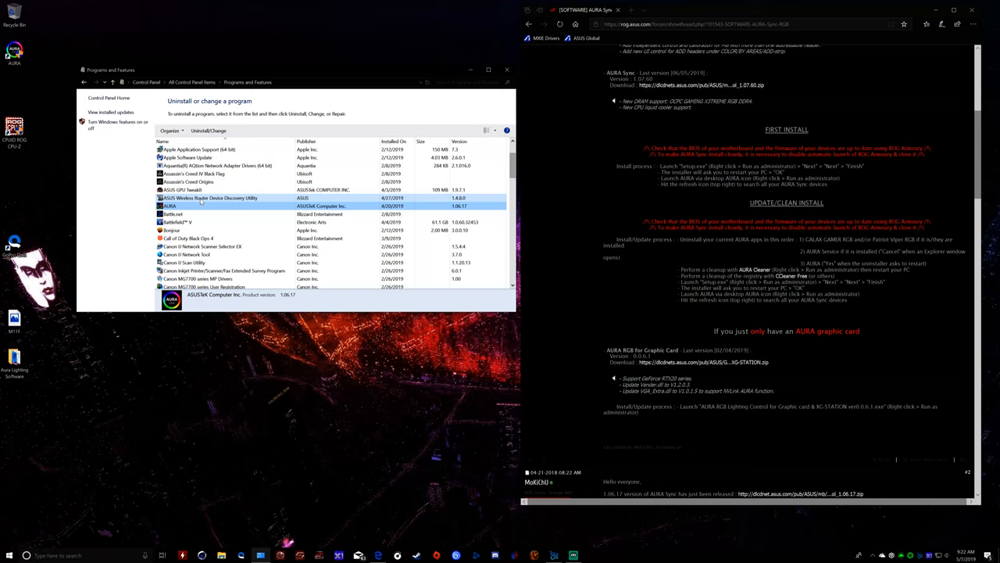
click(208, 131)
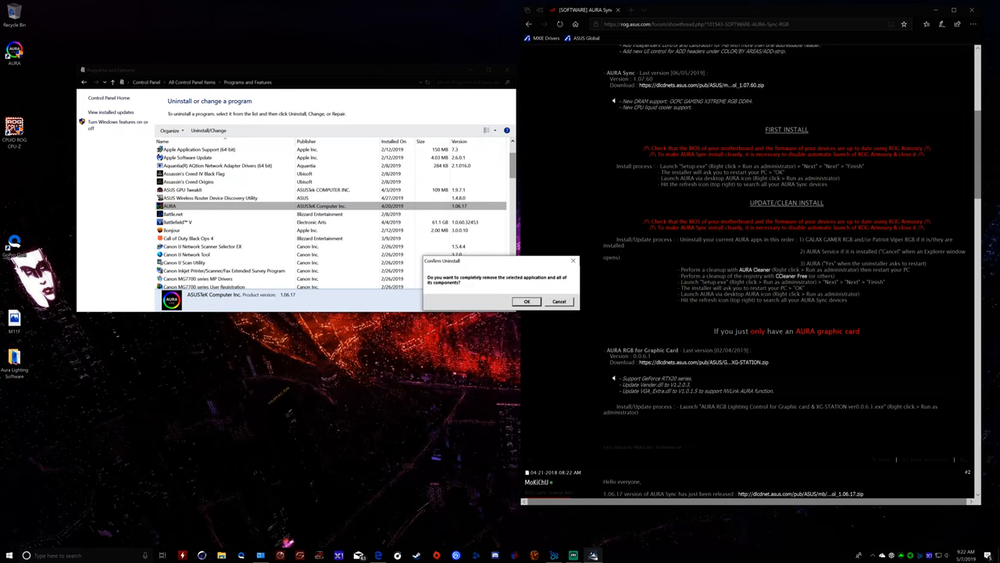
click(527, 302)
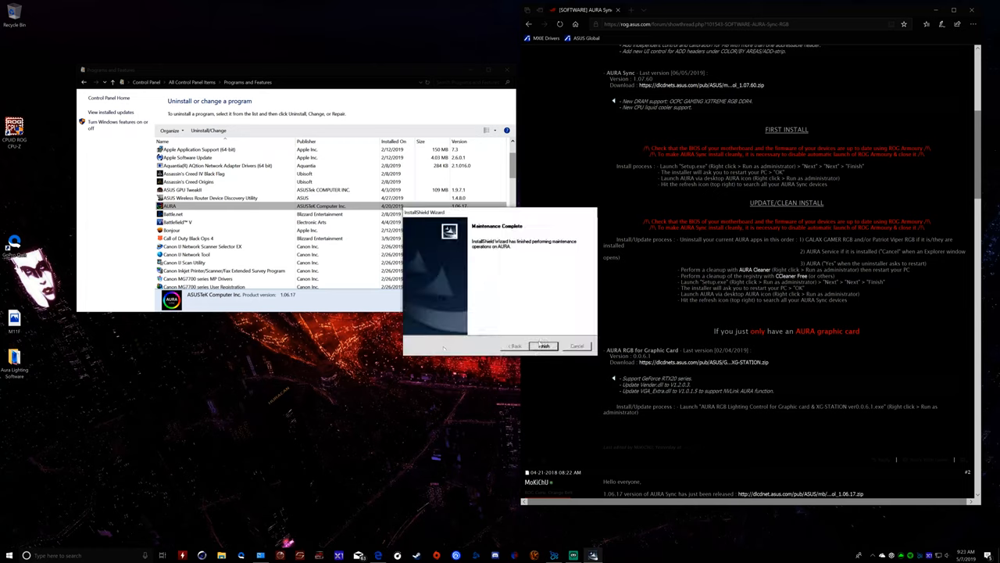
click(543, 346)
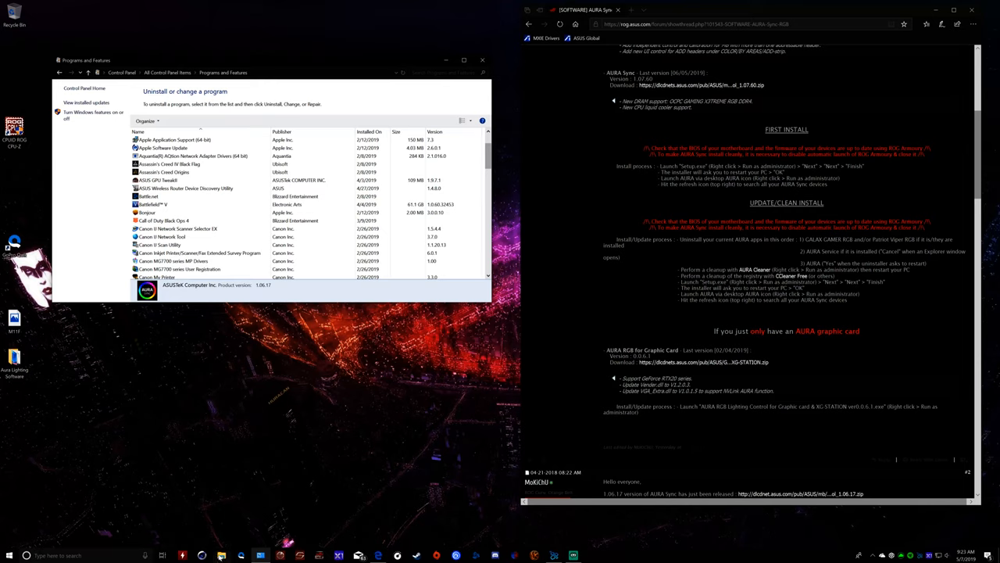
Open the Aura Lighting Software folder and launch LIGHTING_ASUS_AURA_Cleaner.
click(222, 554)
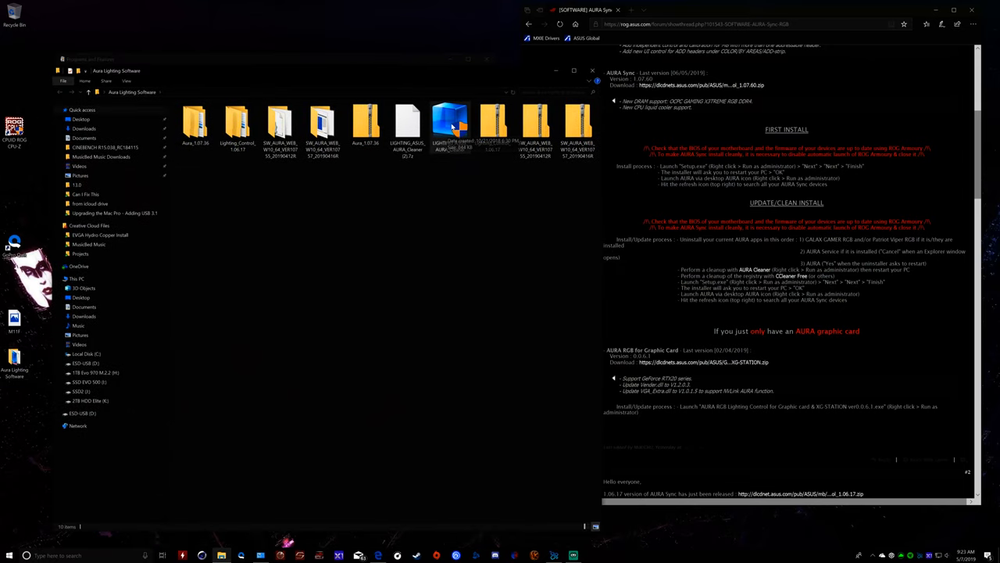
click(449, 129)
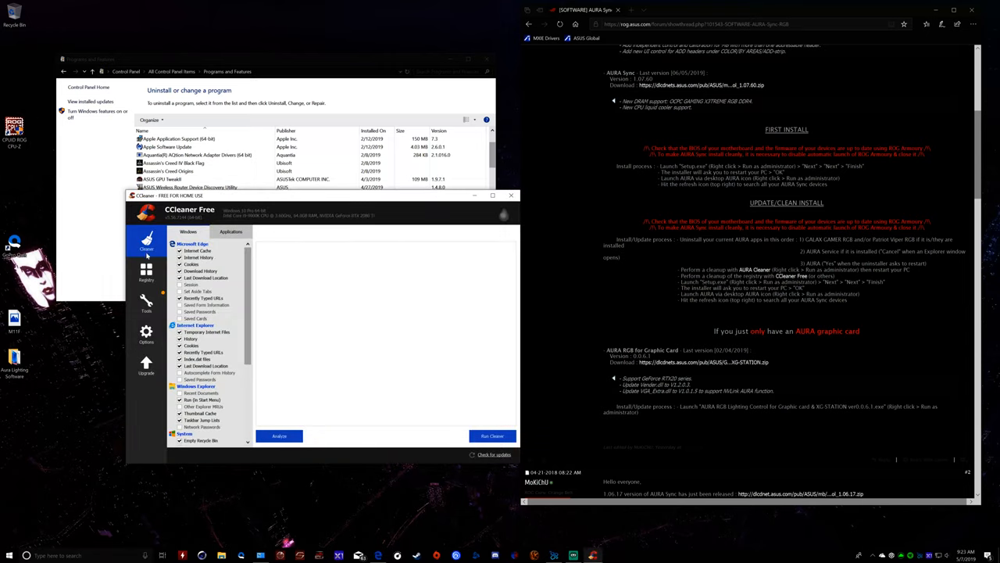
Fix the leftover Aura.exe application path in CCleaner's Registry cleaner, then close CCleaner.
click(146, 271)
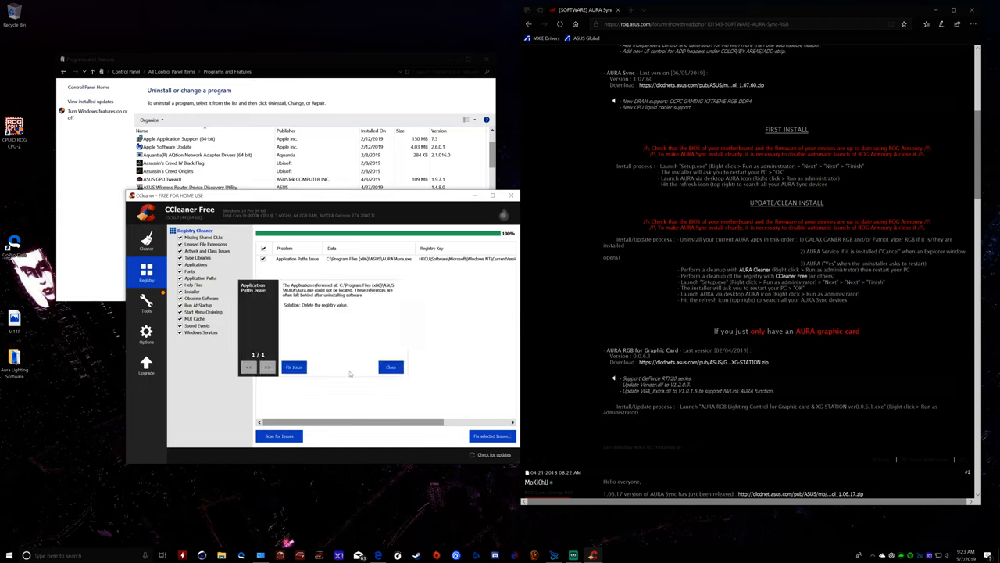
click(294, 366)
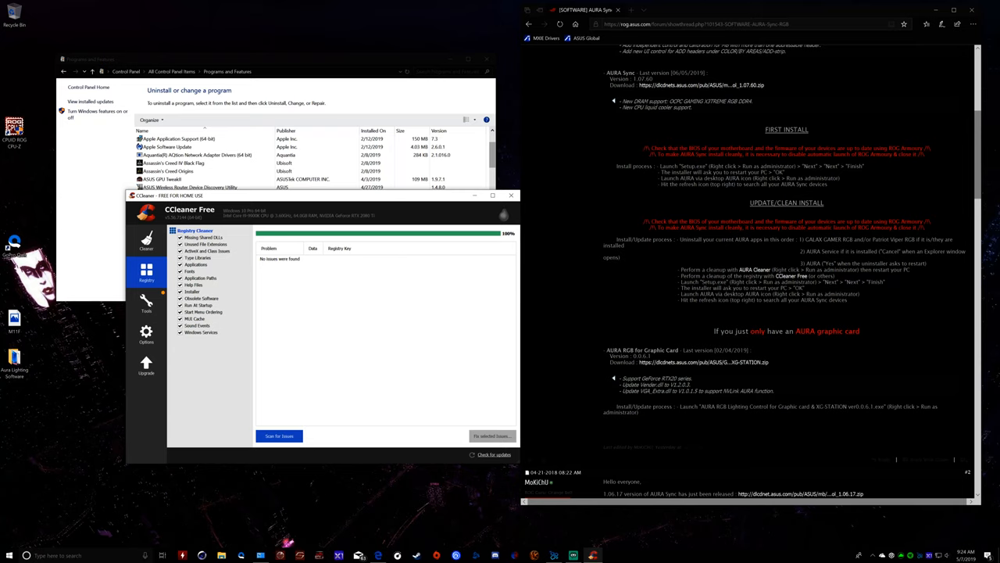
mouse_move(512, 195)
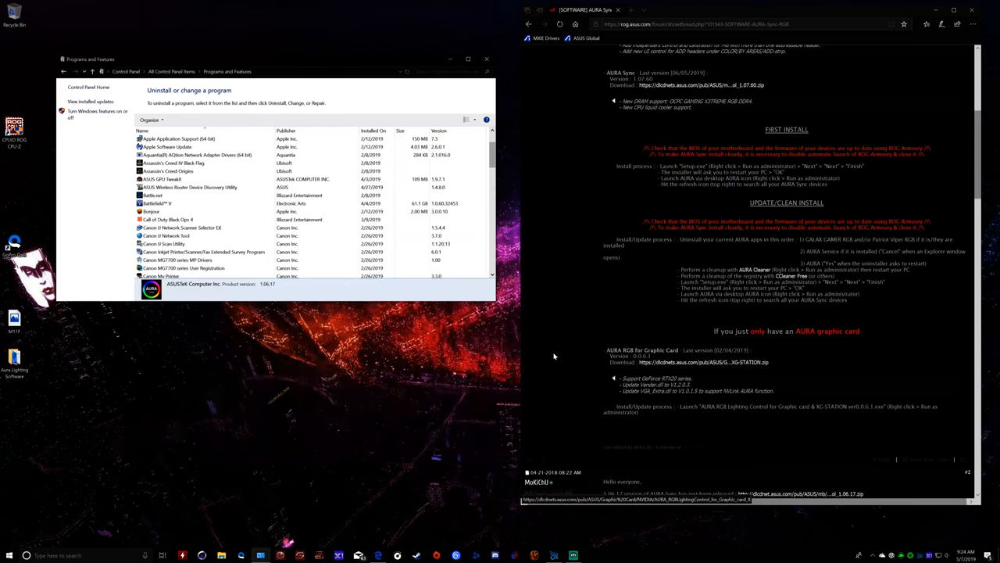
mouse_move(594, 387)
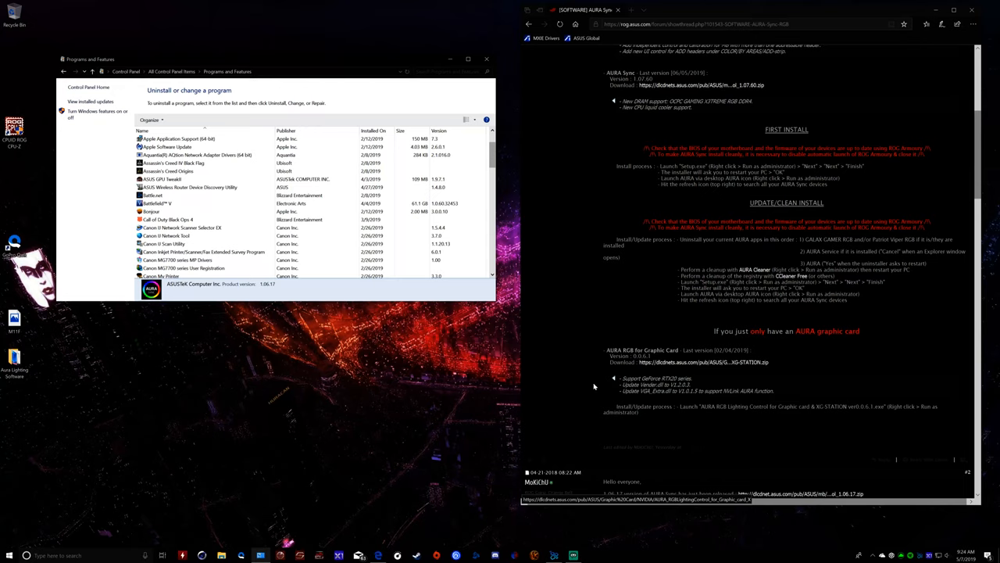
mouse_move(443, 352)
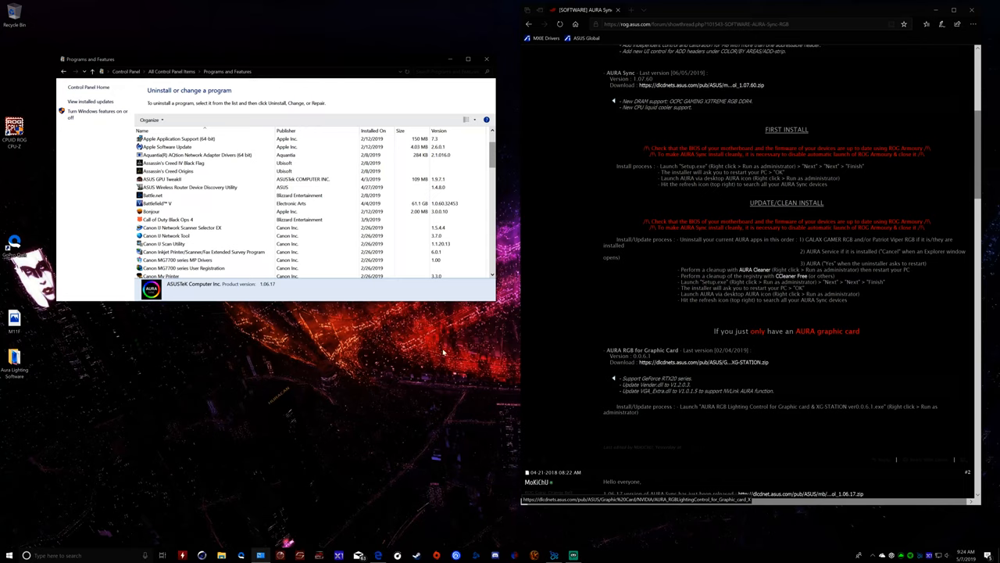
mouse_move(466, 342)
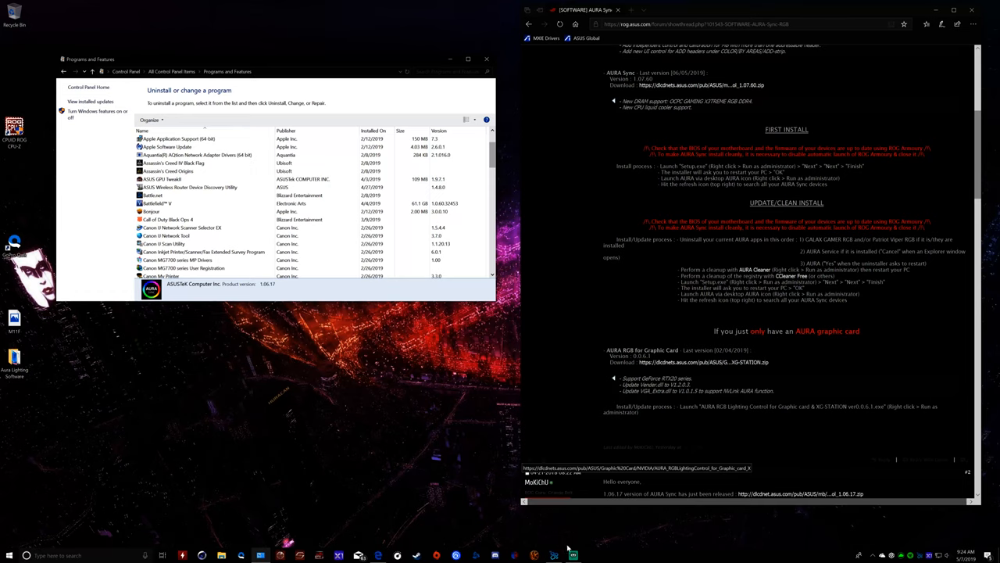
click(486, 58)
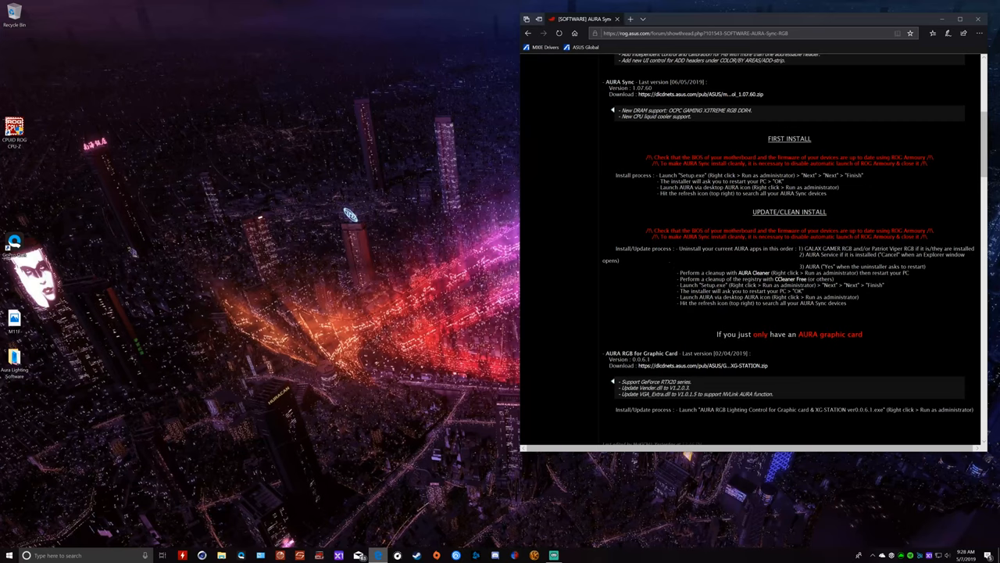
mouse_move(398, 508)
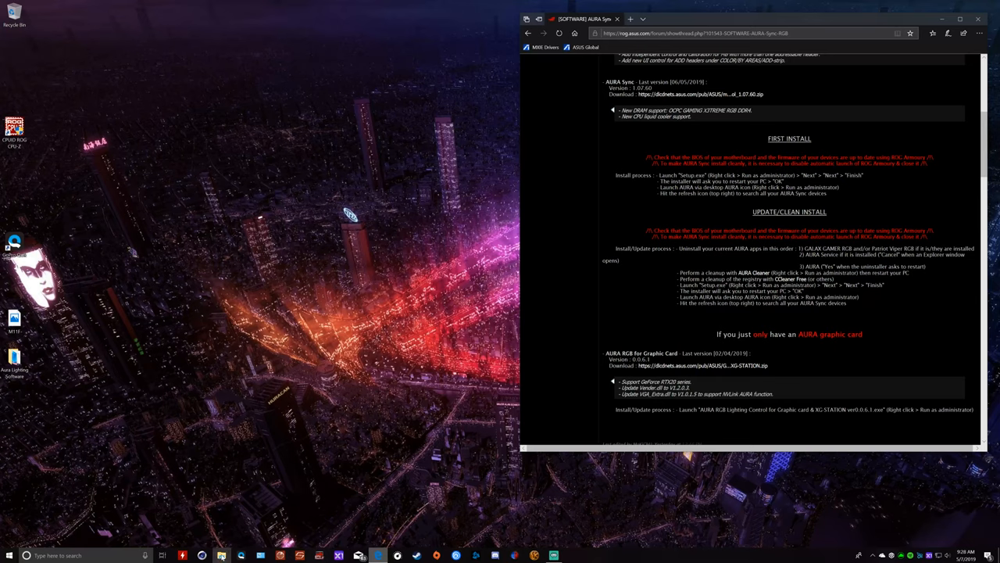
Open the Aura Lighting Software folder and select the Aura_1.07.36 zip.
click(221, 555)
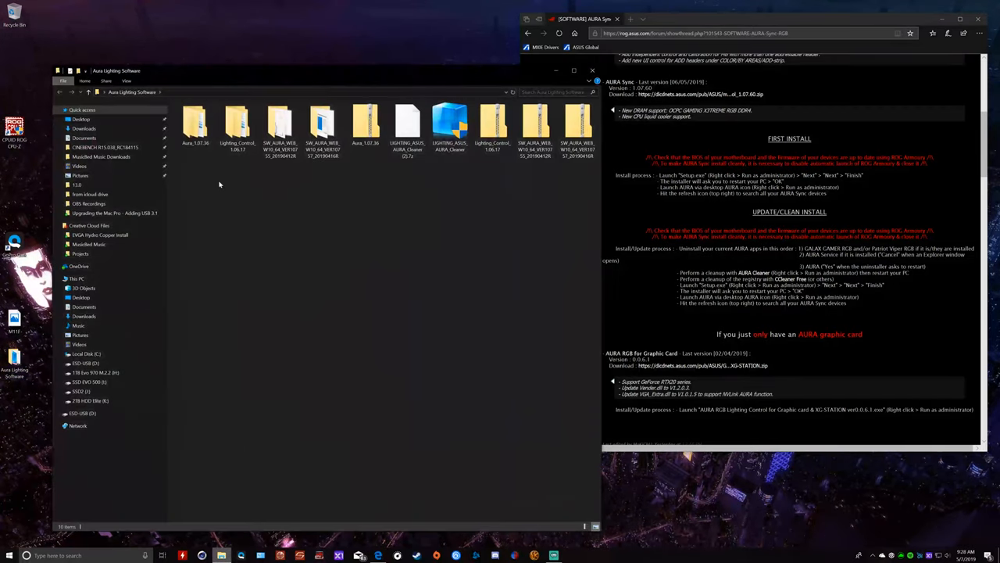
click(366, 125)
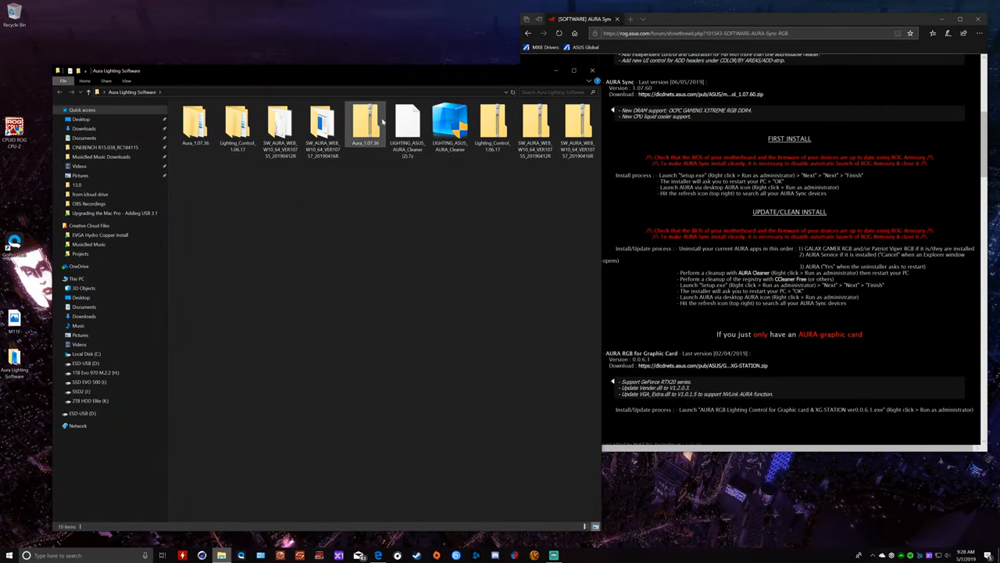
mouse_move(365, 125)
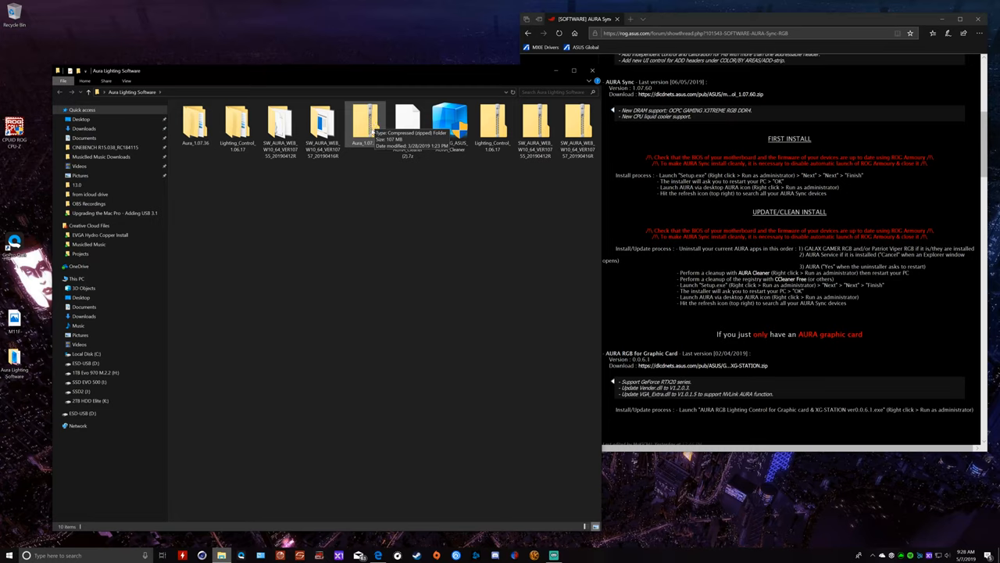
Run AsusSetup from the Aura_1.07.36 archive as administrator, keeping the default install folder.
double_click(194, 121)
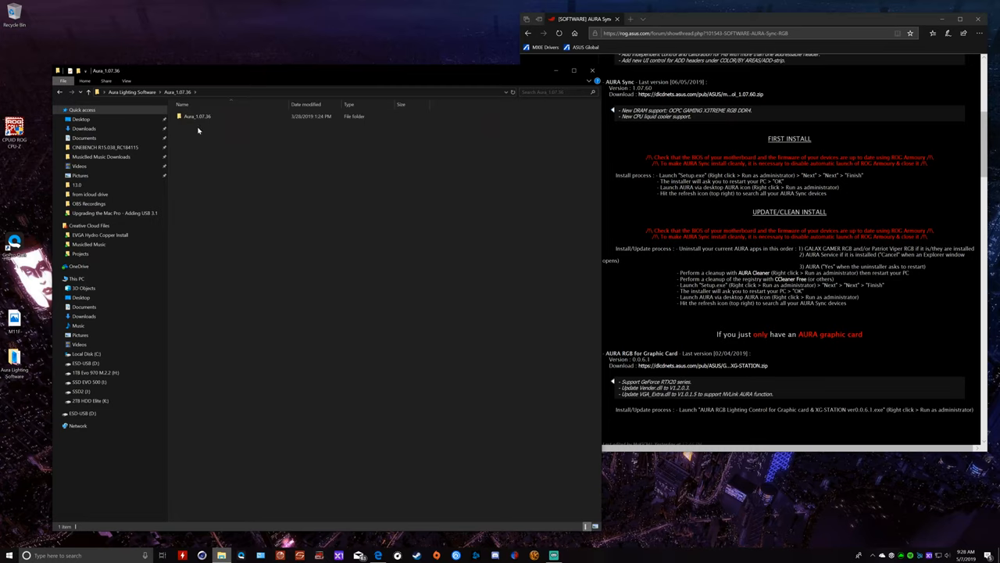
double_click(197, 116)
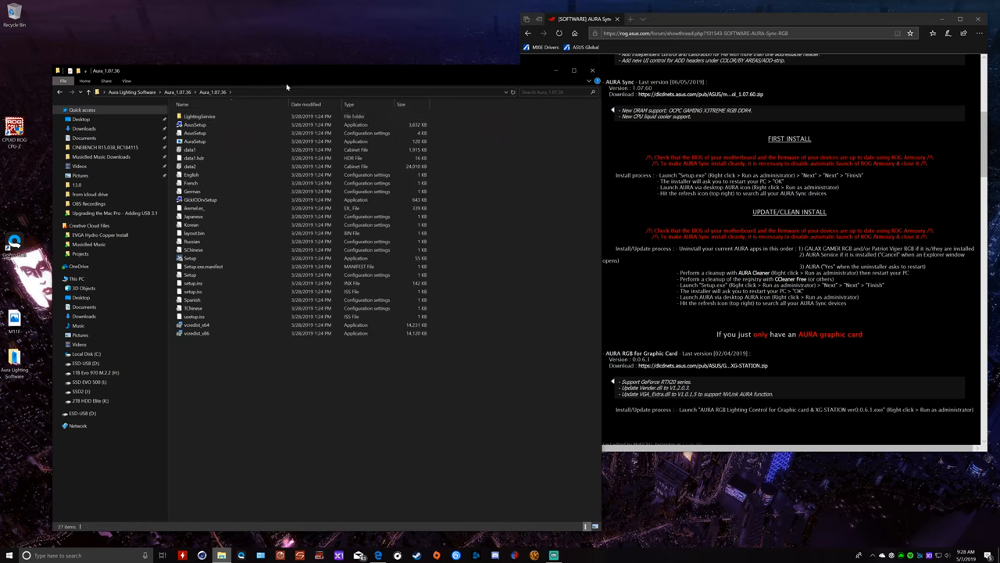
click(191, 258)
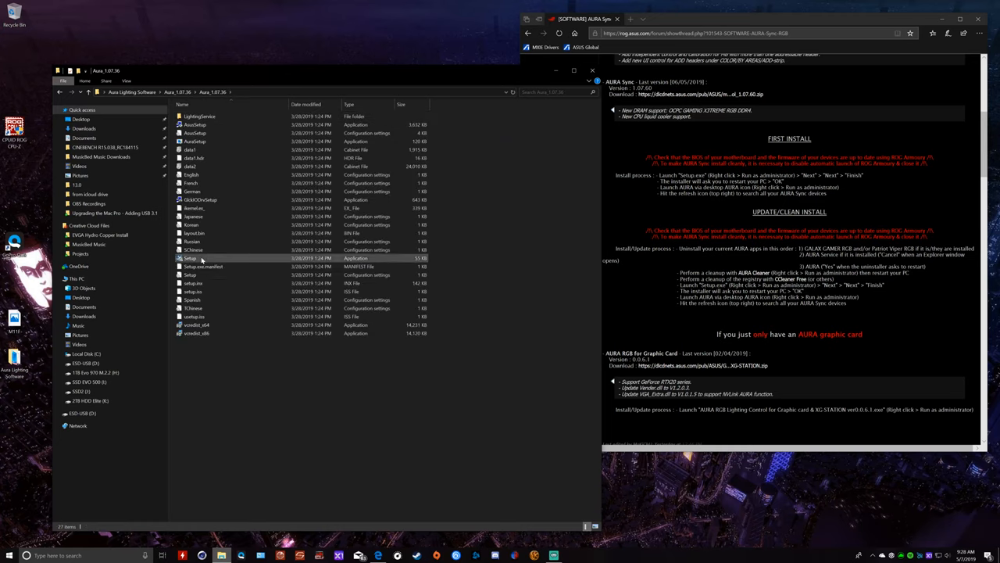
right_click(207, 125)
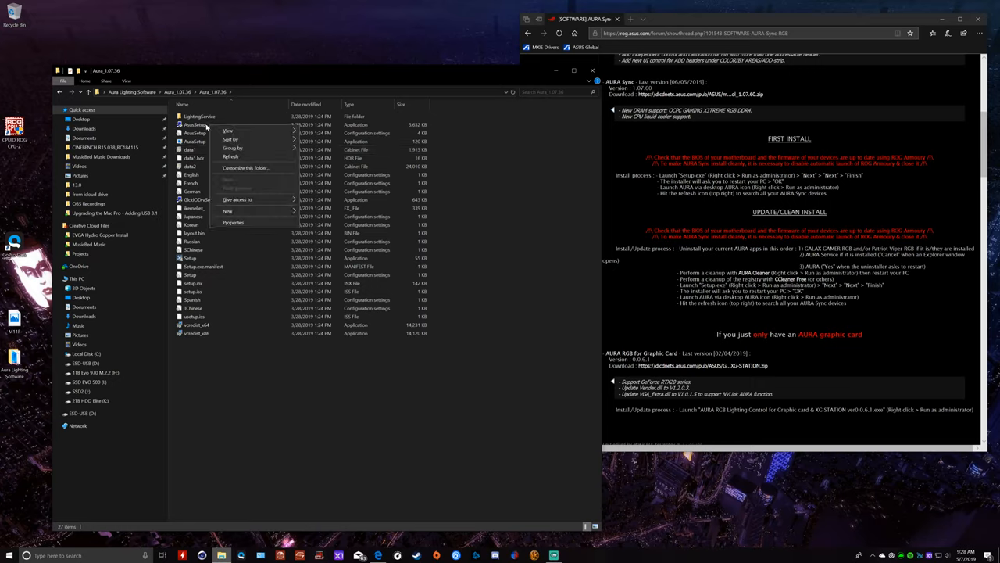
right_click(196, 125)
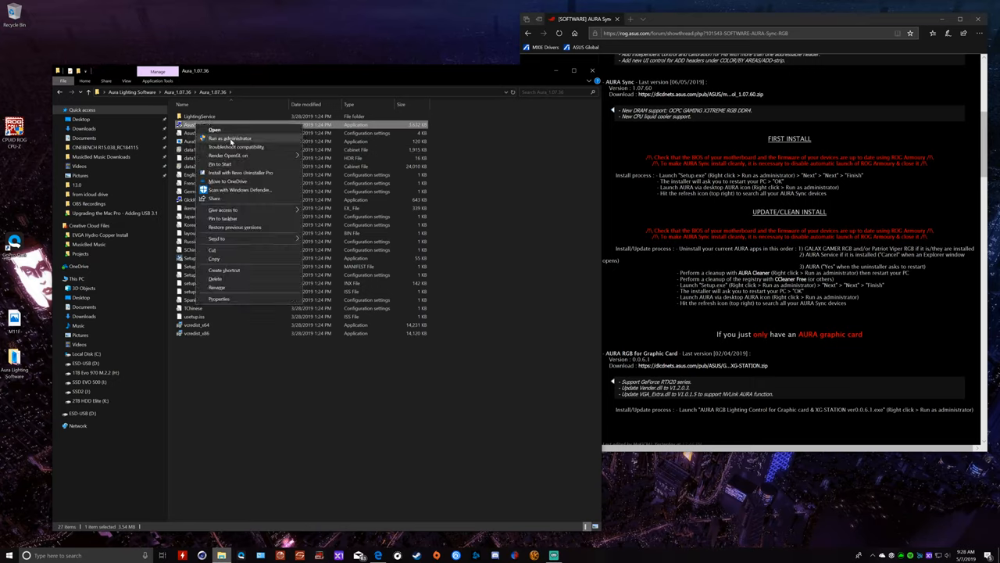
click(214, 129)
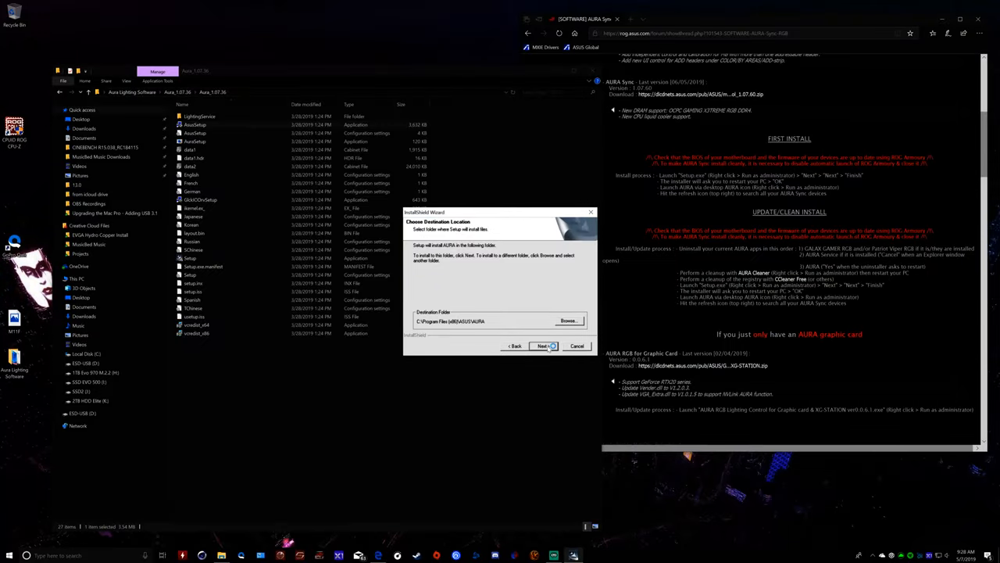
click(543, 346)
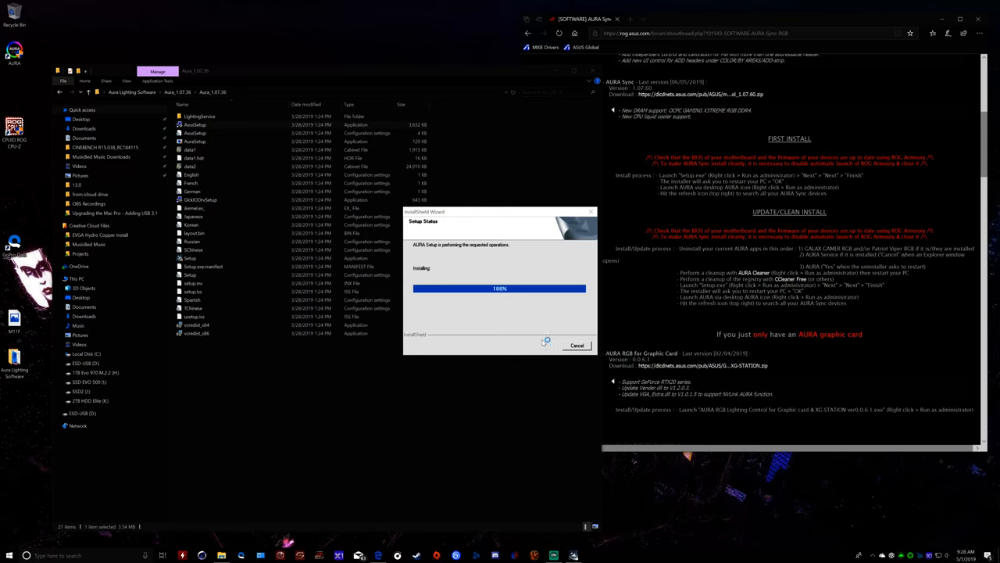
mouse_move(550, 336)
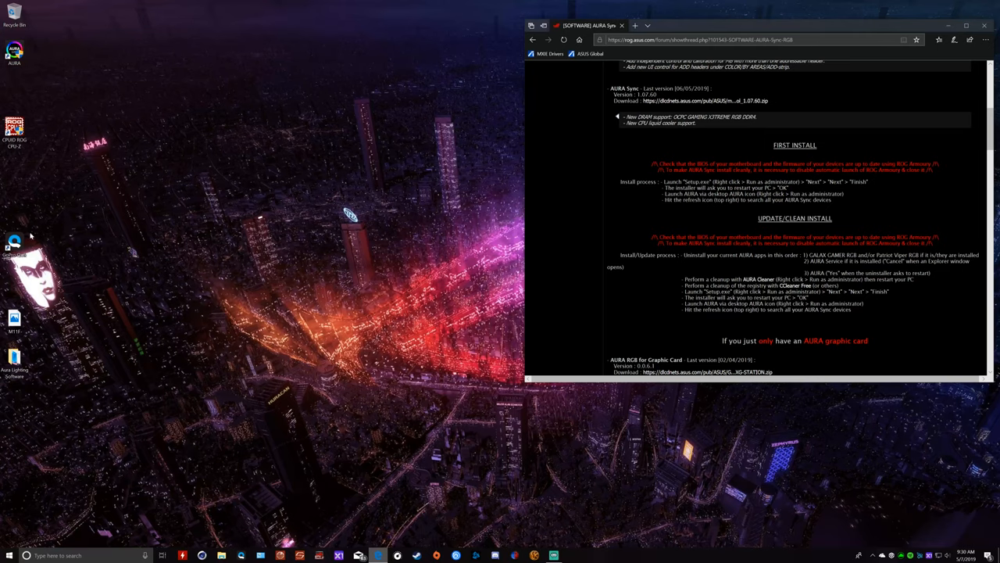
Run the AURA desktop shortcut as administrator and close the UAC block message.
right_click(14, 51)
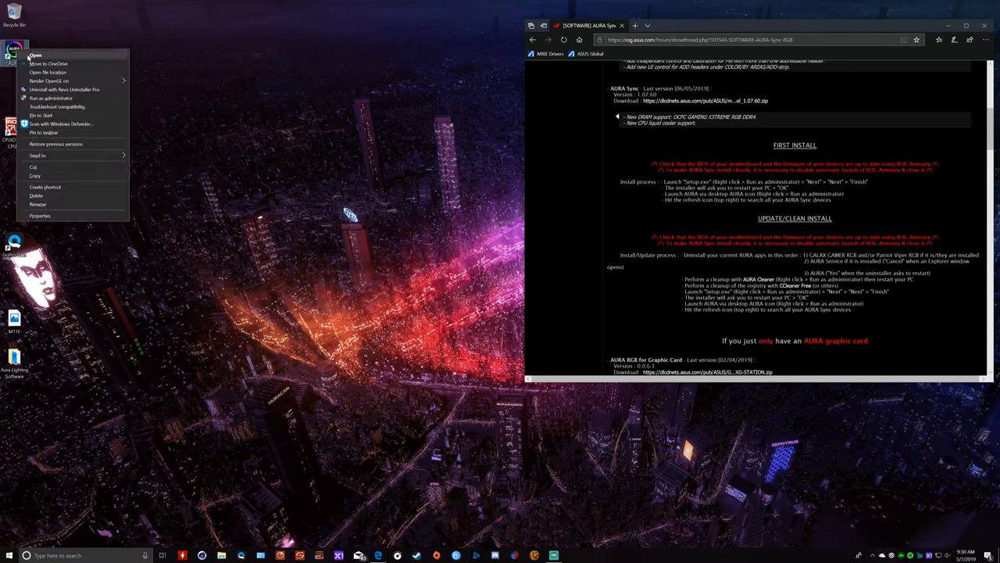
mouse_move(51, 98)
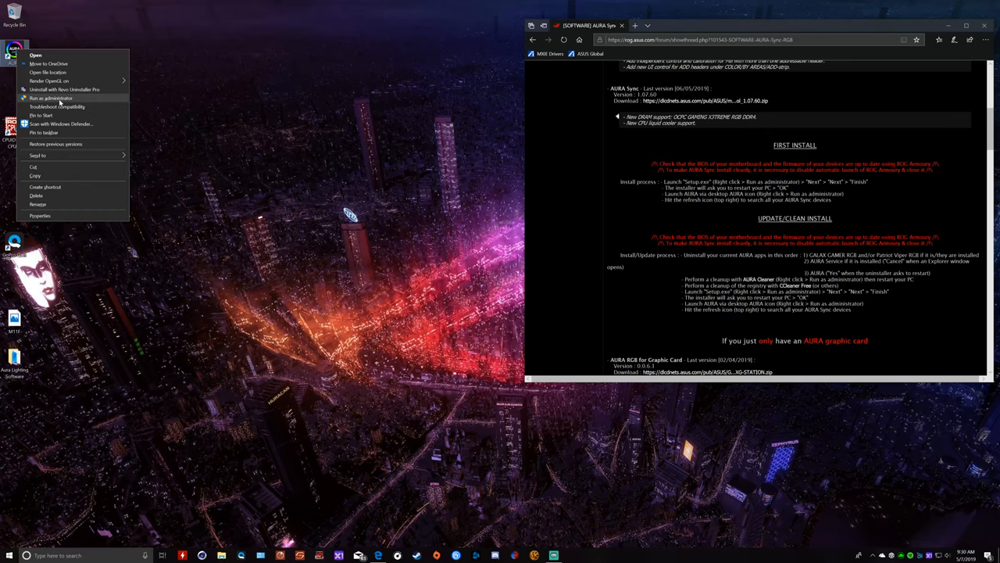
click(51, 98)
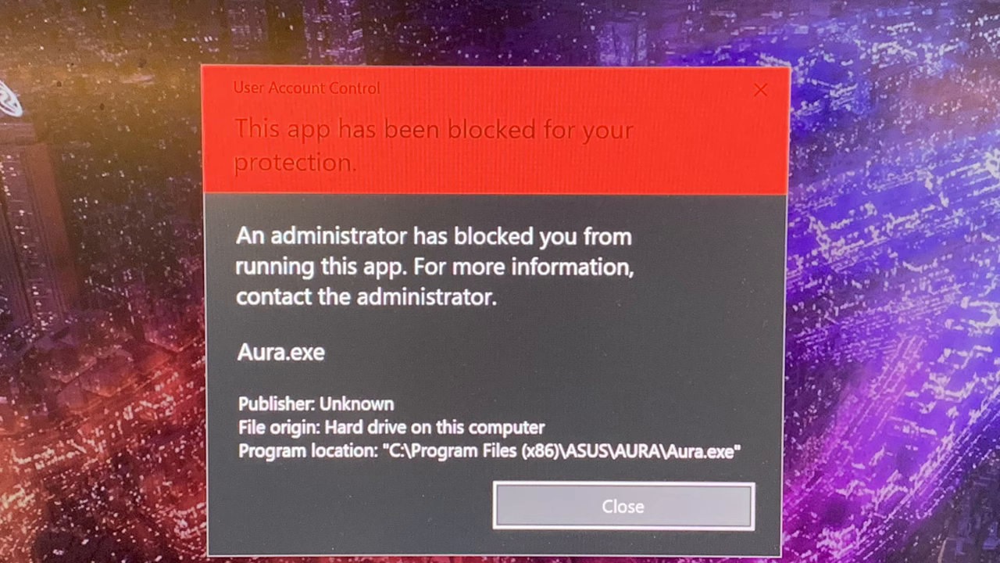
click(622, 505)
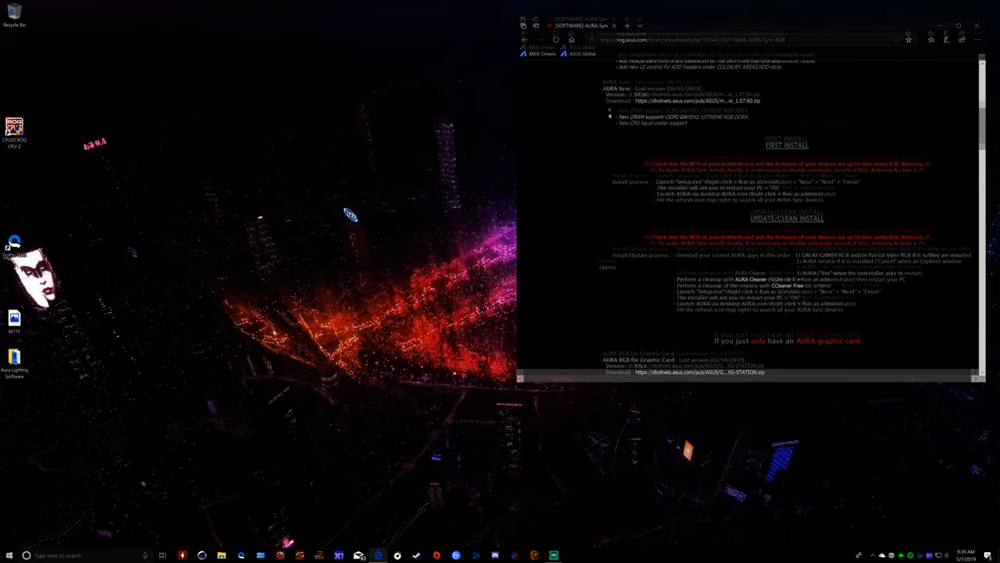
Scan the registry and fix the AuraServiceSetup.exe path issue without a backup, rescan, and close.
click(11, 555)
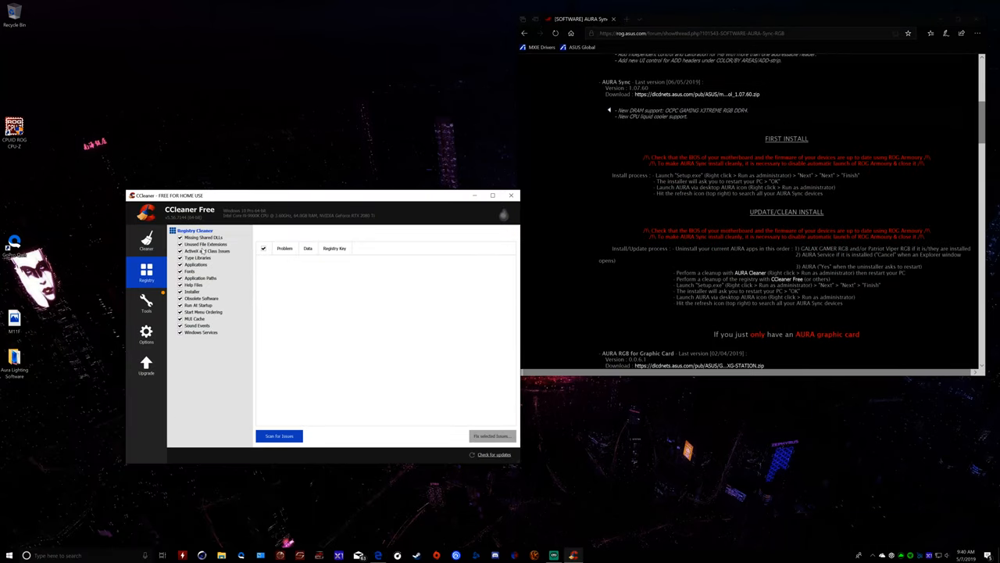
click(279, 436)
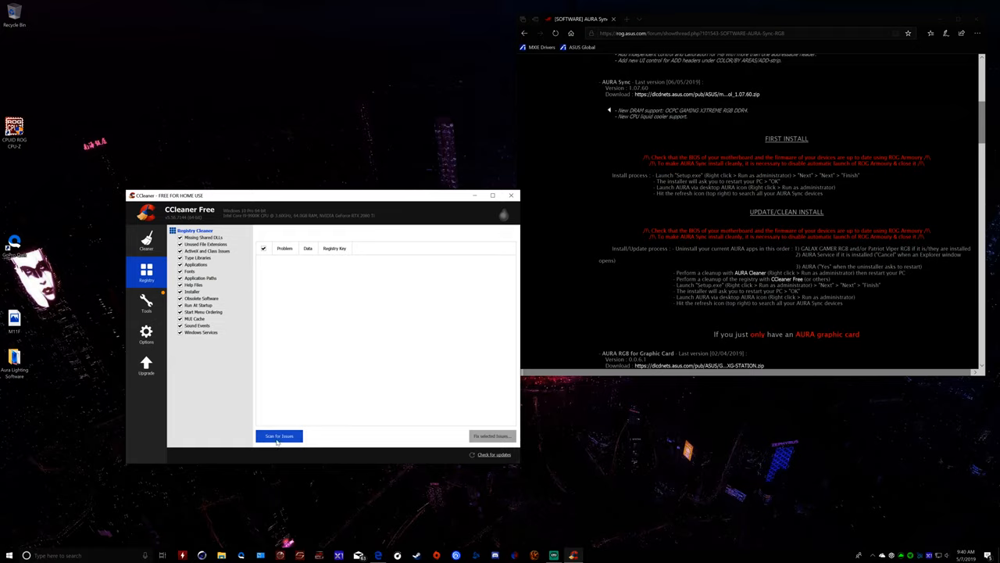
click(279, 435)
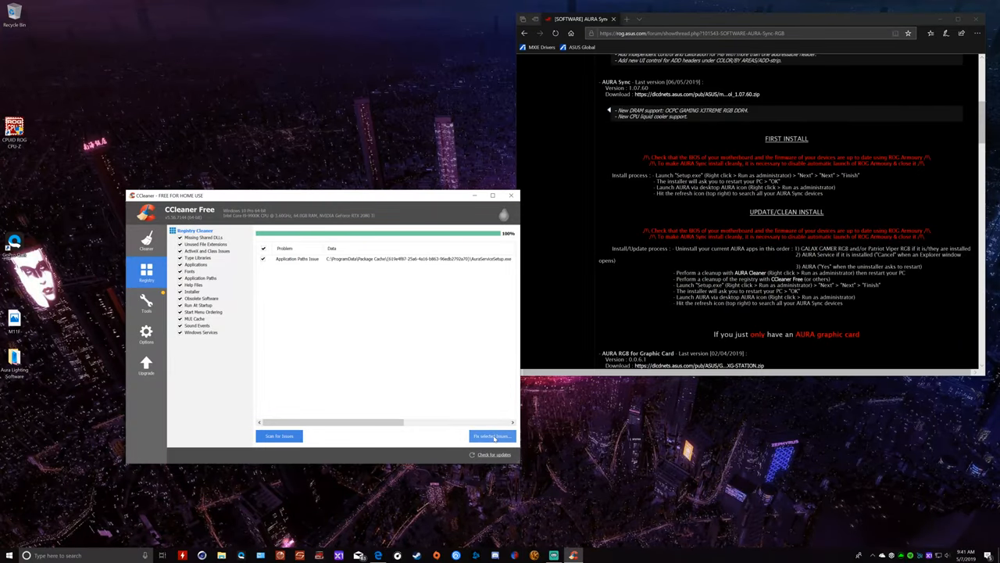
click(490, 435)
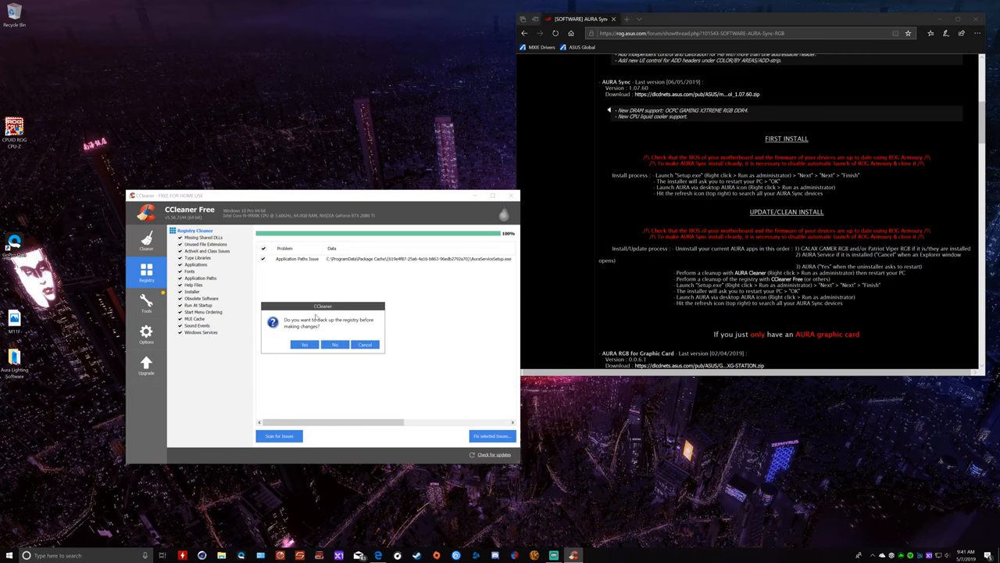
click(336, 345)
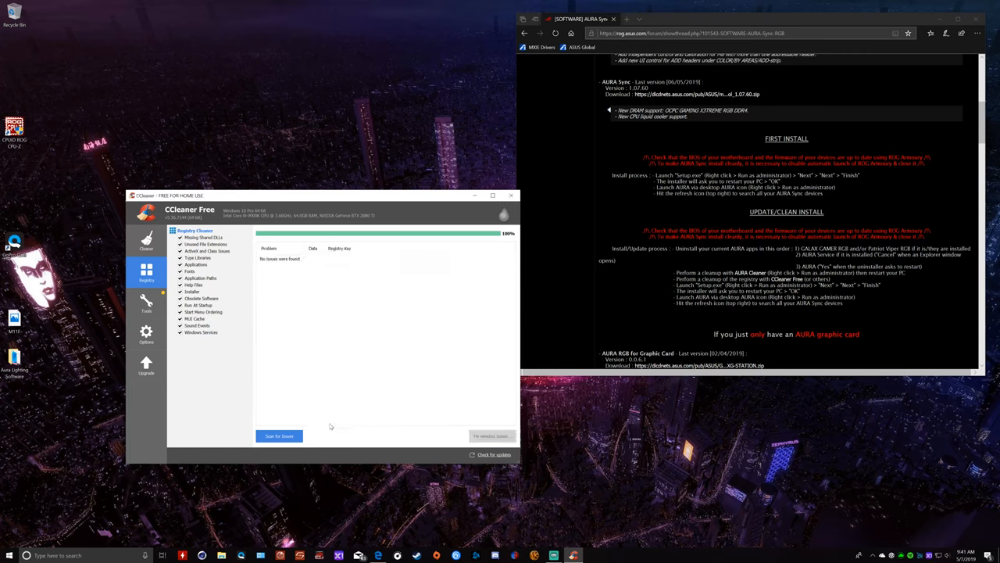
click(278, 435)
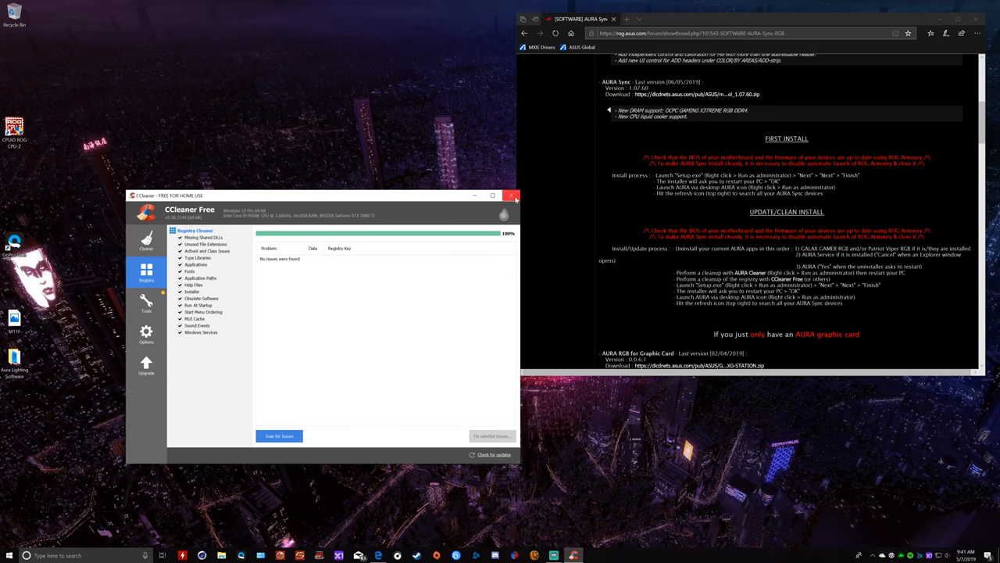
click(512, 195)
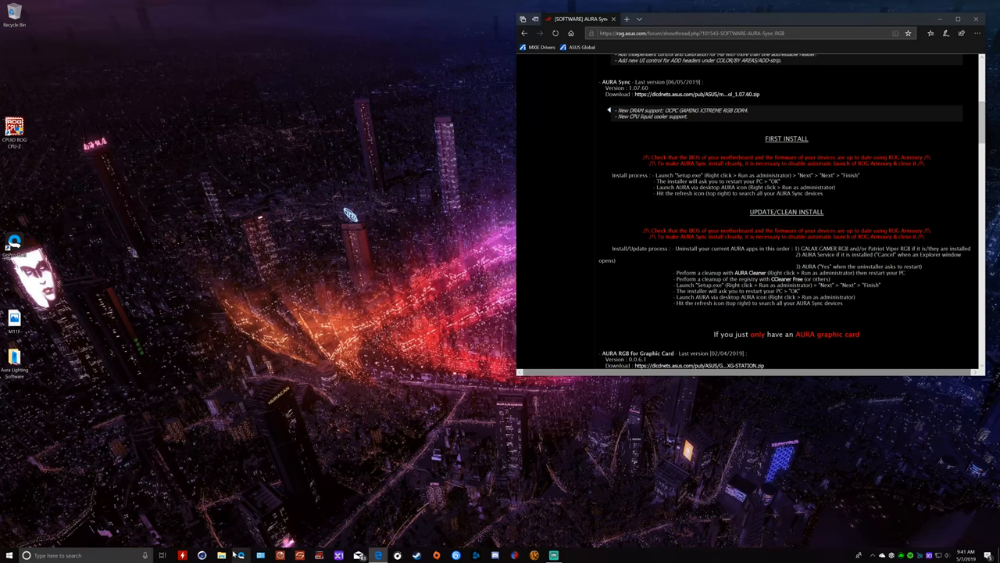
Open the SW_AURA_WEB_W10_64_VER10757_20190416R folder under Aura Lighting Software in File Explorer.
click(221, 554)
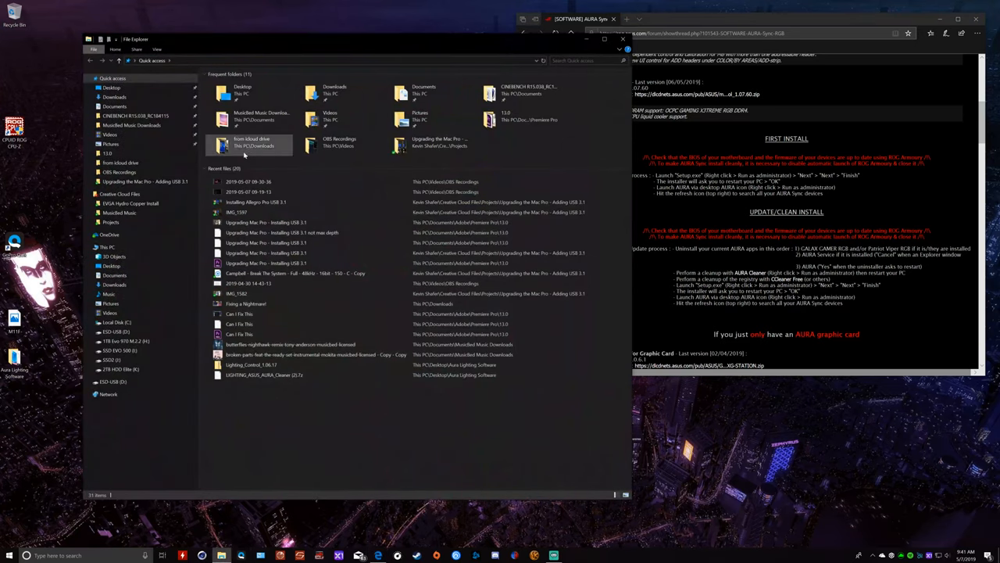
click(623, 38)
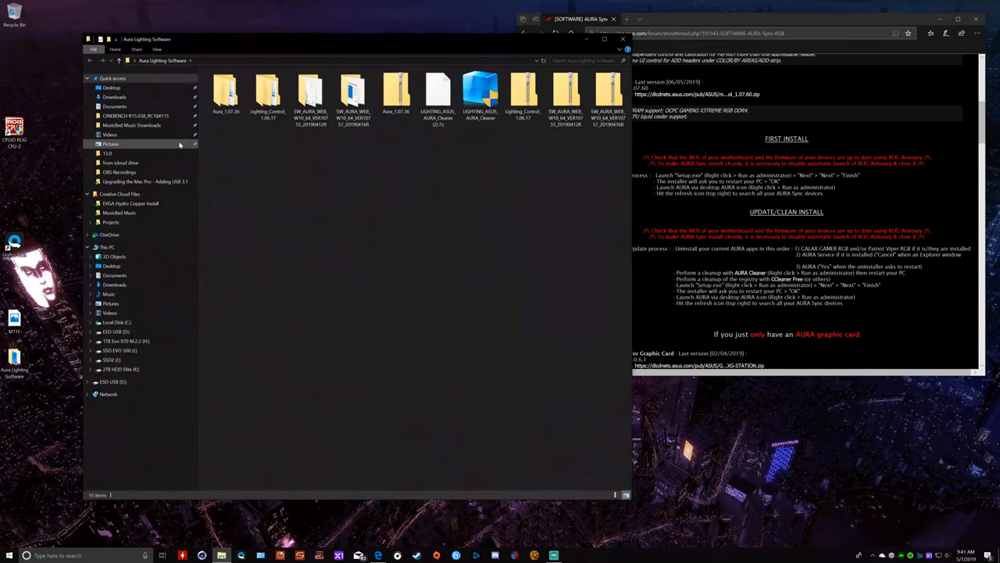
mouse_move(350, 153)
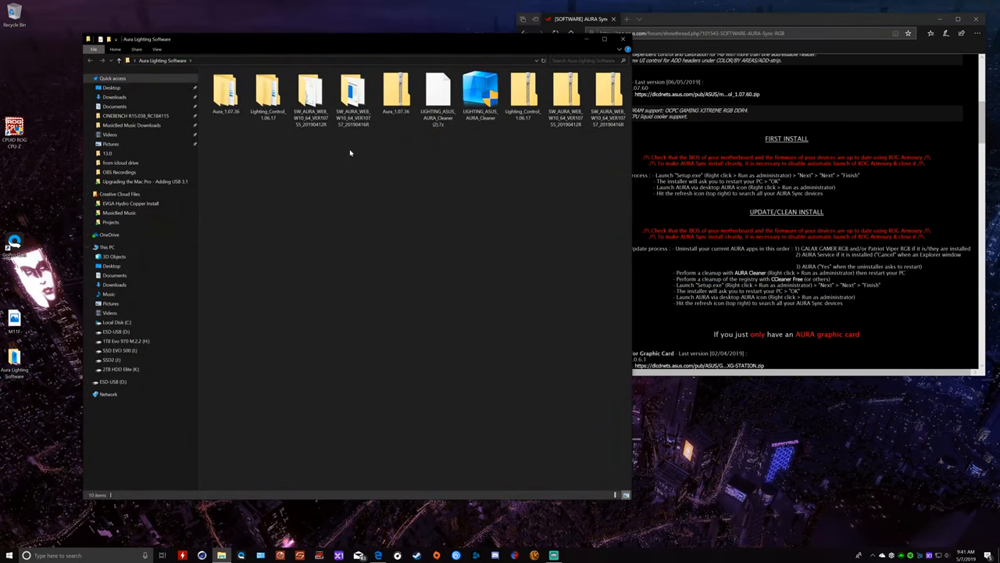
mouse_move(352, 93)
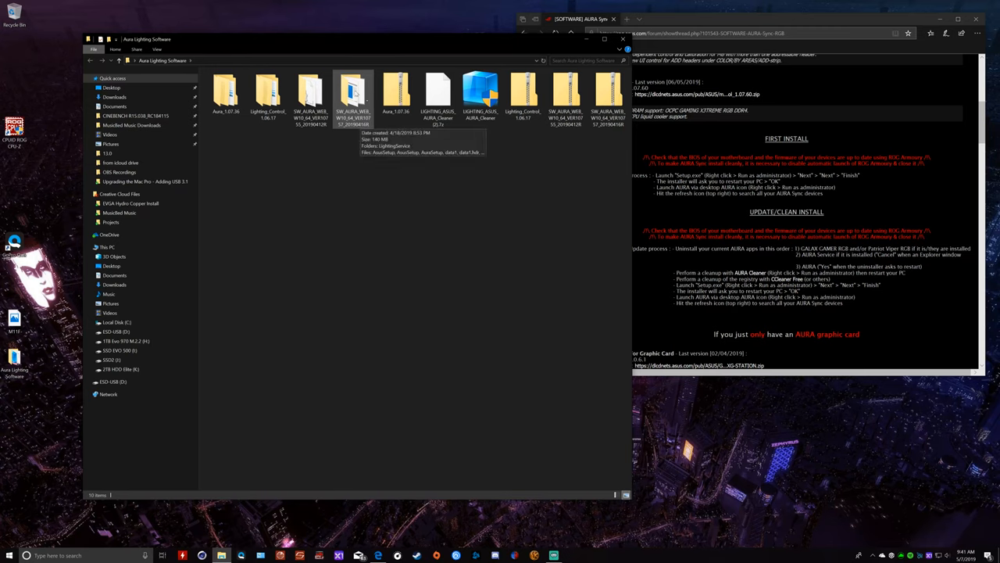
double_click(353, 93)
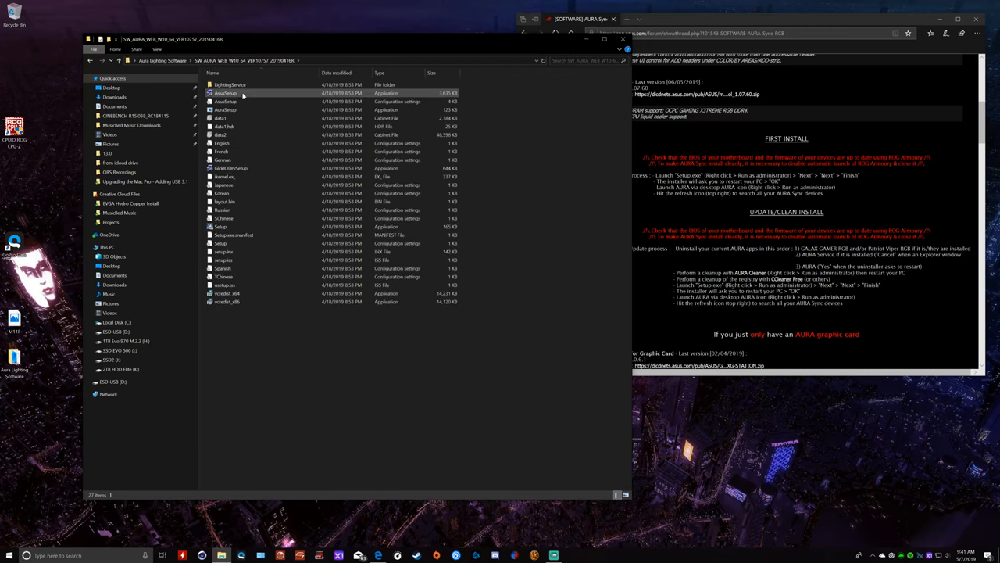
Run AsusSetup as administrator, keep the default install location, and finish the wizard.
right_click(246, 92)
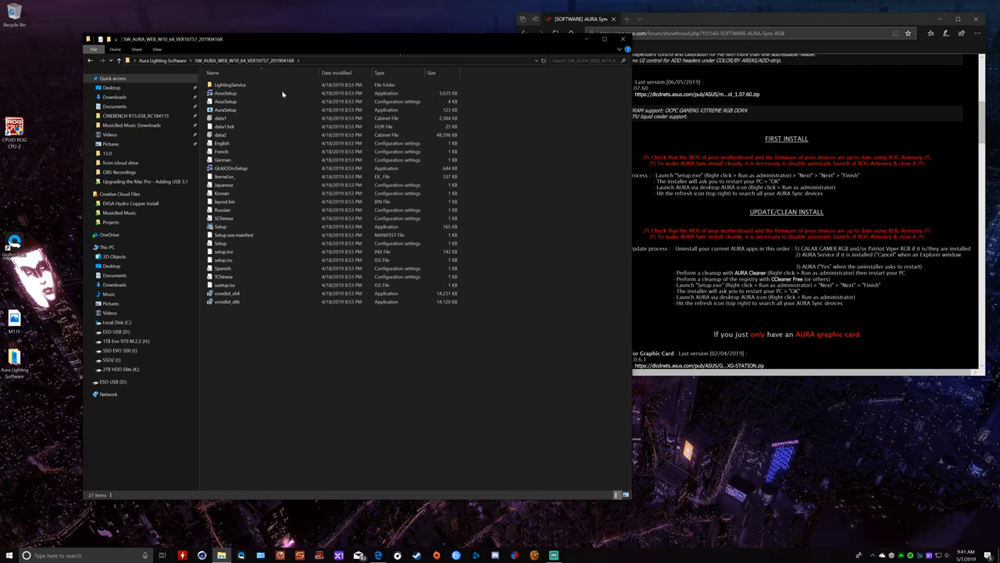
right_click(225, 93)
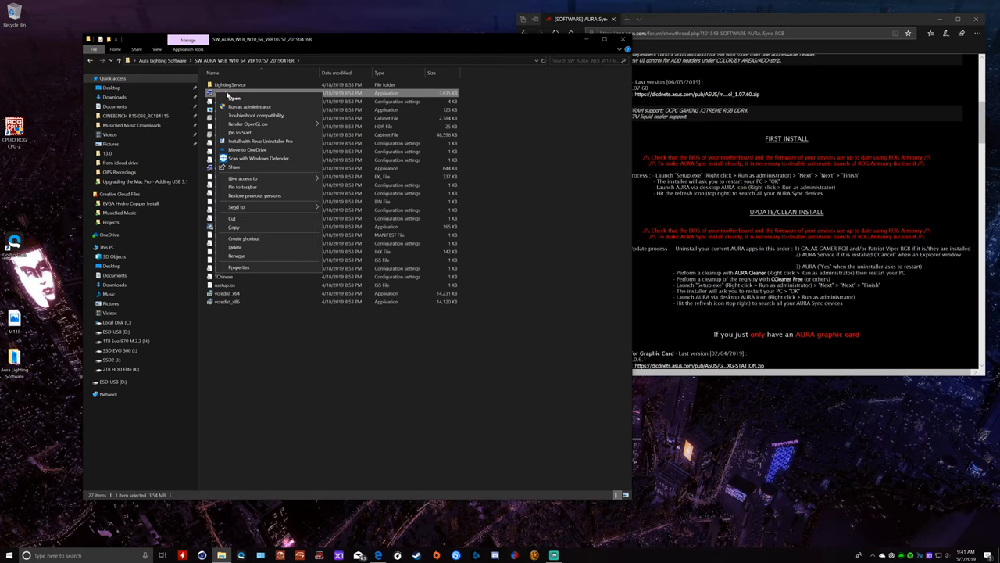
click(250, 106)
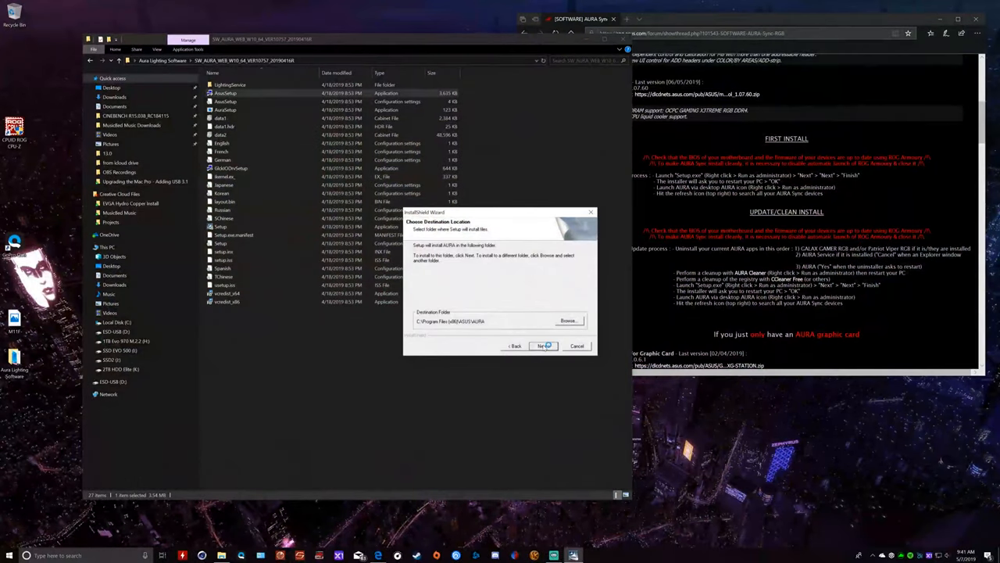
click(542, 346)
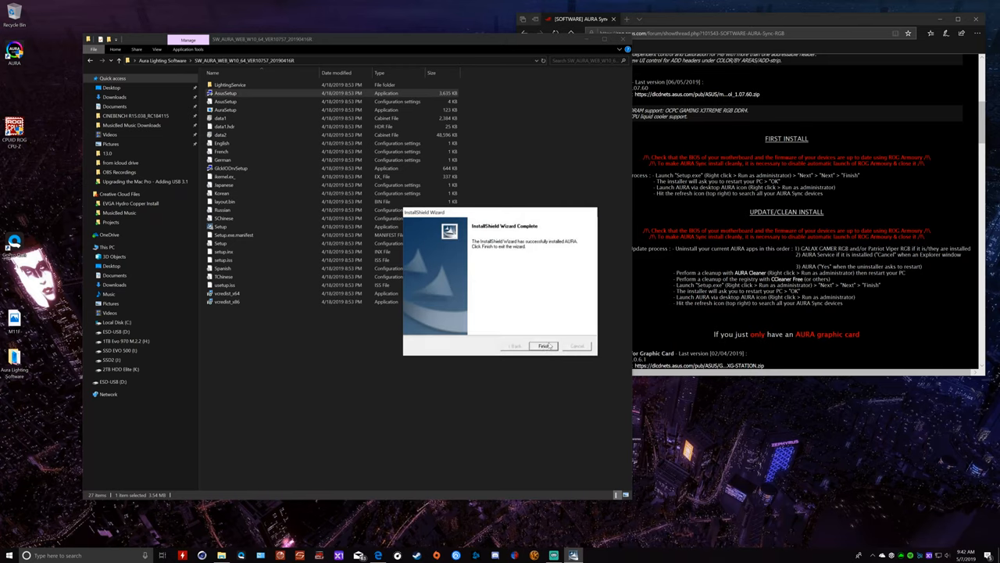
click(544, 345)
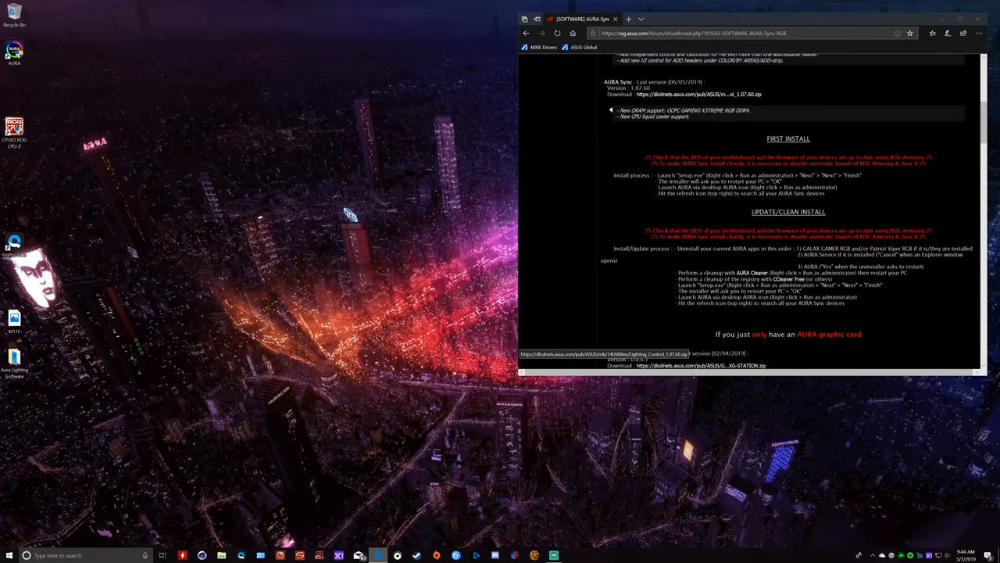
Launch the new AURA desktop shortcut as administrator and allow the UAC prompt.
right_click(15, 51)
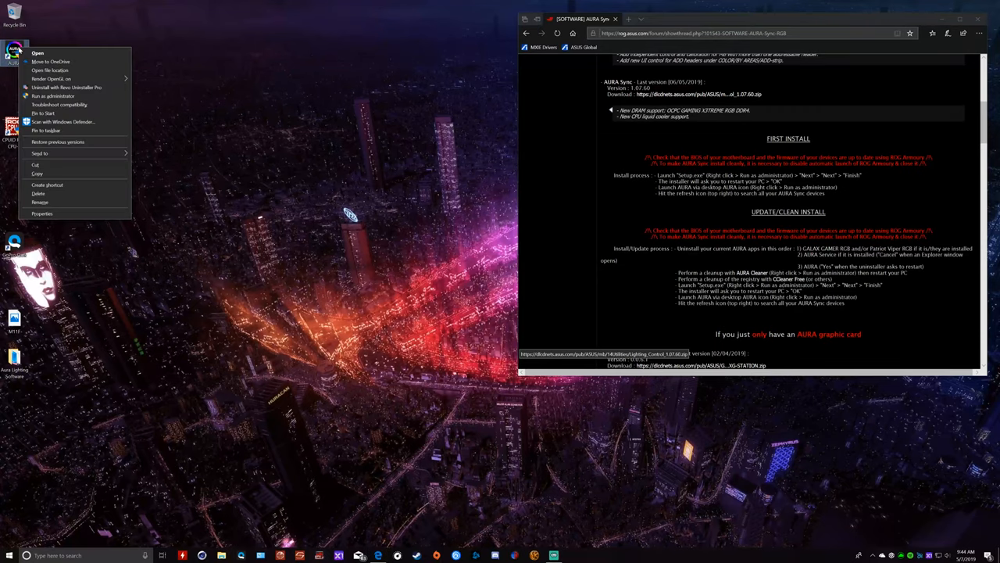
click(54, 95)
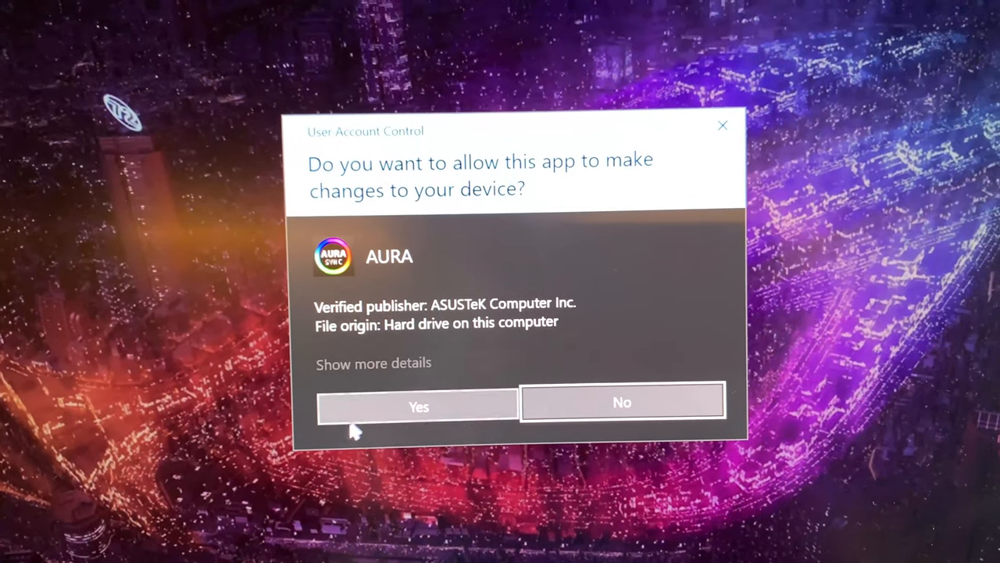
click(418, 407)
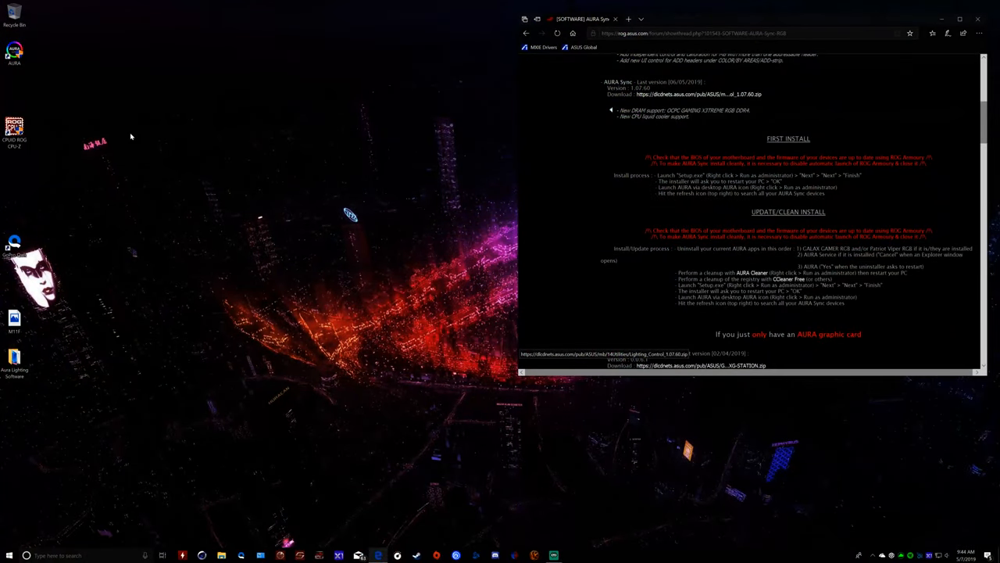
mouse_move(39, 68)
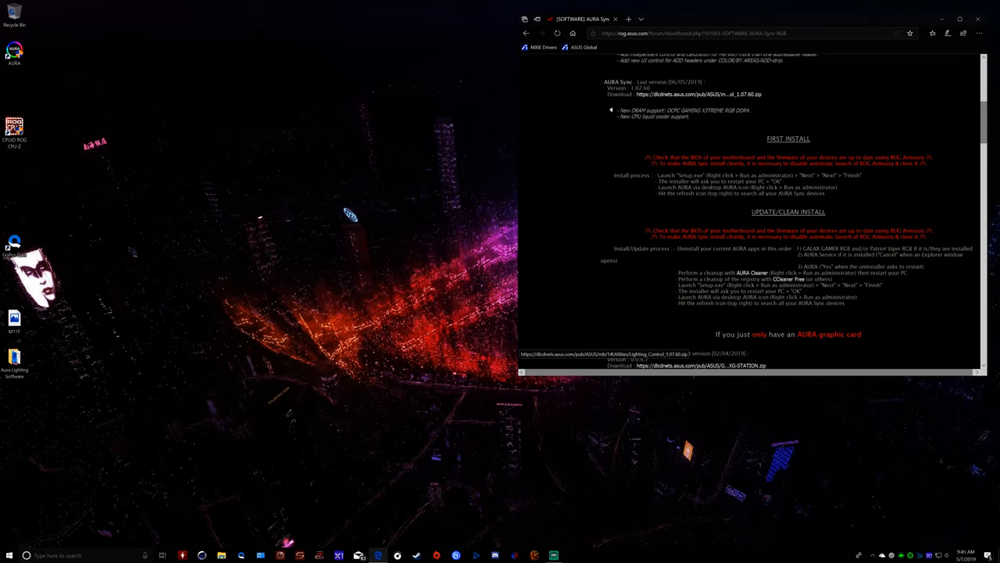
mouse_move(494, 372)
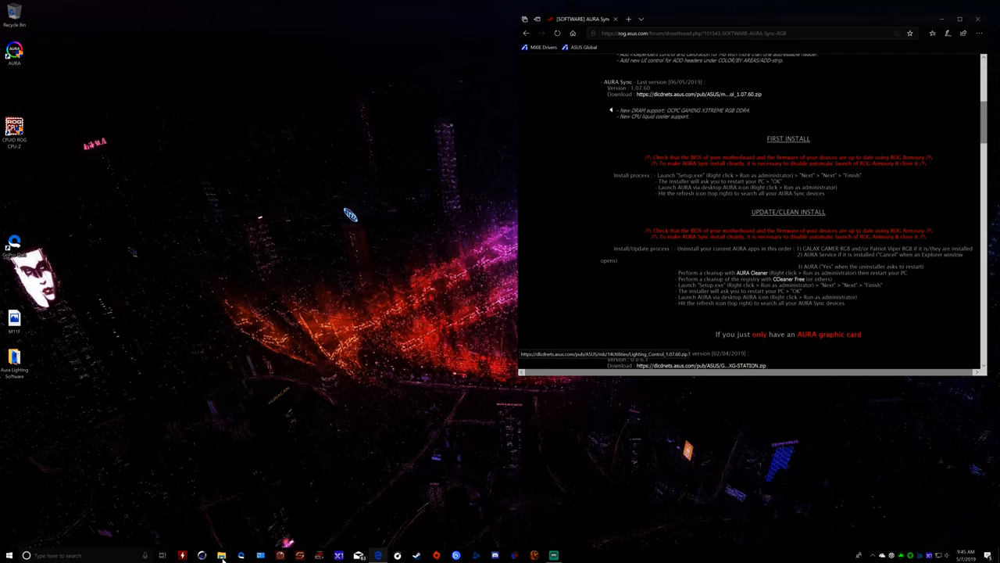
Browse to C:\Program Files (x86)\LightingService in File Explorer.
click(221, 555)
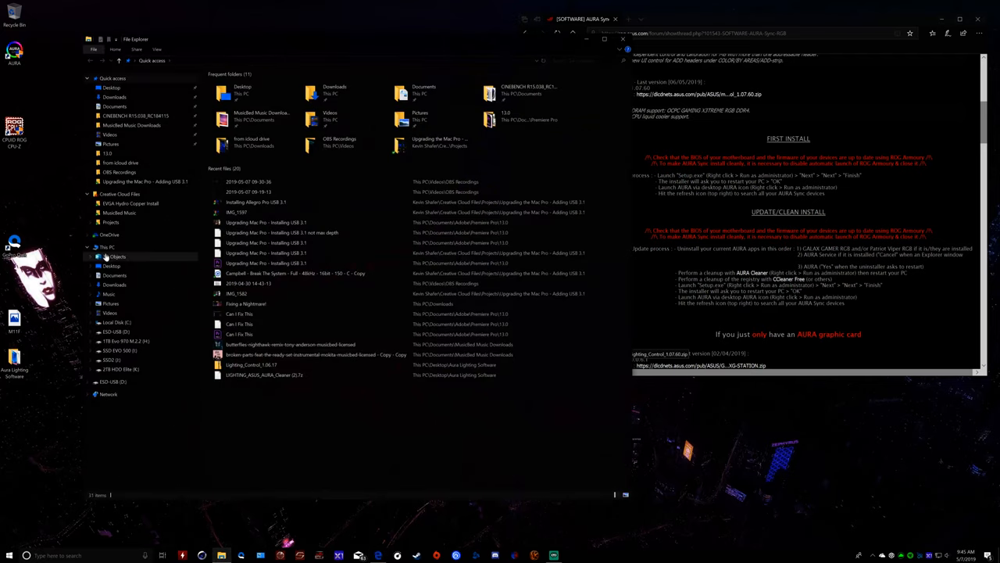
click(116, 322)
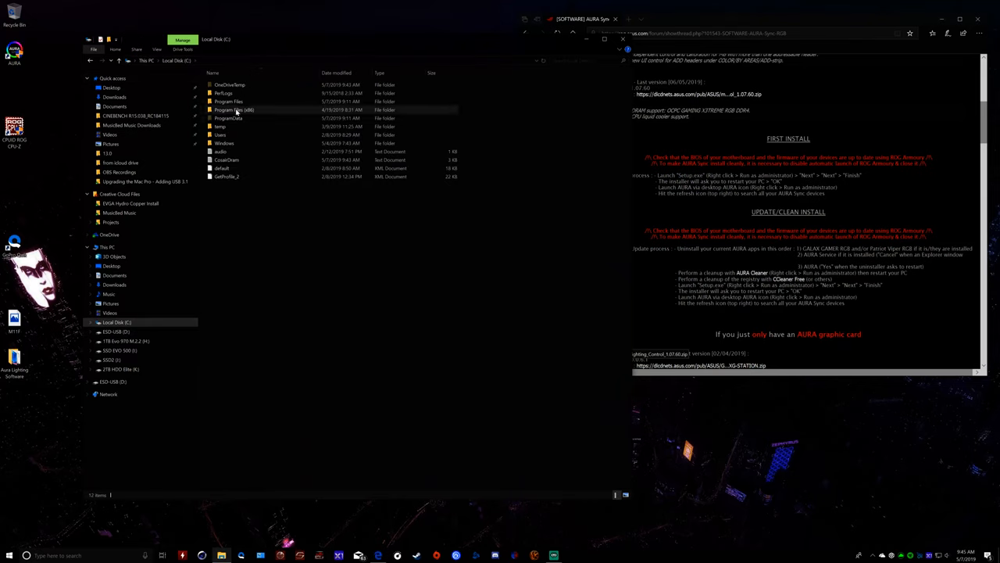
double_click(228, 110)
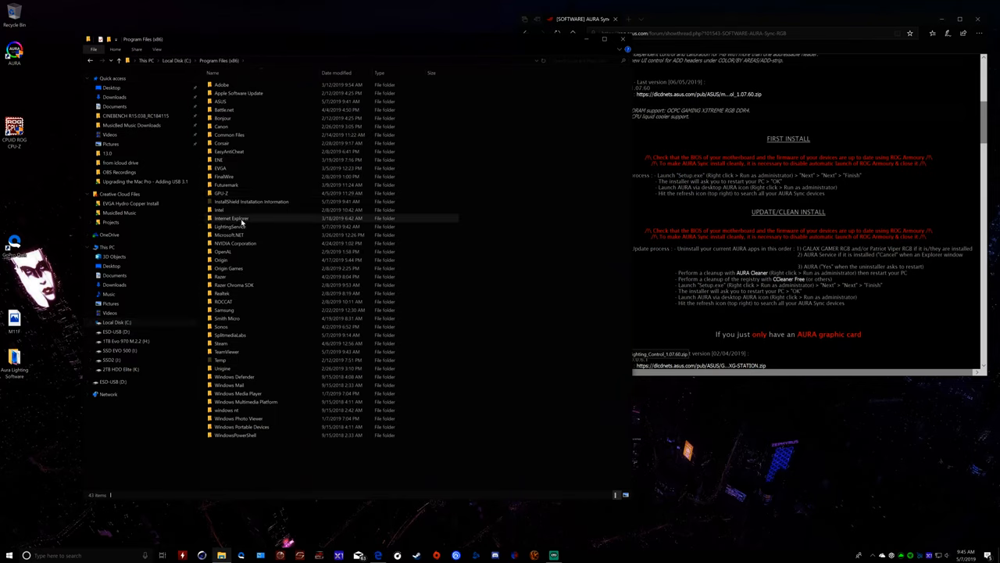
double_click(231, 226)
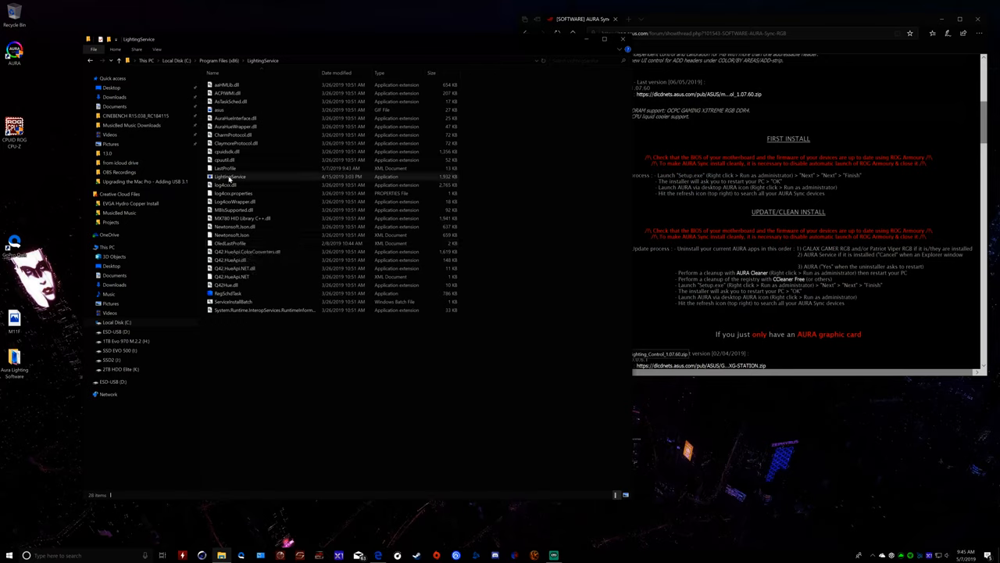
mouse_move(228, 178)
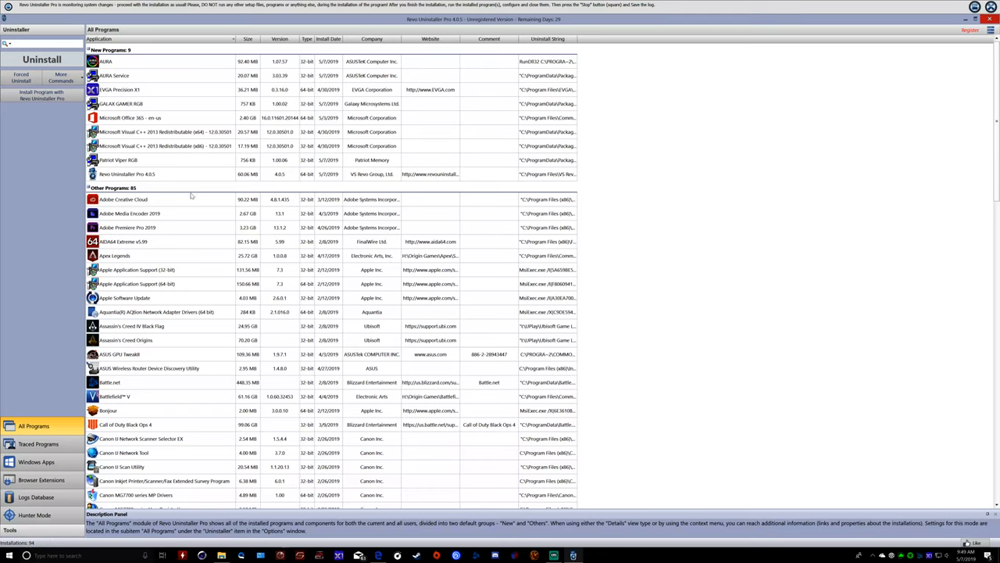
mouse_move(131, 180)
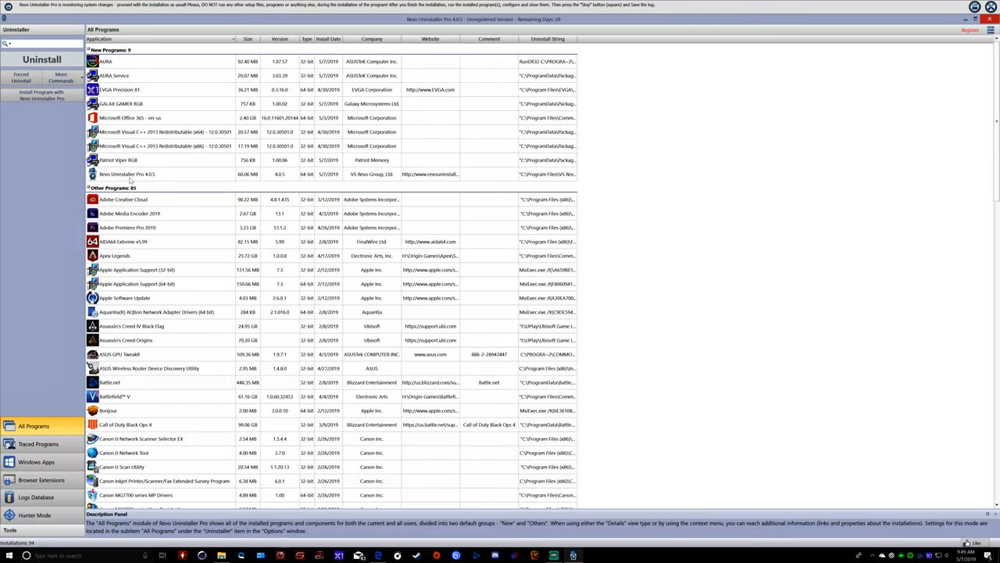
Uninstall AURA Service in Revo Uninstaller Pro and dismiss the completion message.
click(126, 173)
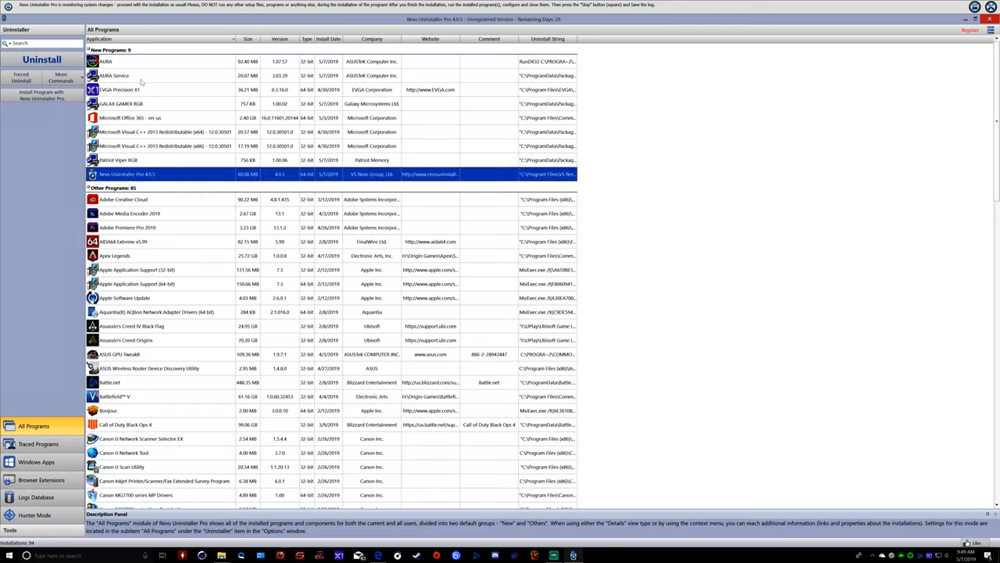
right_click(114, 75)
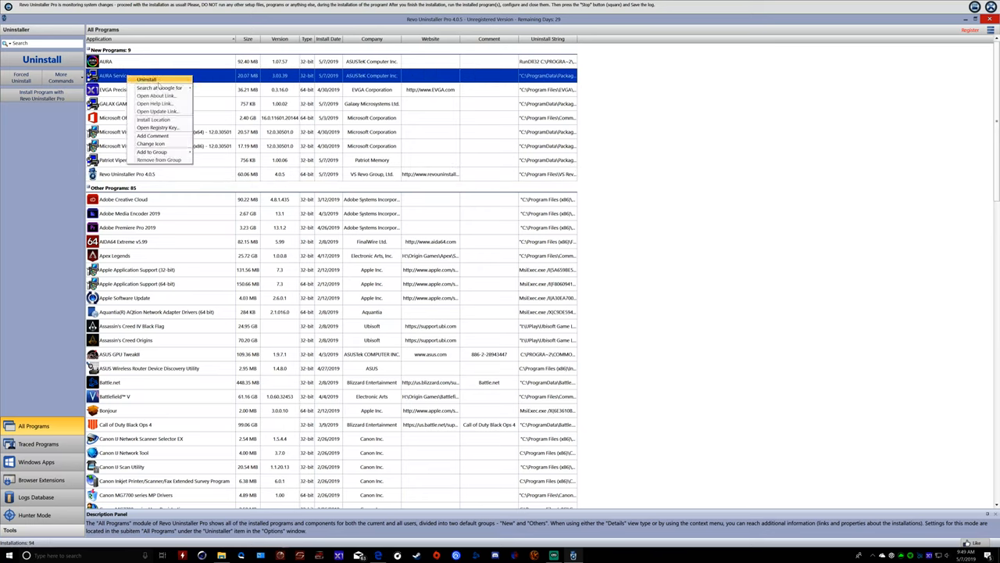
click(146, 79)
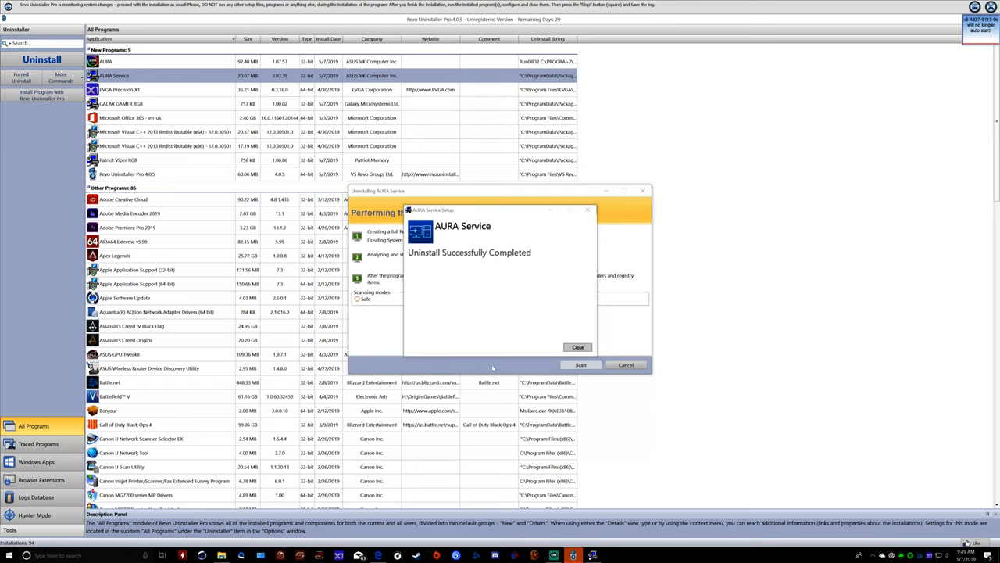
click(577, 347)
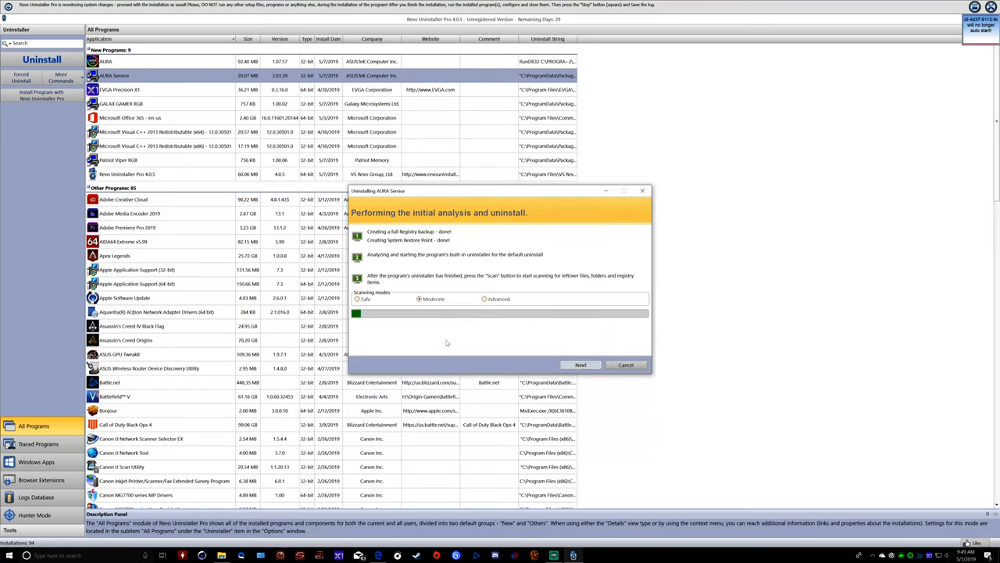
Scan for AURA Service leftovers, then select and delete all six prefetch files.
click(579, 364)
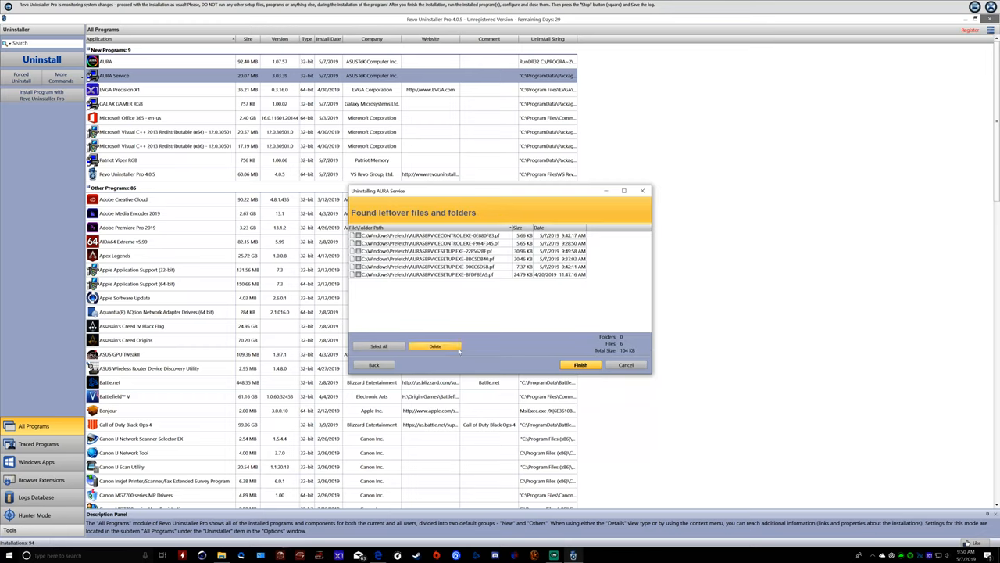
click(436, 346)
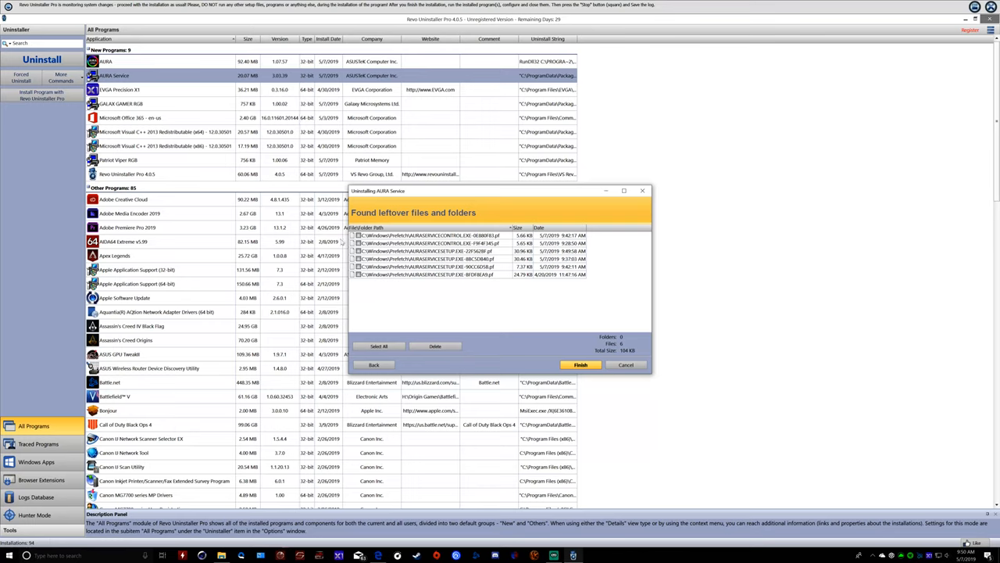
click(430, 235)
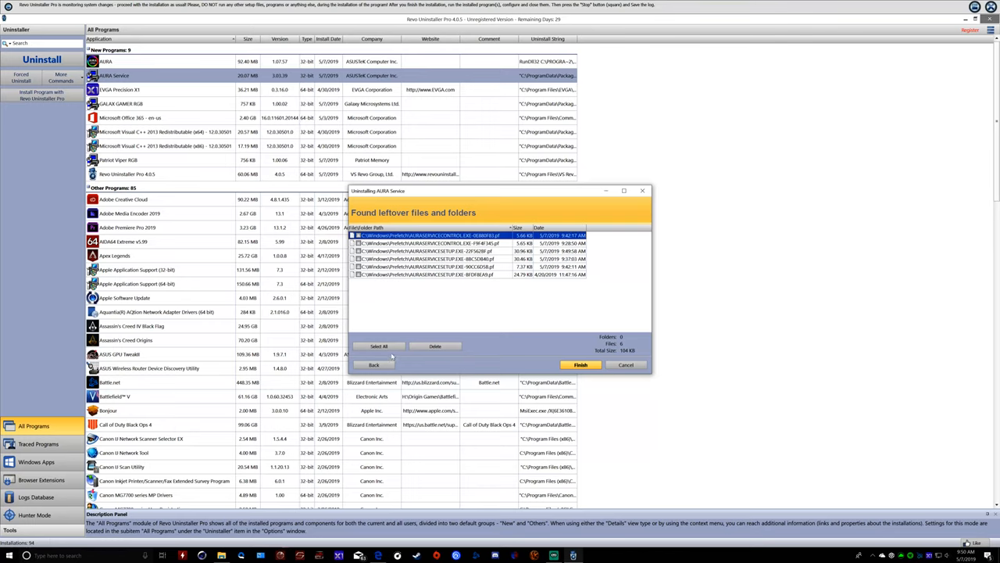
click(435, 345)
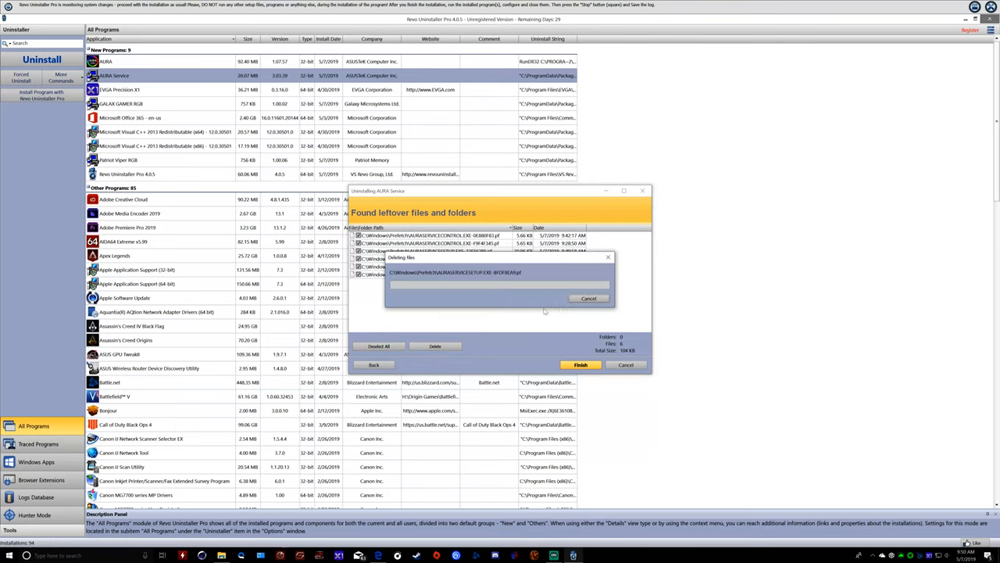
click(580, 364)
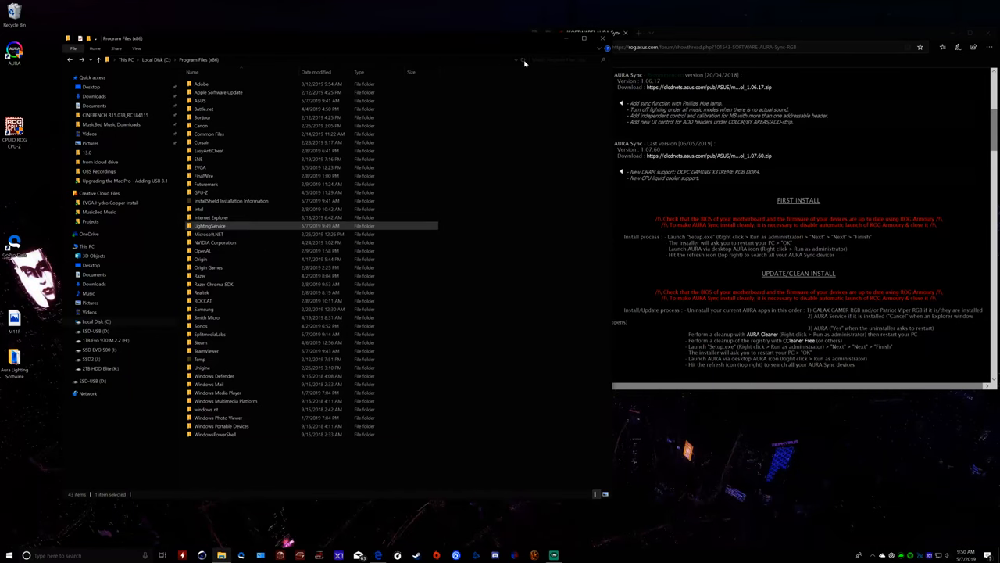
Permanently delete the LightingService folder and confirm the deletion.
right_click(209, 226)
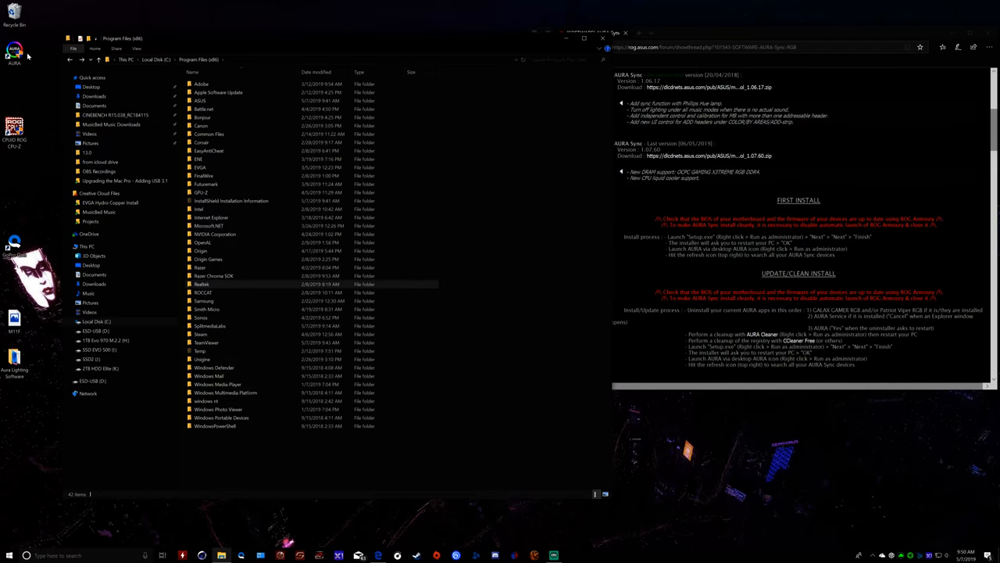
key(Delete)
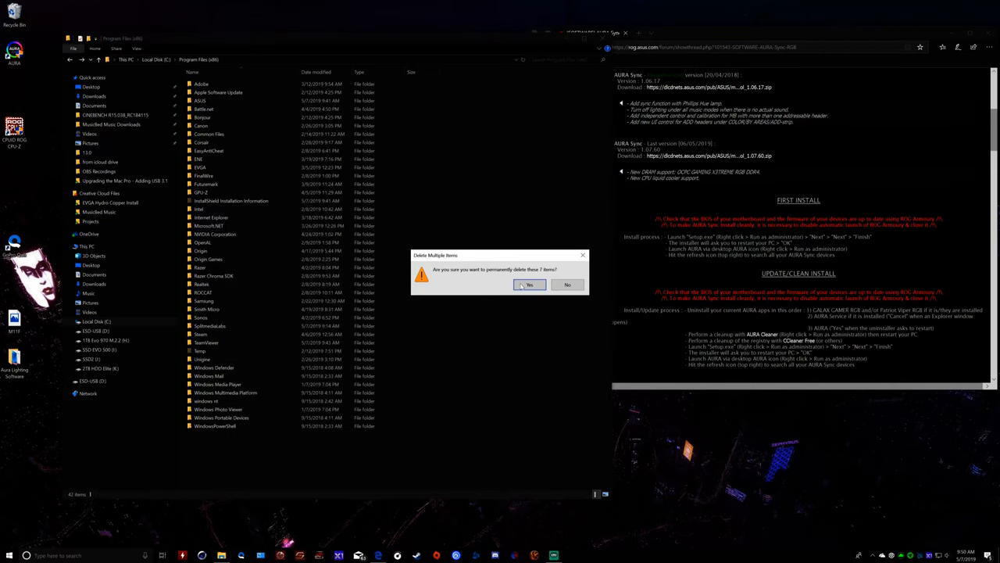
click(530, 283)
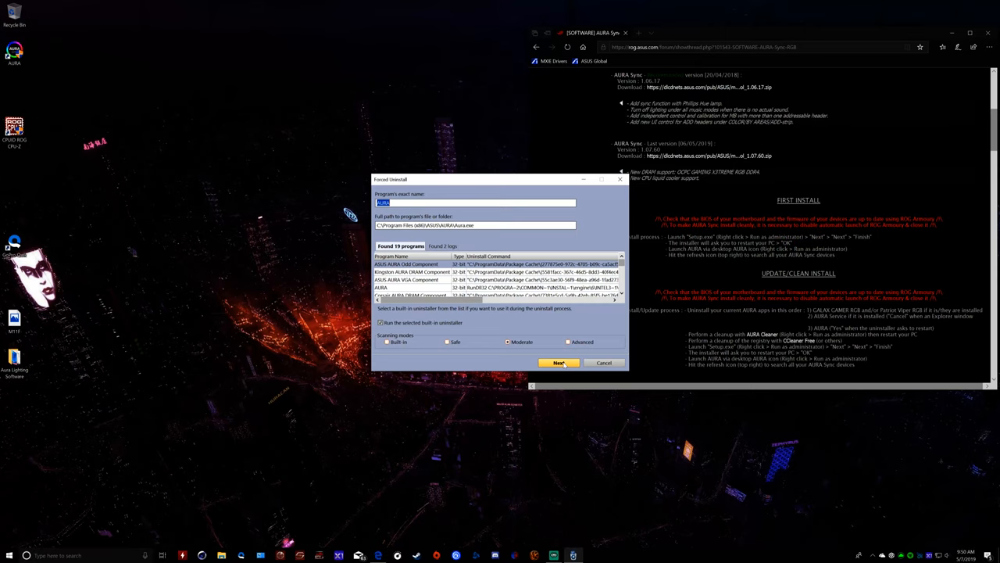
Run Revo's forced AURA uninstall scan and delete all leftover registry entries.
click(559, 361)
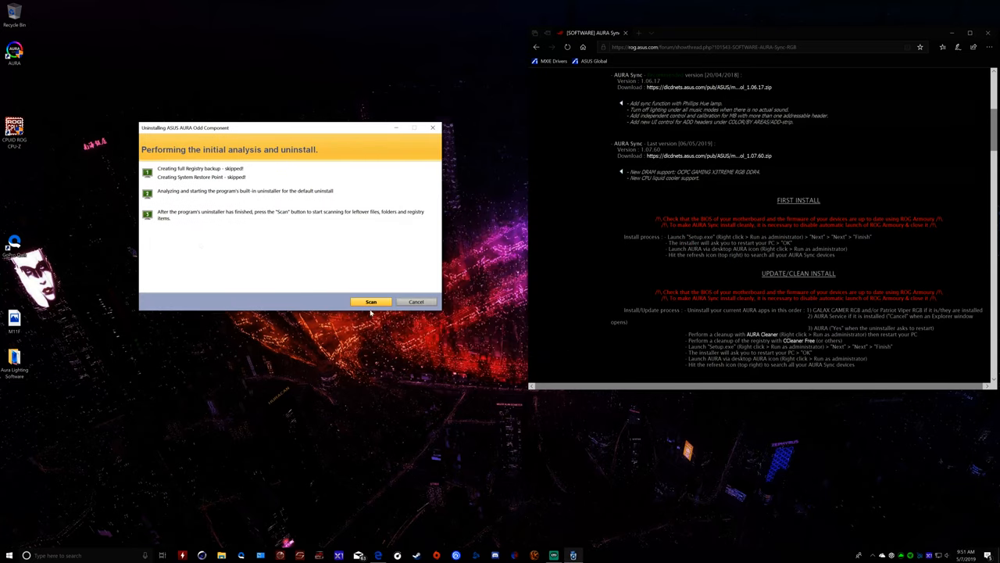
click(371, 301)
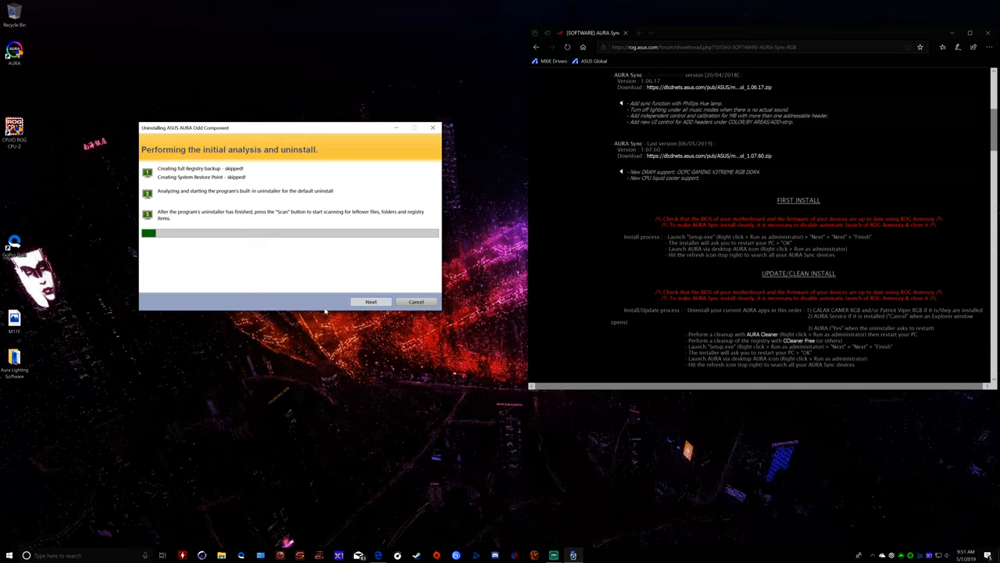
click(370, 302)
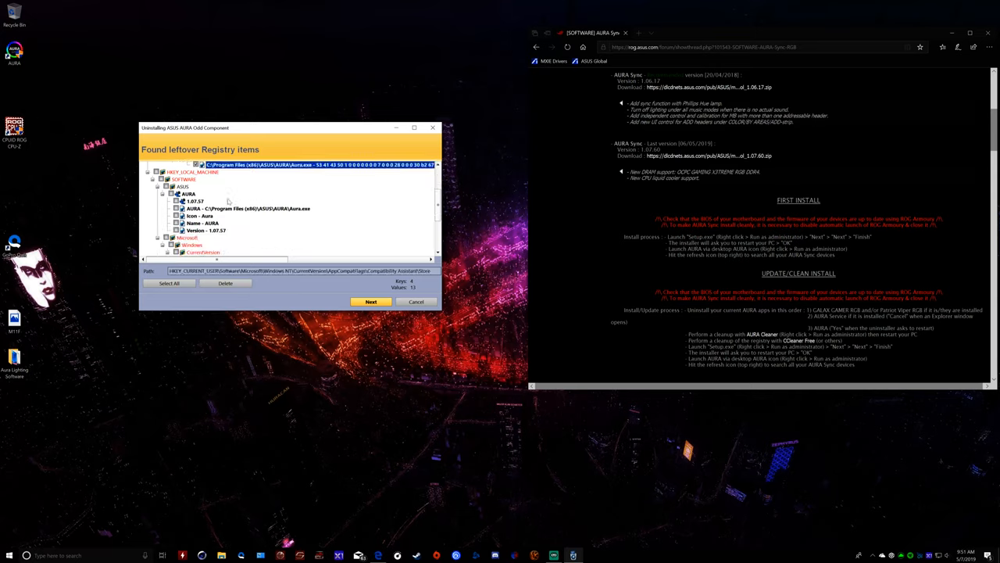
click(189, 193)
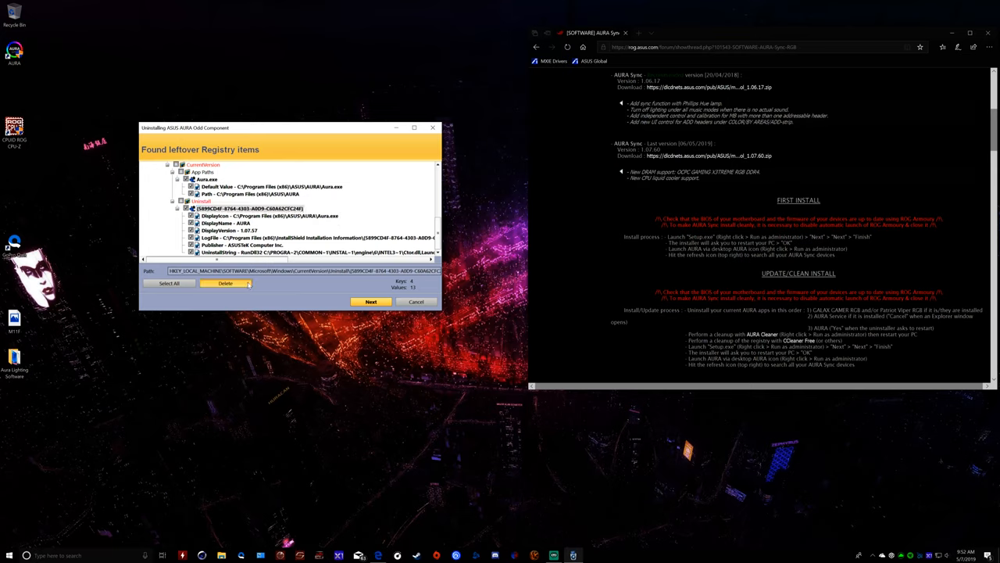
click(225, 283)
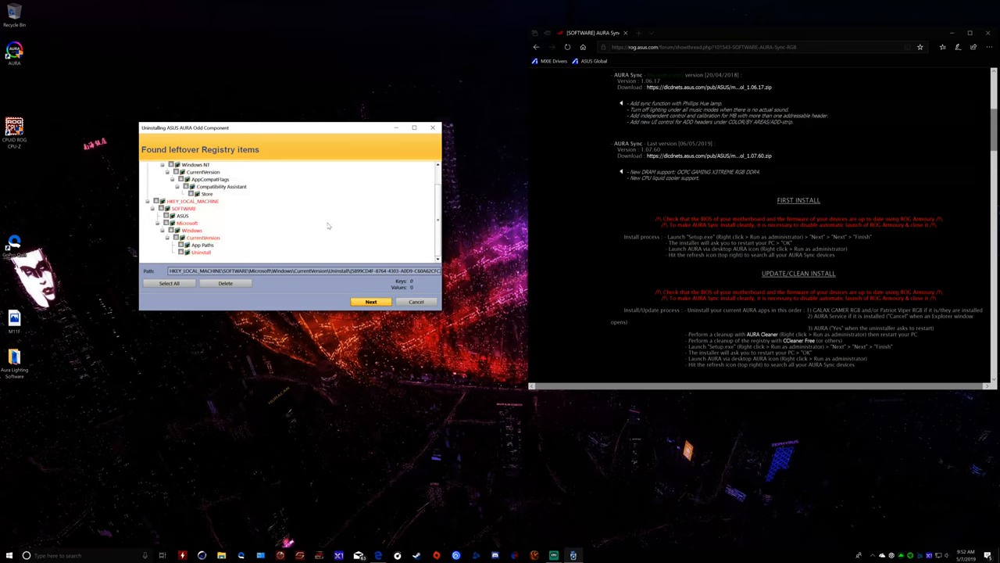
Select and delete all leftover AURA files and folders.
click(370, 302)
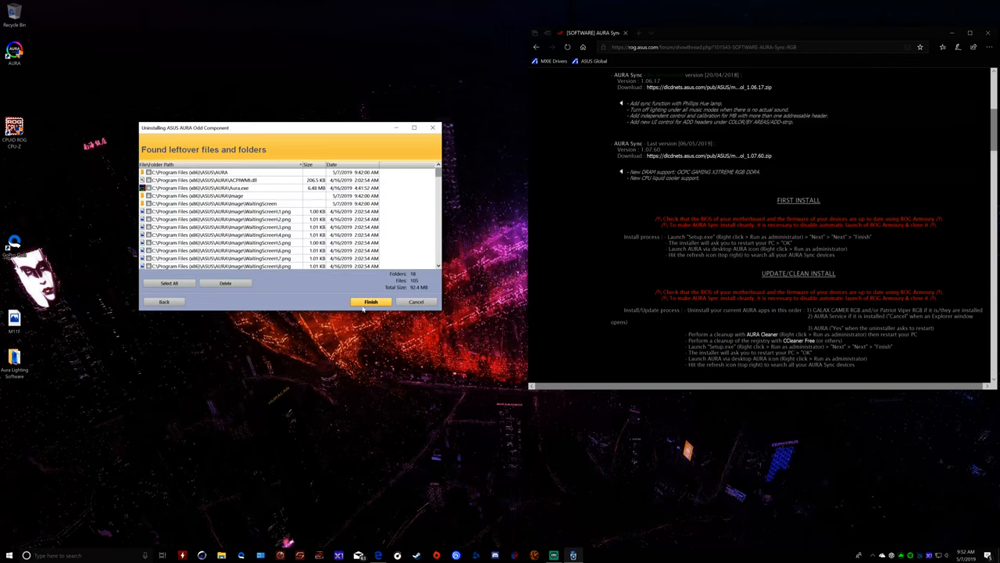
click(170, 283)
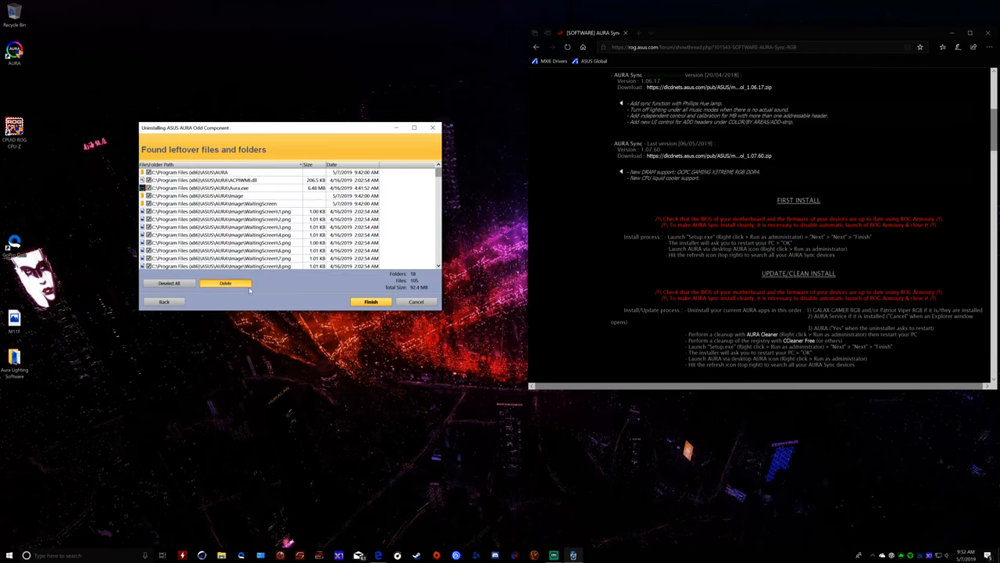
click(225, 283)
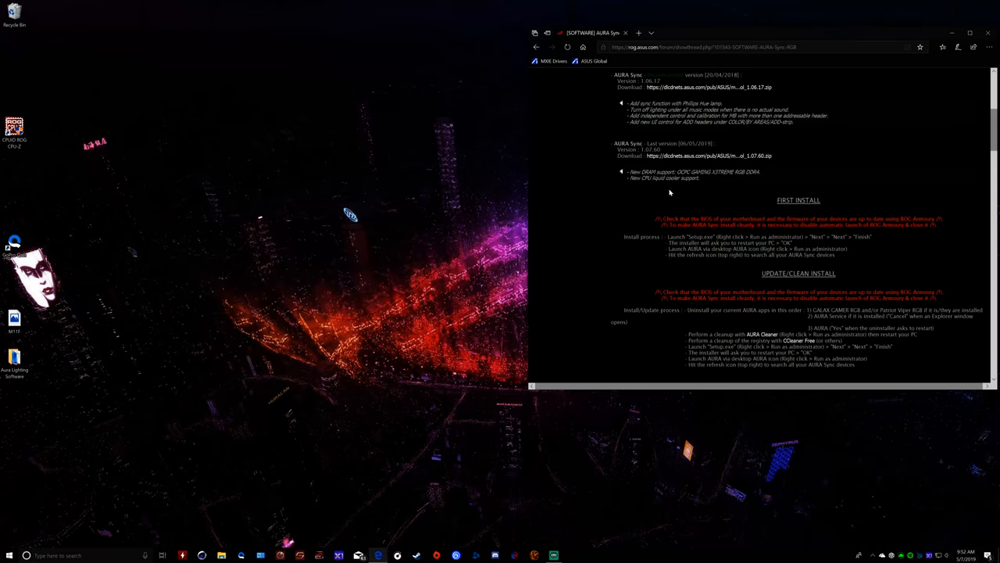
mouse_move(70, 494)
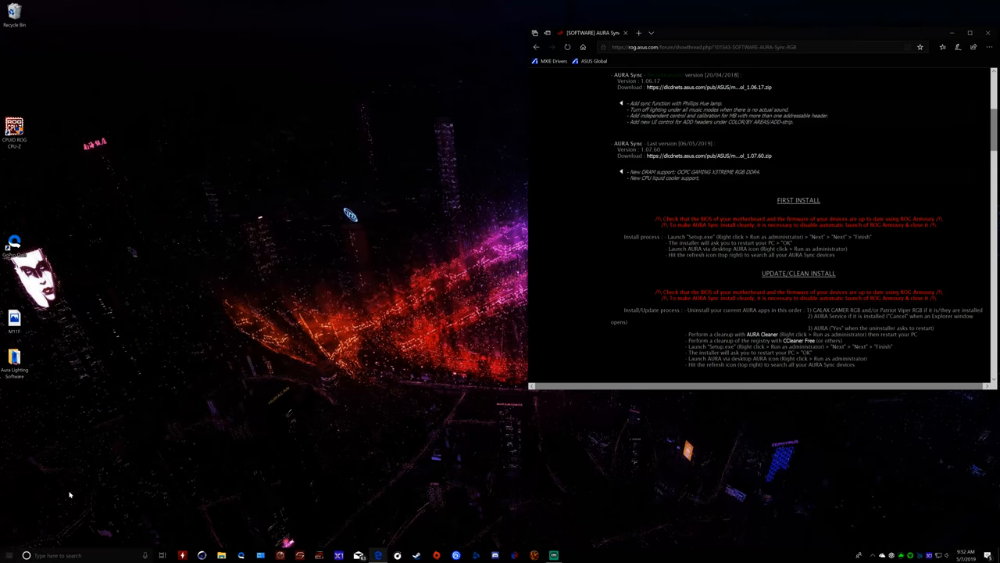
mouse_move(95, 471)
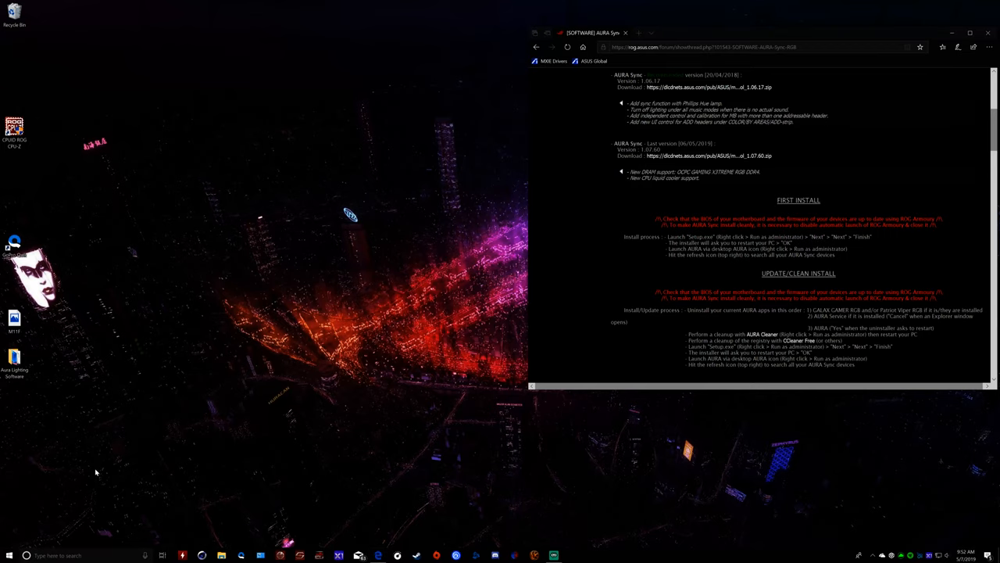
Scan the registry in CCleaner and fix the LightingService installer reference issue.
click(573, 555)
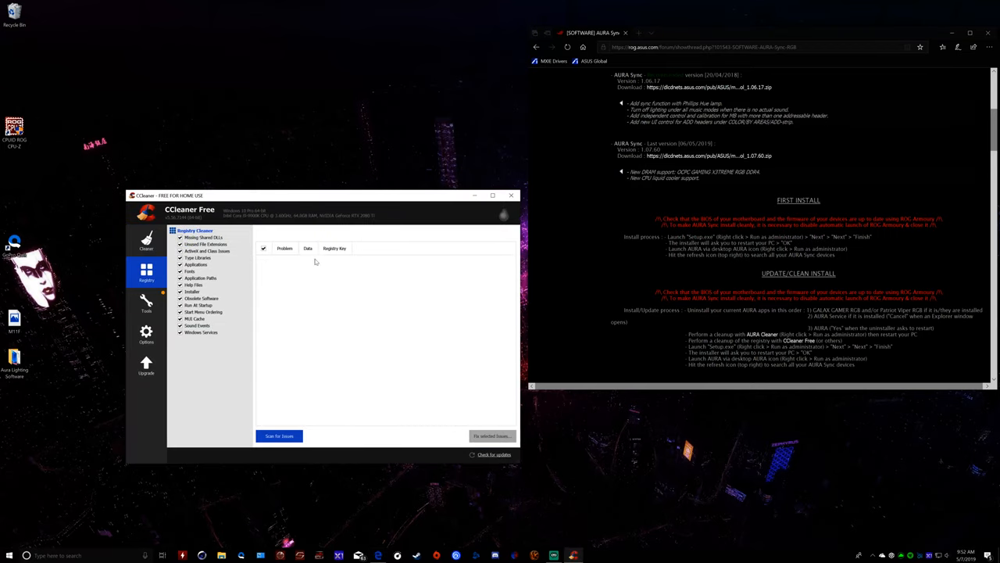
click(279, 435)
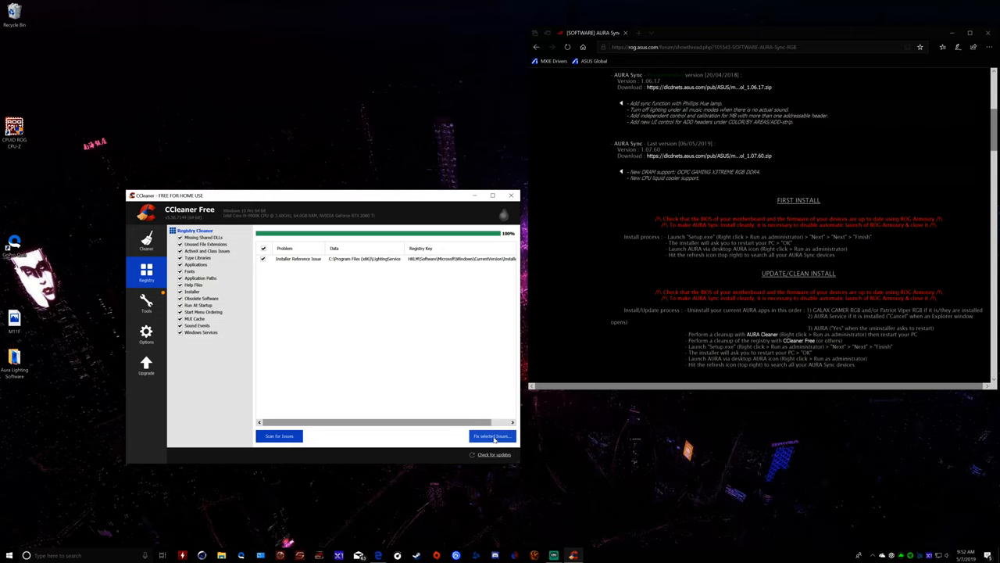
click(492, 435)
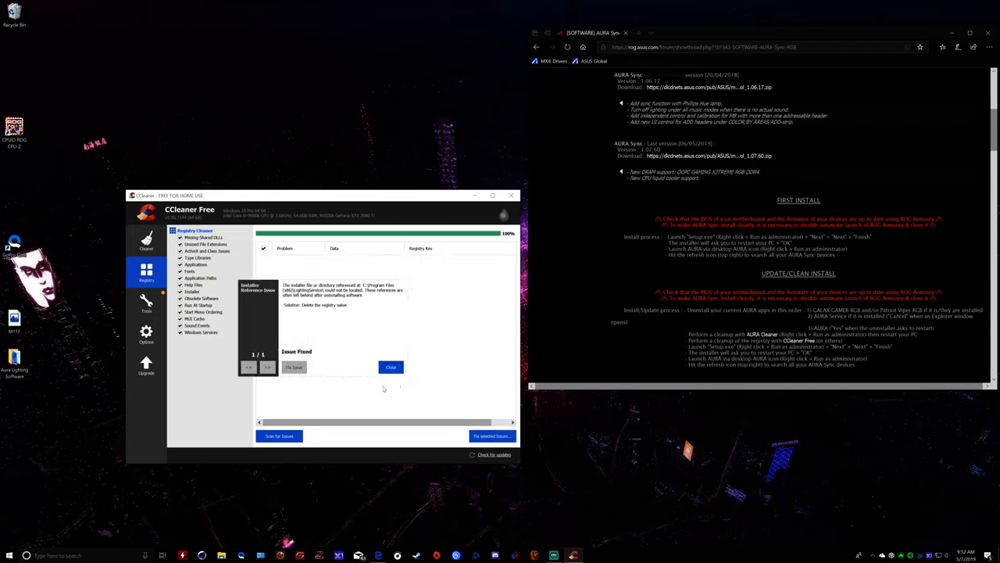
click(391, 367)
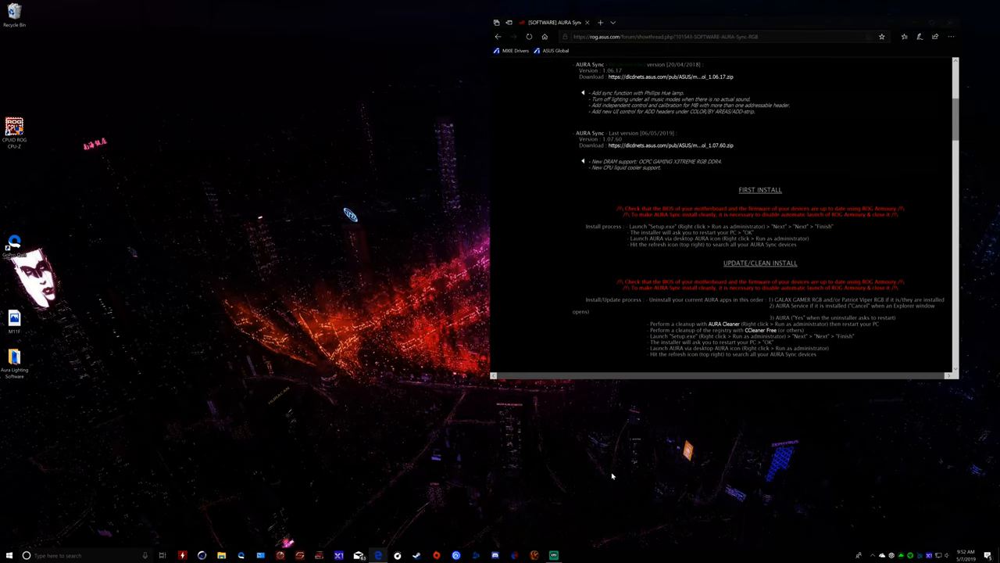
mouse_move(623, 467)
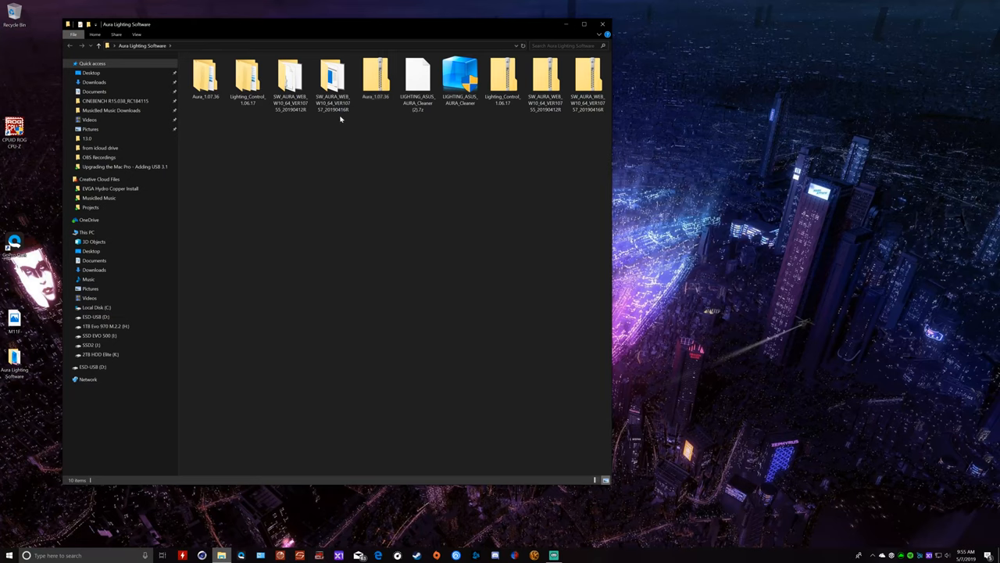
Run AsusSetup from the VER10757 package, keeping the default location, and finish installing.
double_click(332, 78)
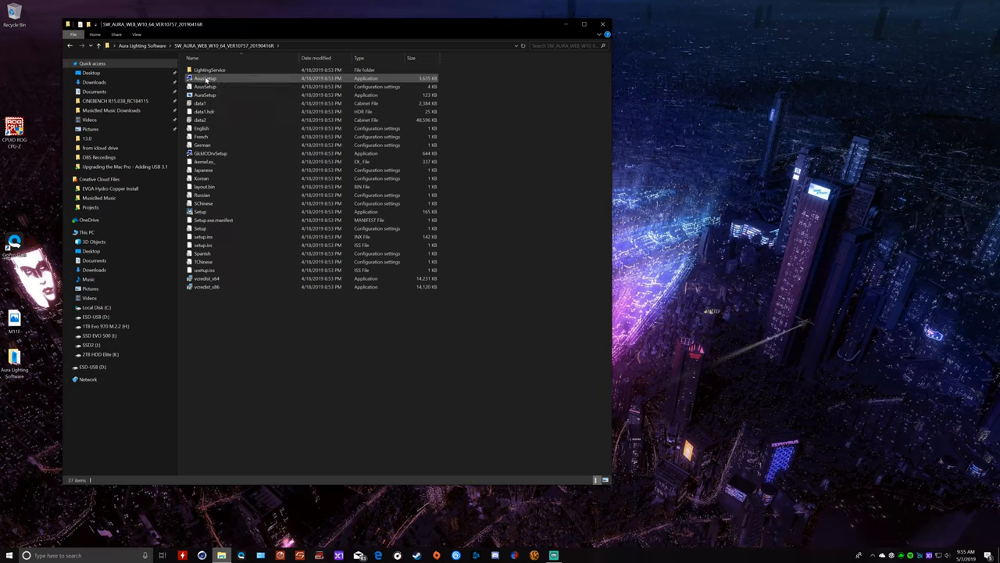
double_click(204, 78)
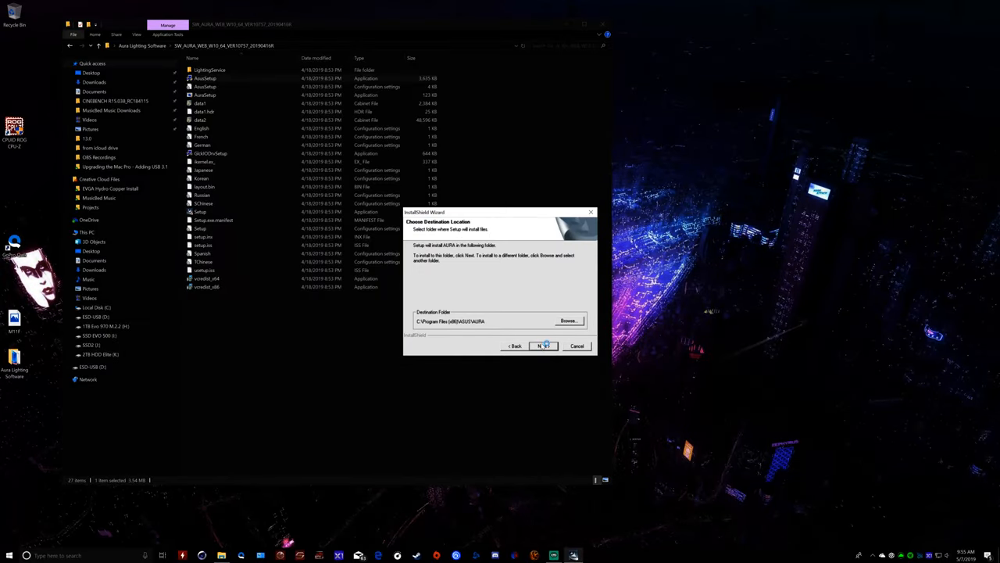
click(543, 345)
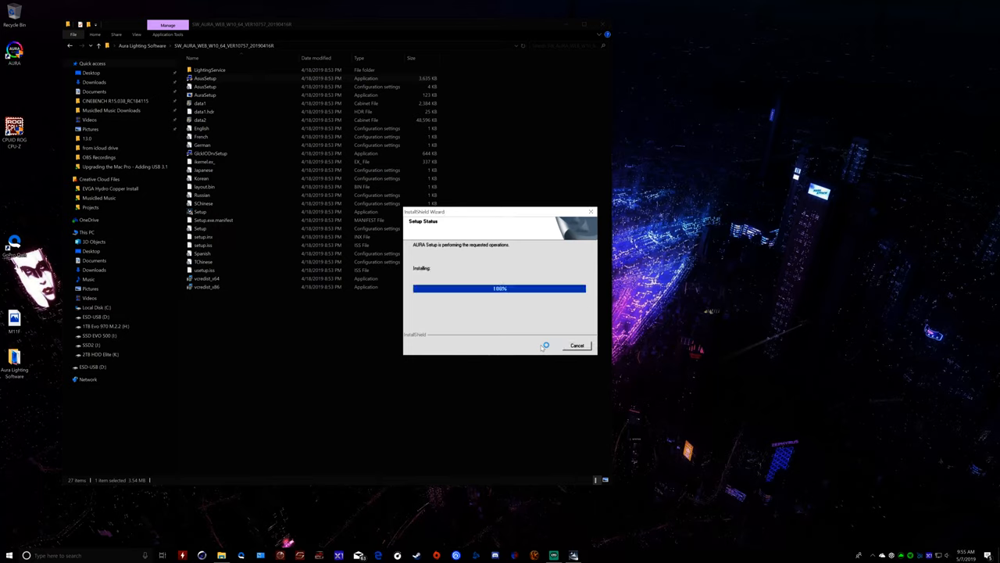
mouse_move(539, 342)
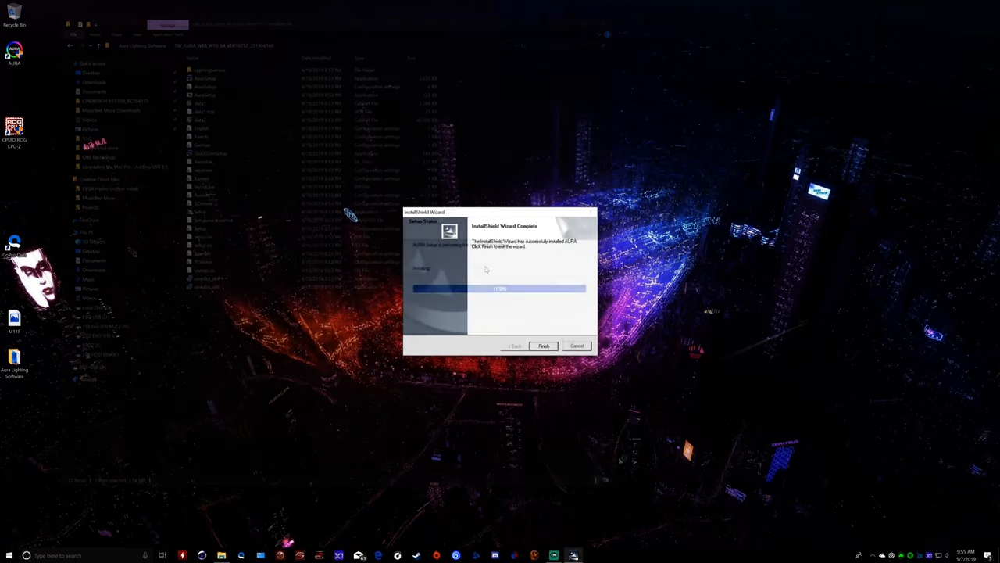
click(543, 346)
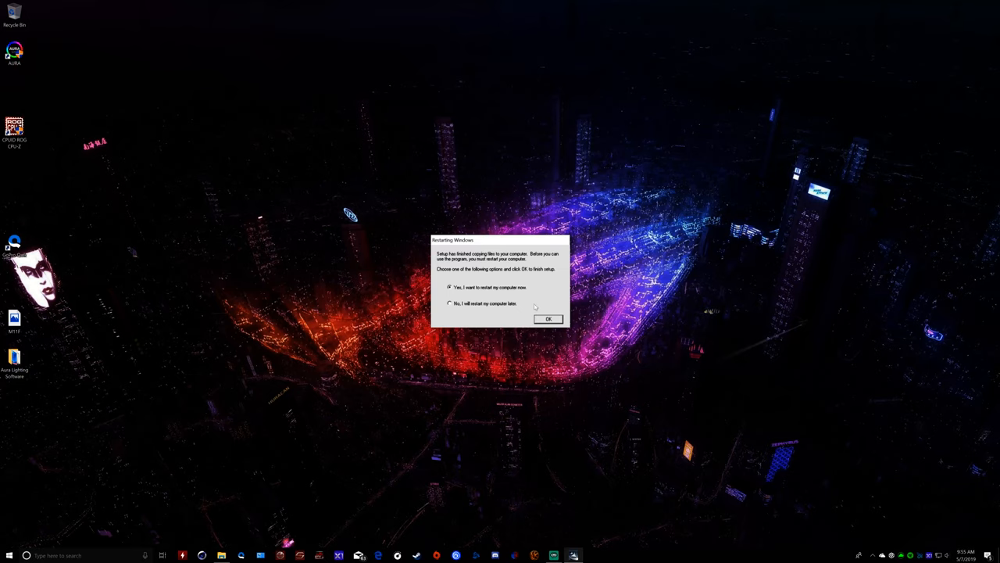
right_click(14, 55)
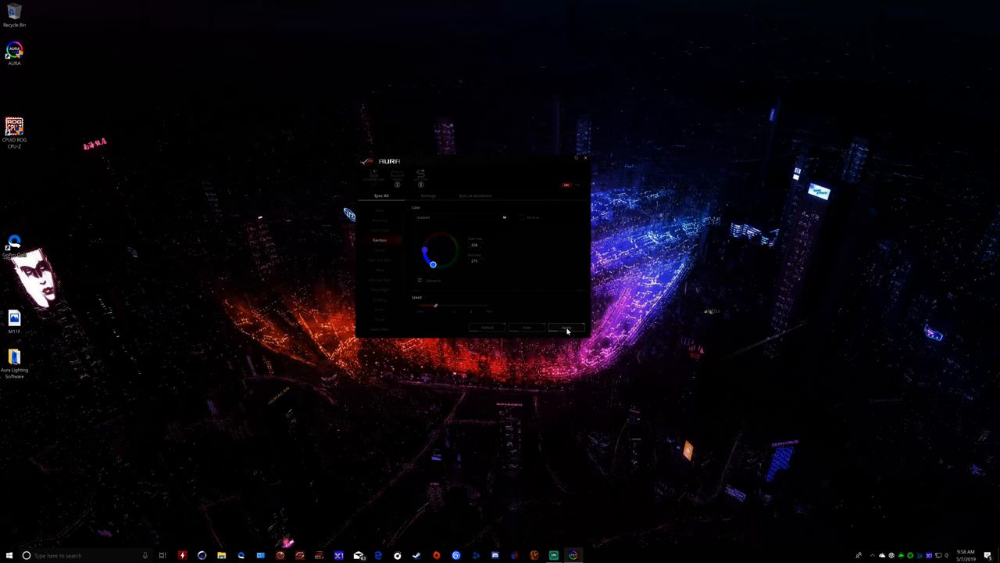
Apply the Gradient effect on Aura's Sync All tab and close the app.
click(567, 327)
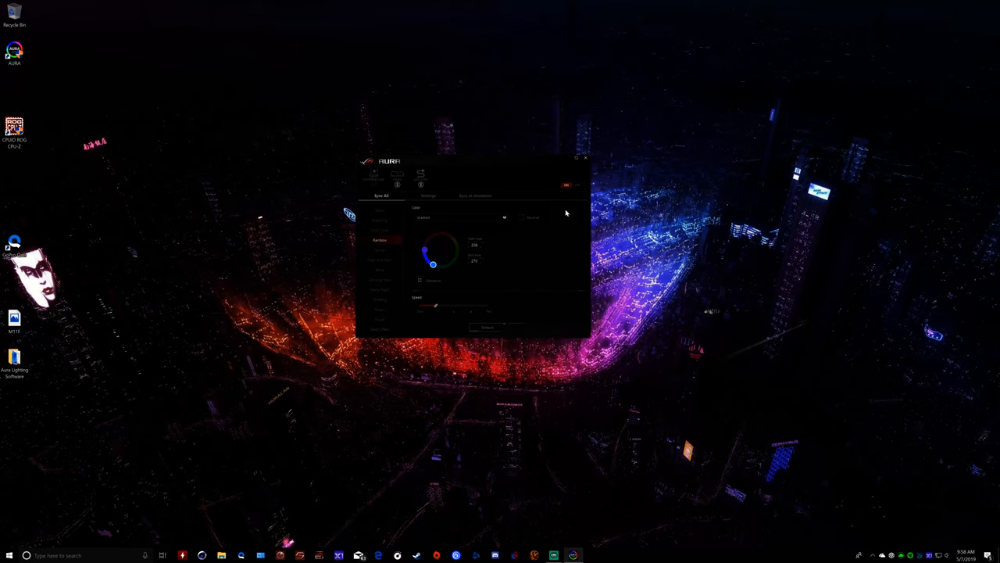
mouse_move(587, 159)
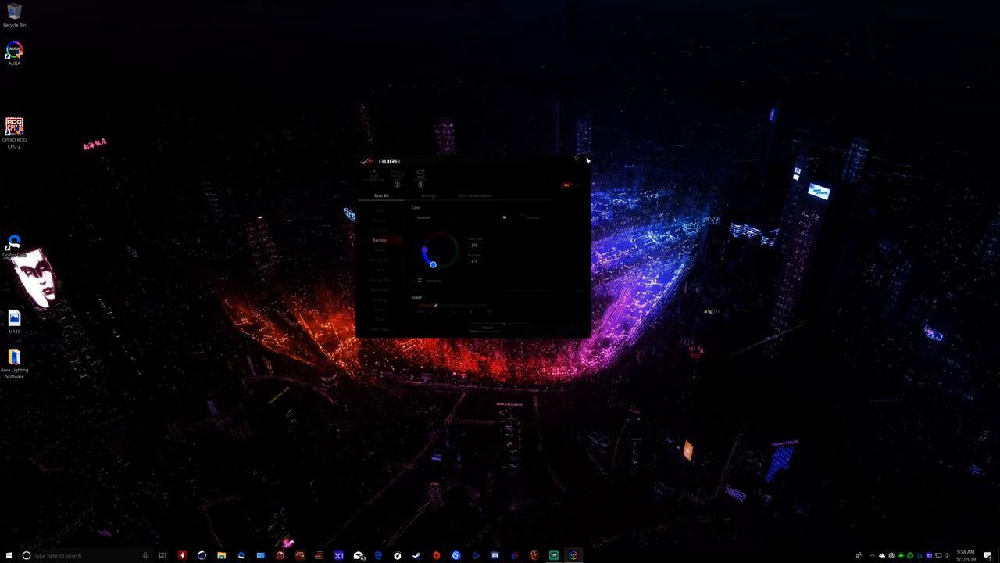
click(576, 158)
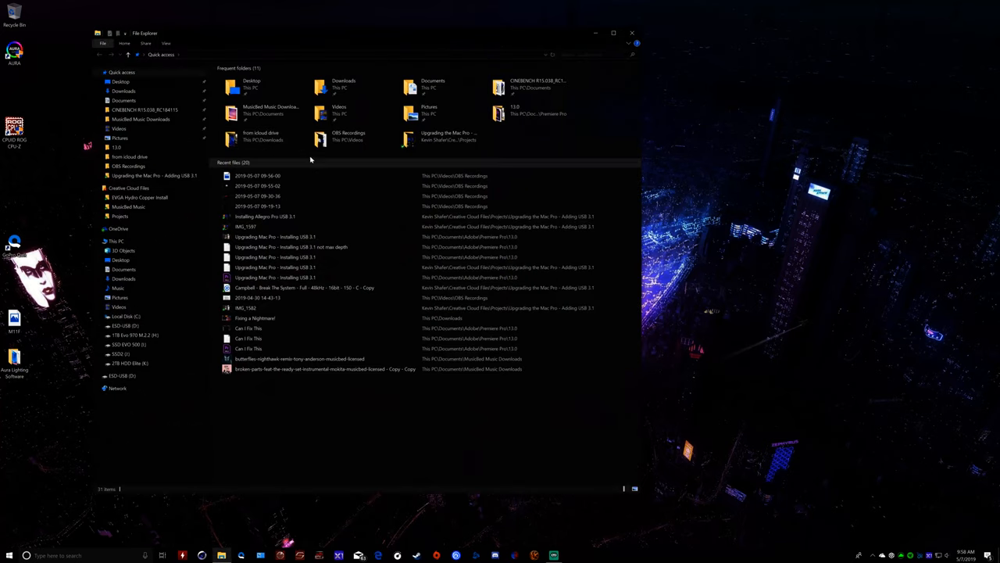
View the installed LightingService folder in Program Files (x86) and the package's LightingService folder, then close Explorer.
click(258, 175)
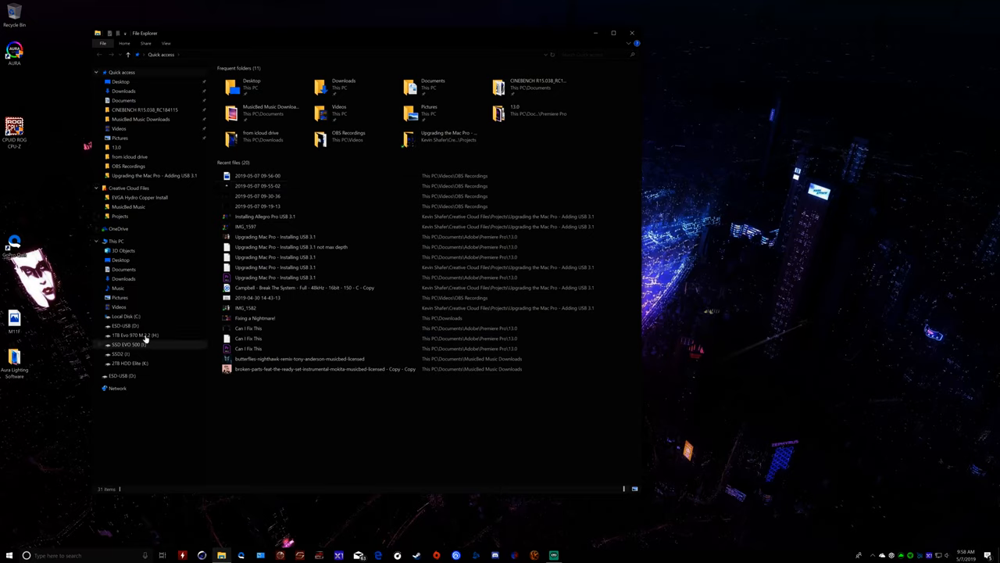
click(127, 316)
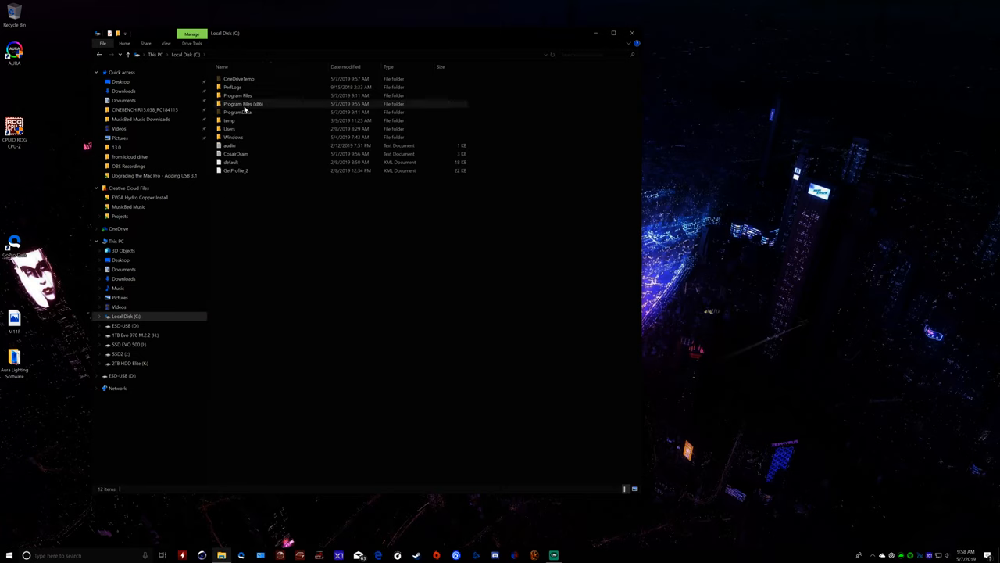
double_click(243, 104)
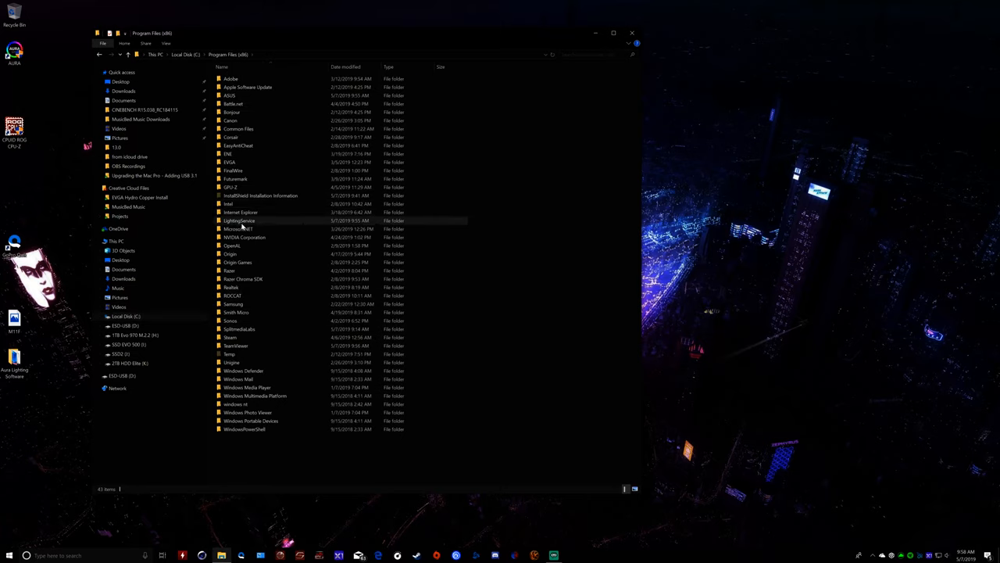
double_click(239, 220)
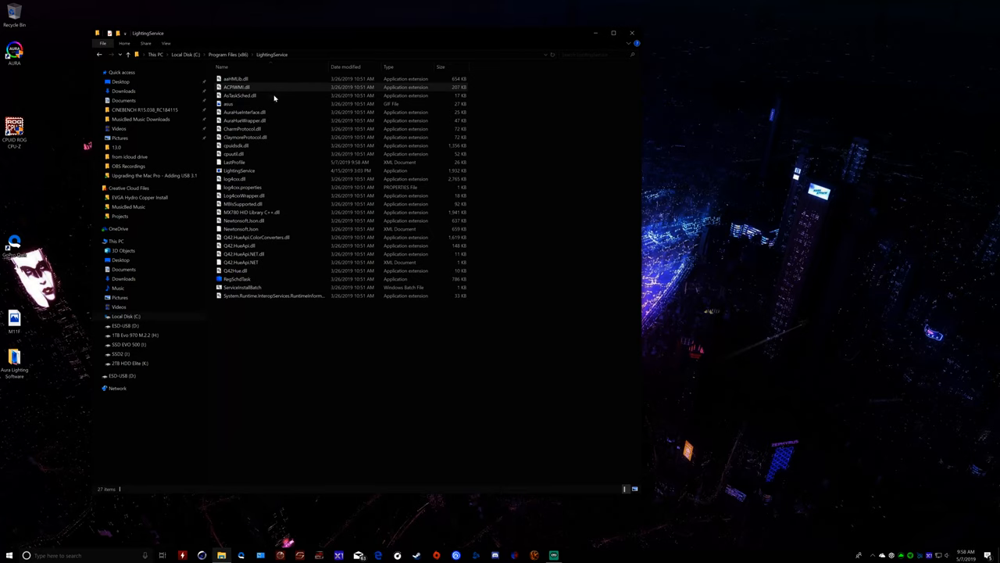
mouse_move(611, 44)
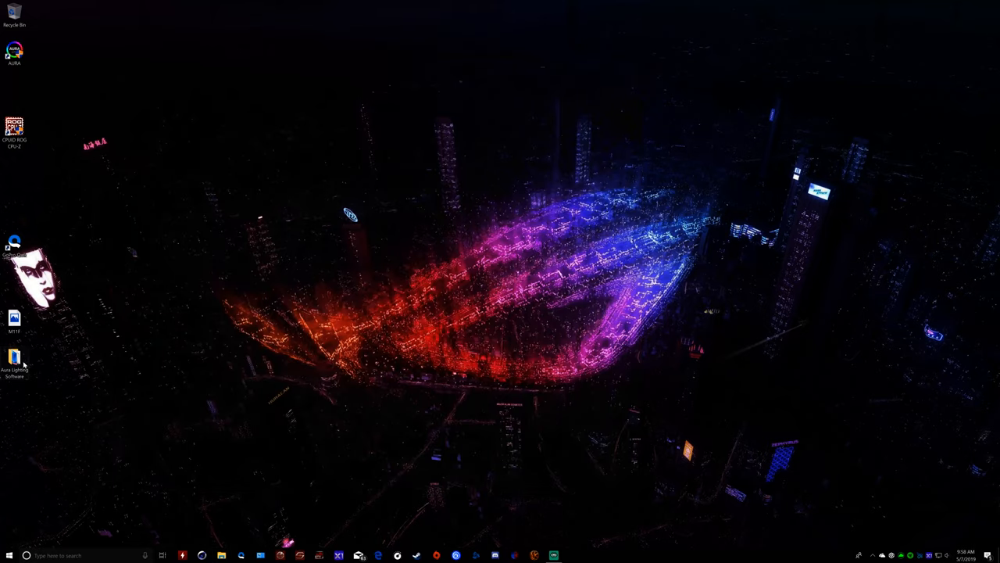
mouse_move(328, 167)
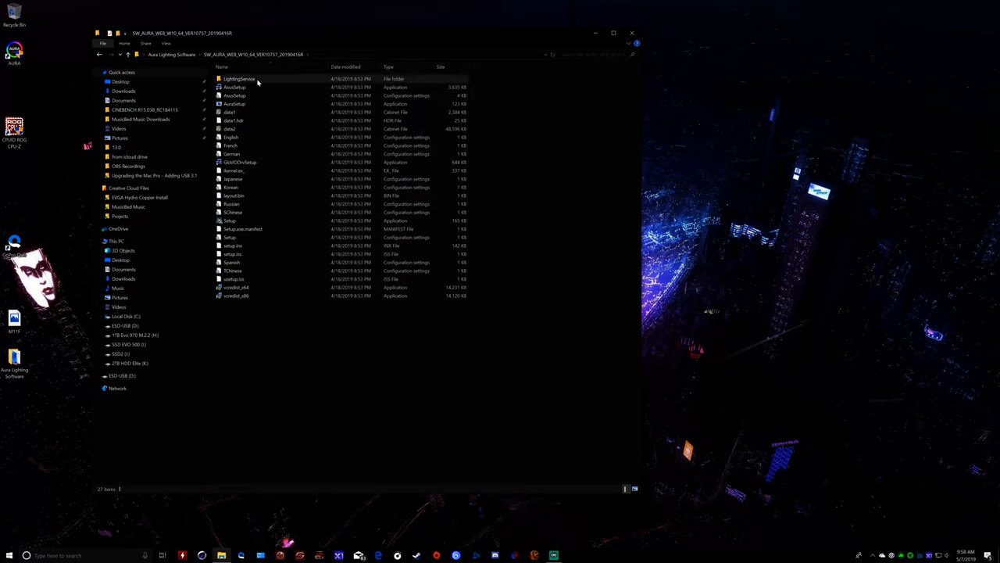
double_click(239, 78)
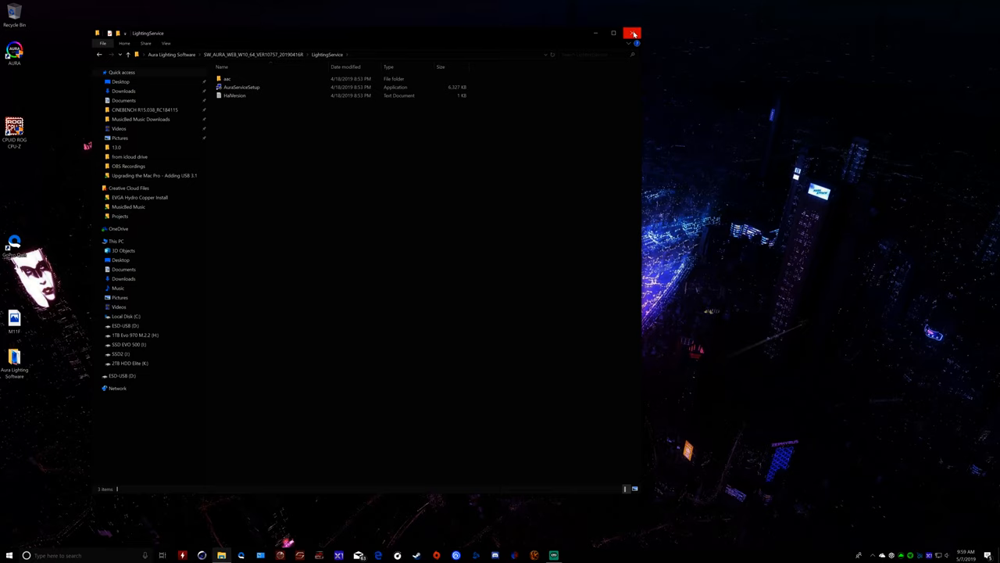
click(633, 33)
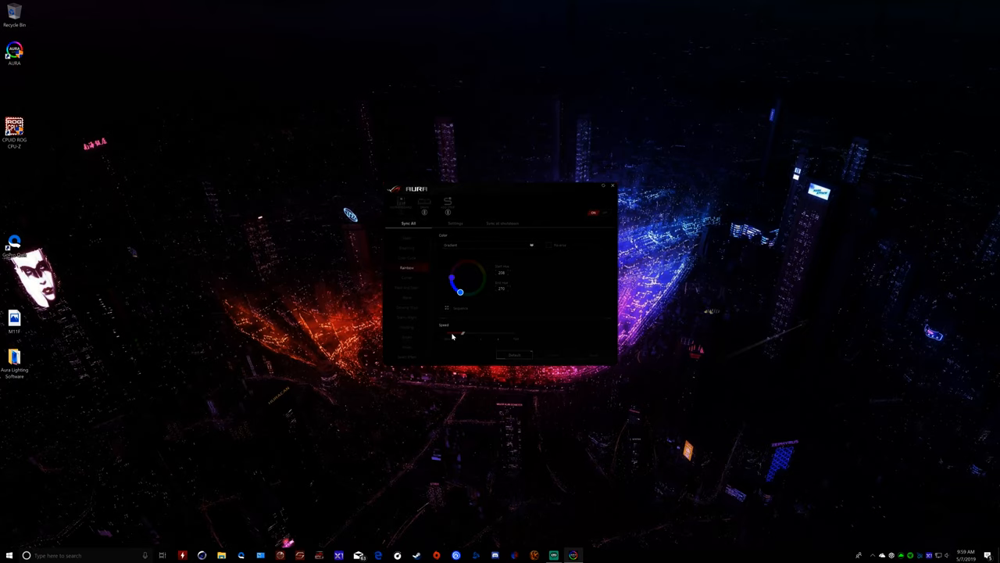
mouse_move(615, 188)
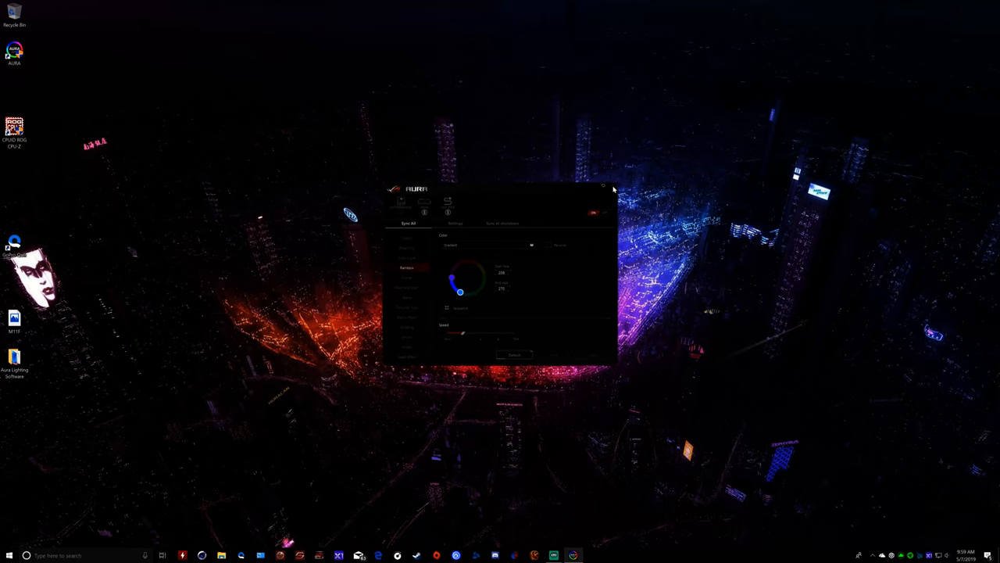
click(604, 189)
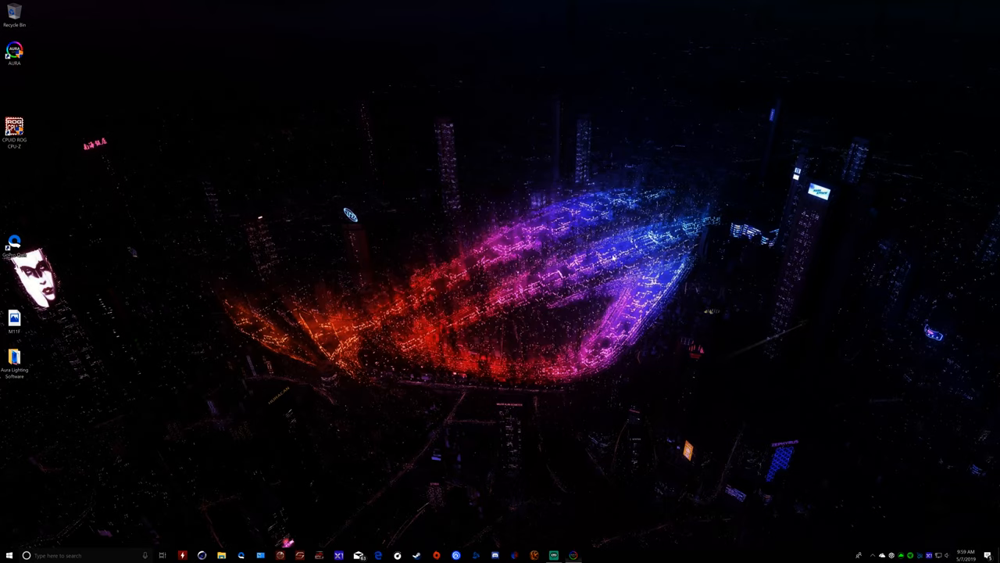
mouse_move(569, 549)
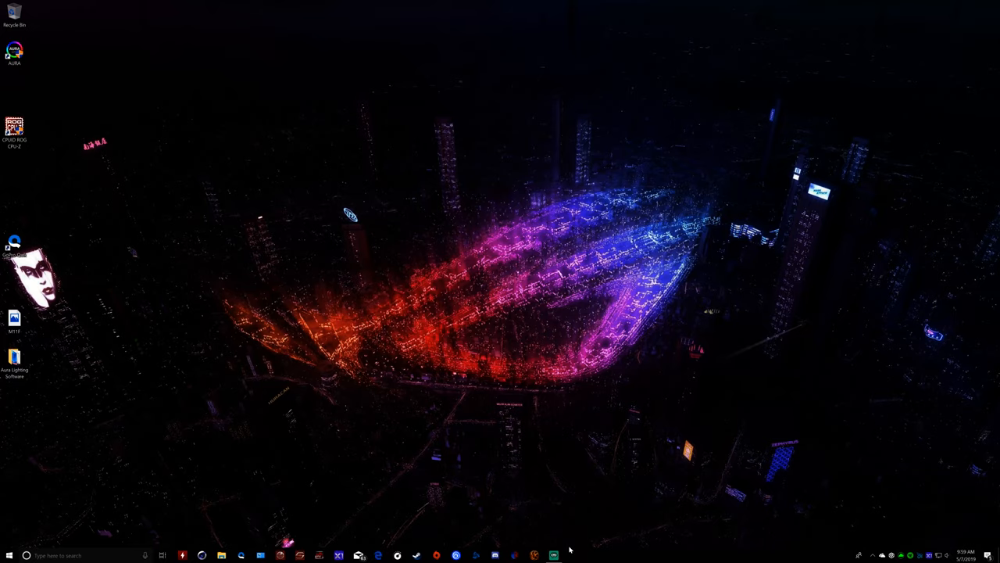